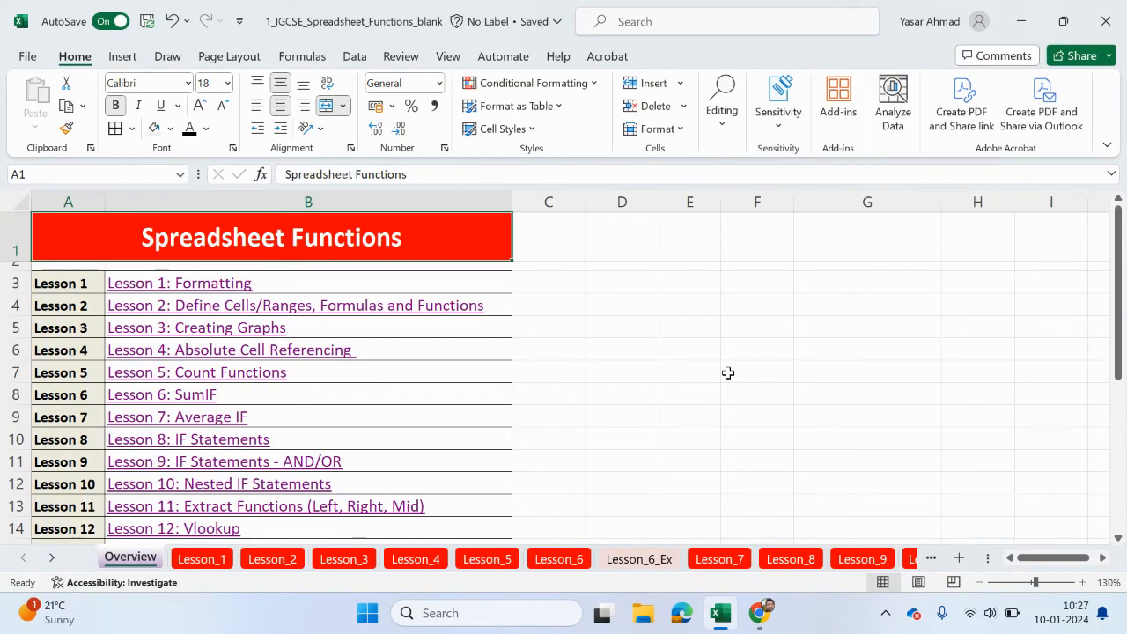
Scroll through the 25-lesson Overview list and follow the Lesson 1: Formatting link
{"action": "scroll", "scroll_direction": "down", "scroll_amount": 3}
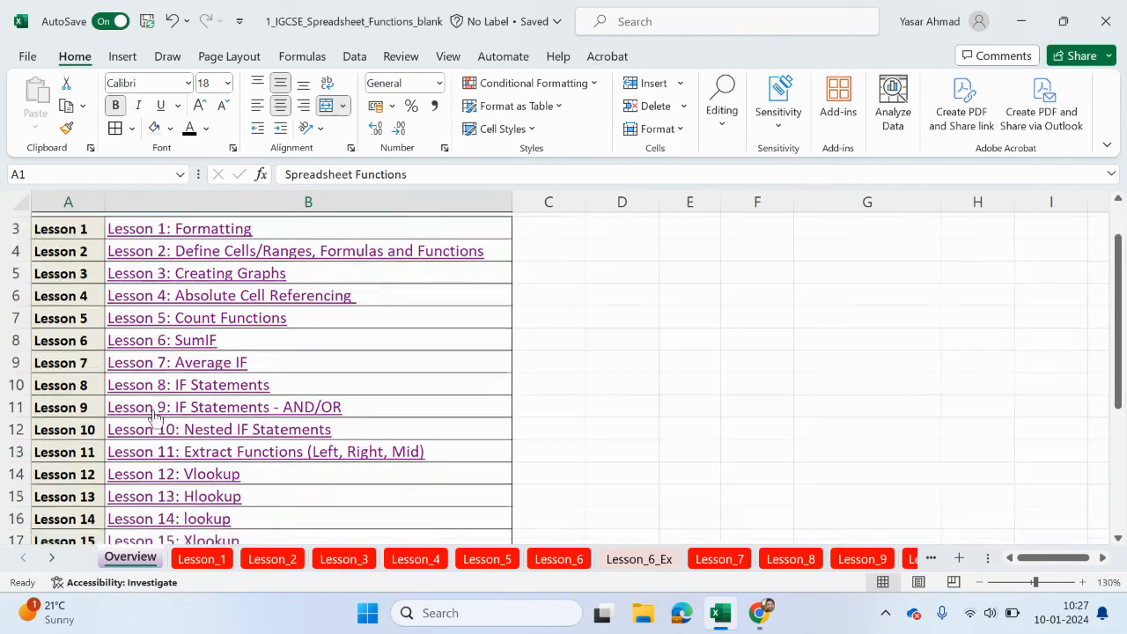
{"action": "scroll", "scroll_direction": "down", "scroll_amount": 3}
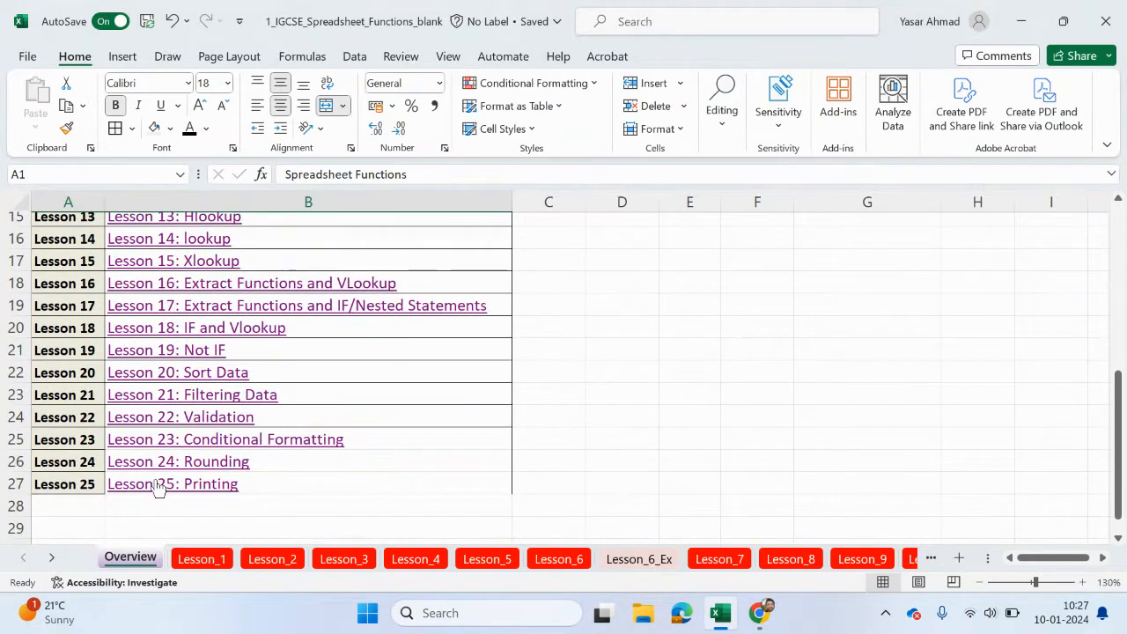
{"action": "scroll", "scroll_direction": "up", "scroll_amount": 3}
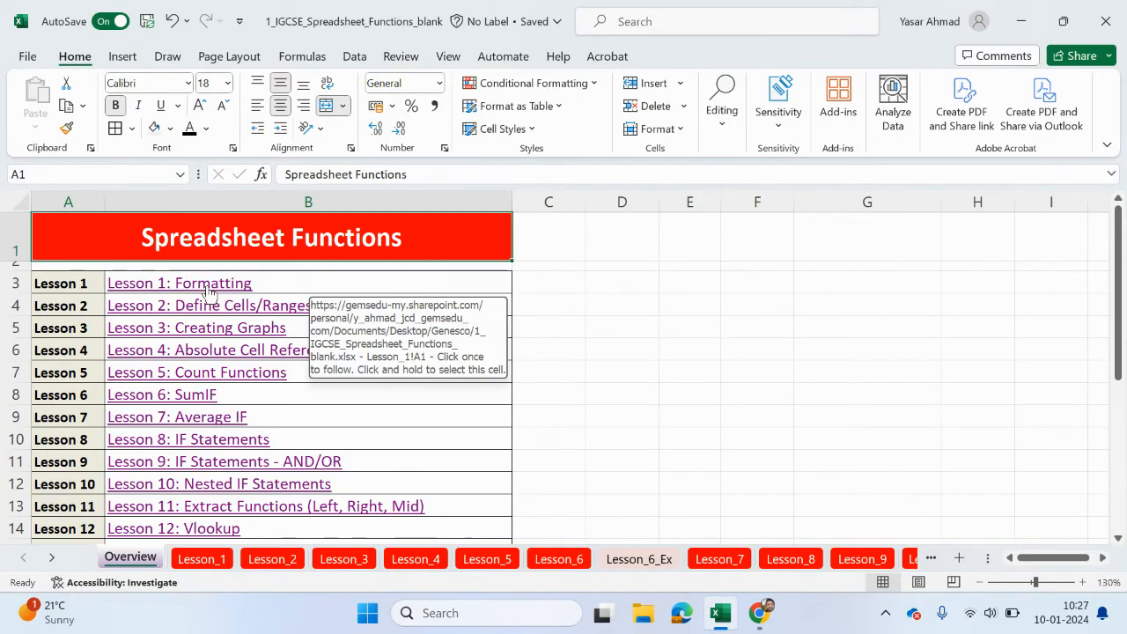
{"action": "left_click", "coordinate": [179, 283]}
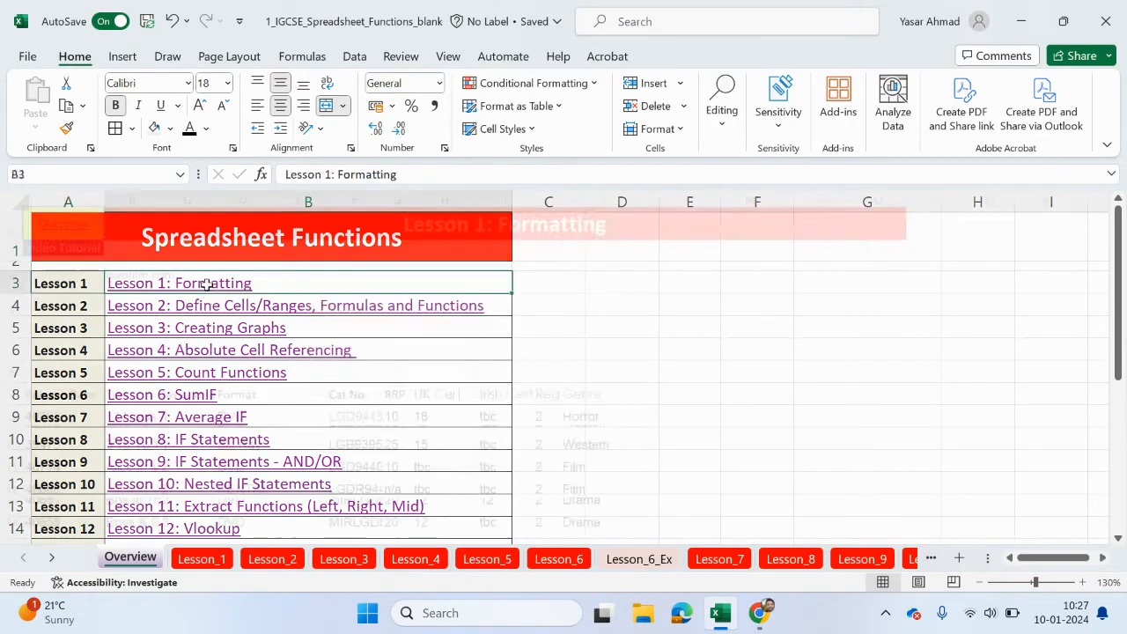
{"action": "left_click", "coordinate": [201, 558]}
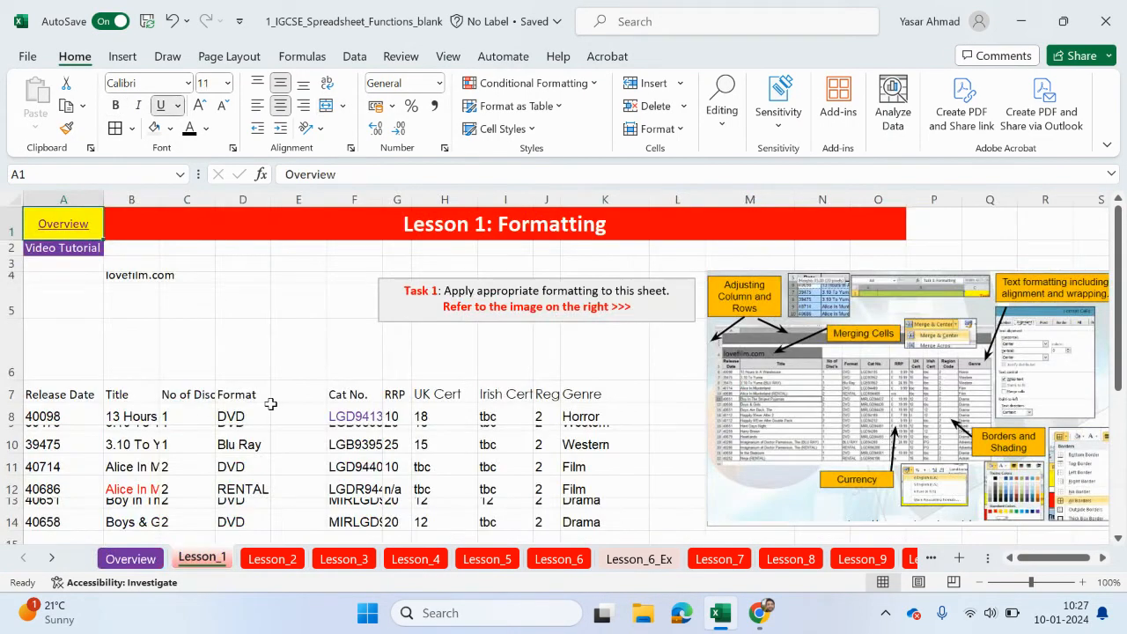
{"action": "scroll", "scroll_direction": "down", "scroll_amount": 3}
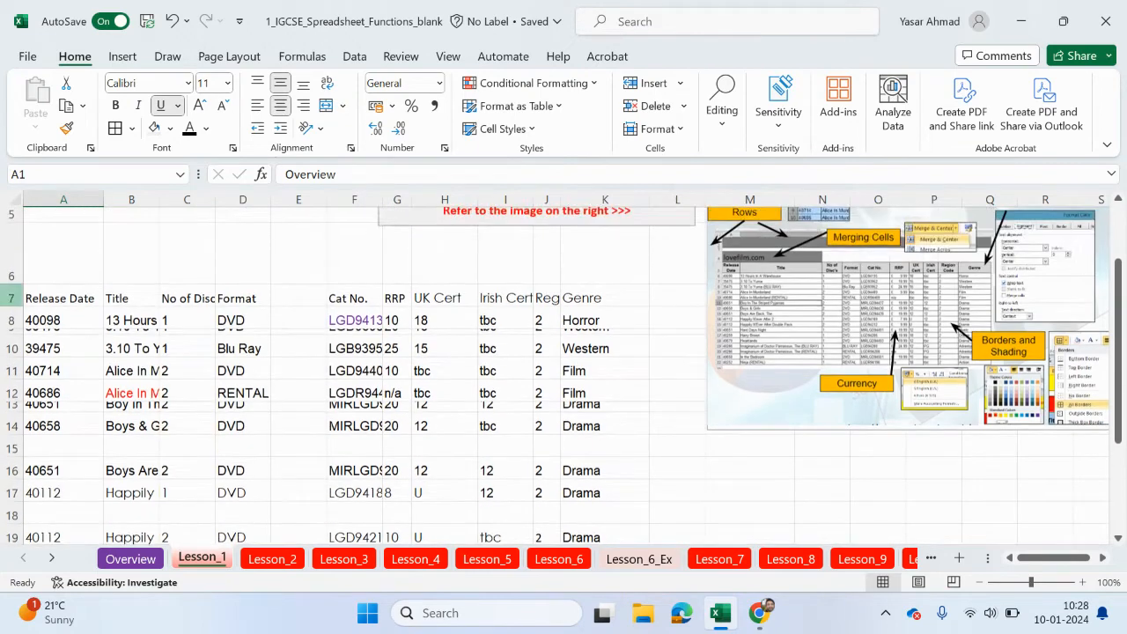
{"action": "scroll", "scroll_direction": "up", "scroll_amount": 3}
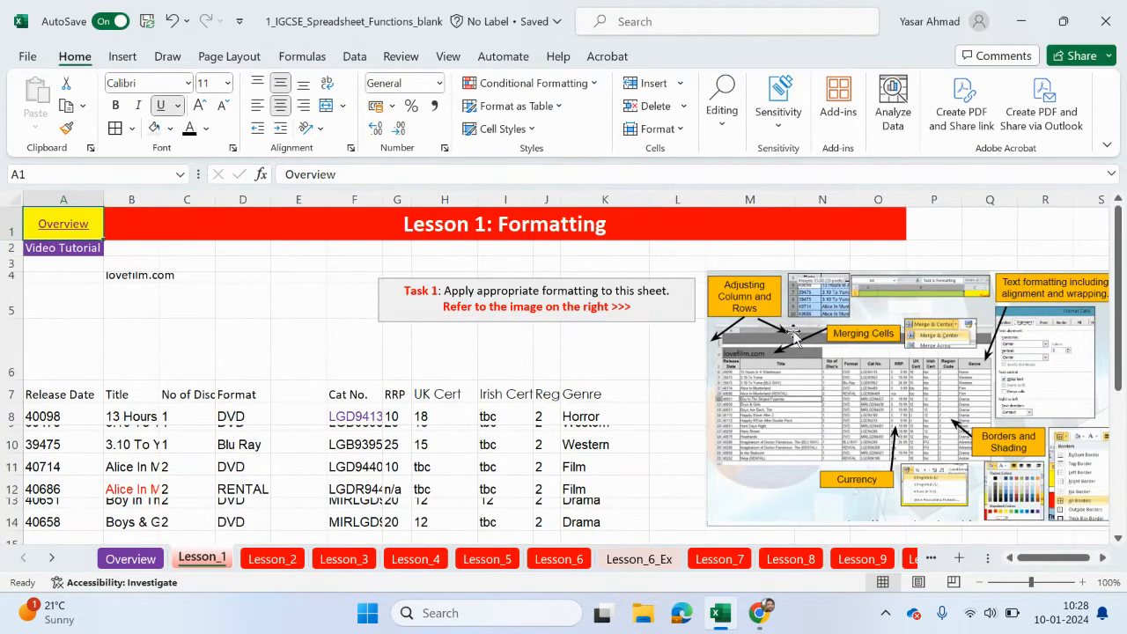
{"action": "mouse_move", "coordinate": [748, 405]}
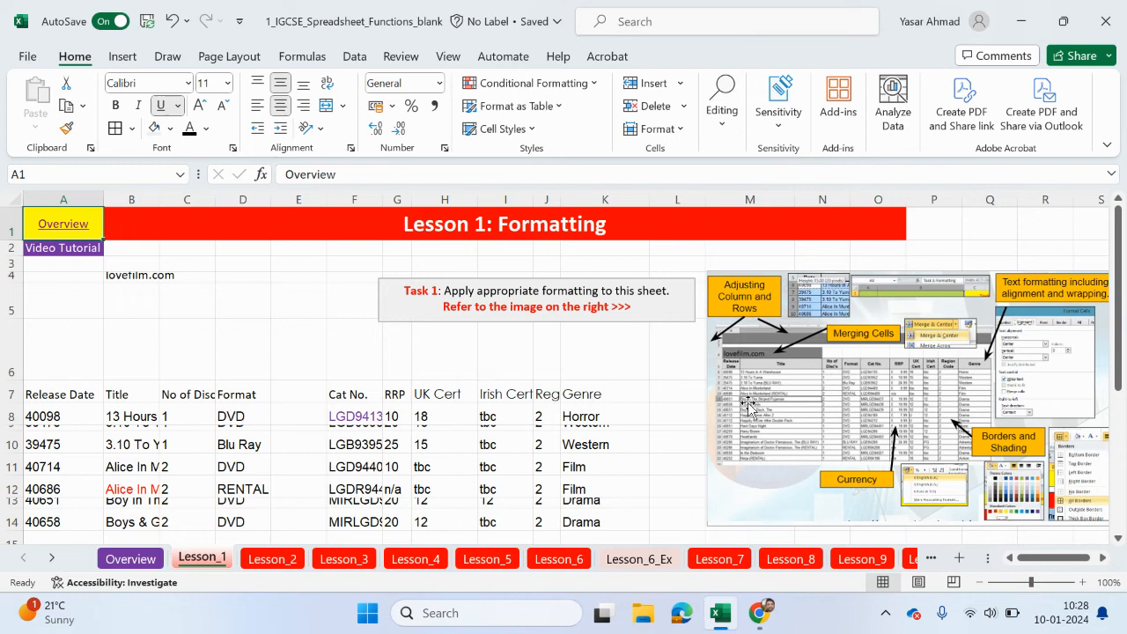
{"action": "mouse_move", "coordinate": [735, 335]}
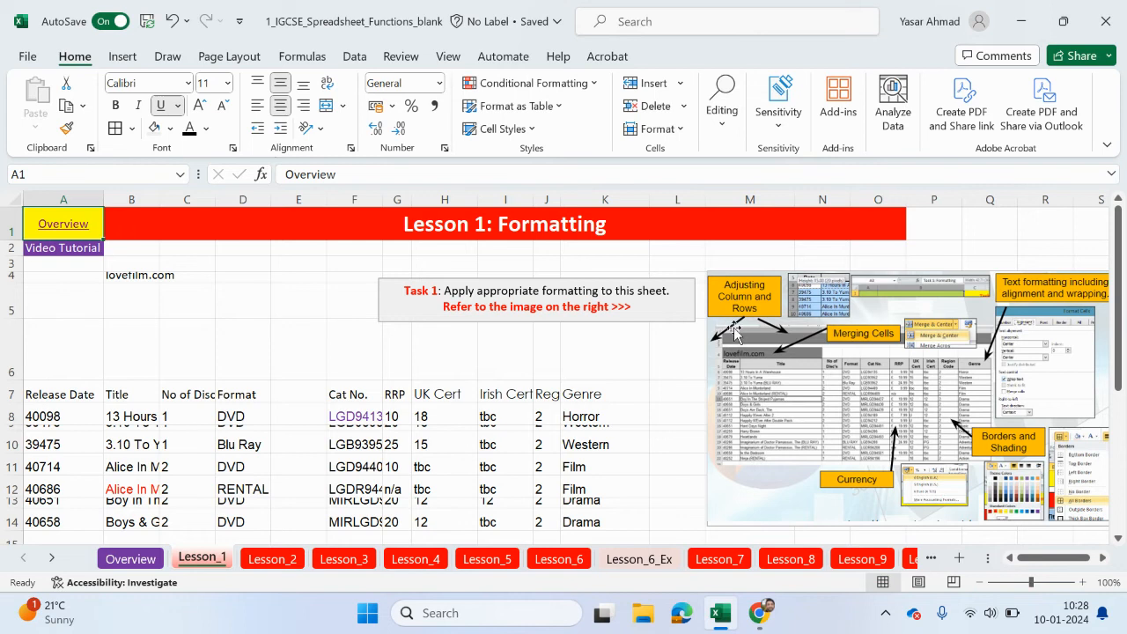
{"action": "mouse_move", "coordinate": [841, 344]}
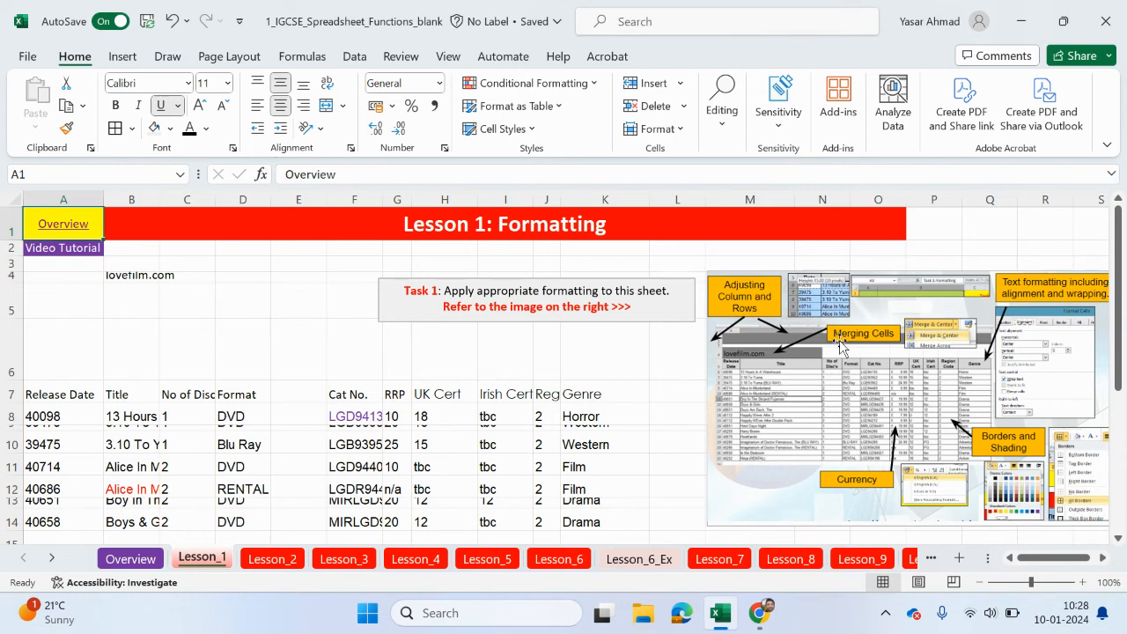
{"action": "mouse_move", "coordinate": [875, 509]}
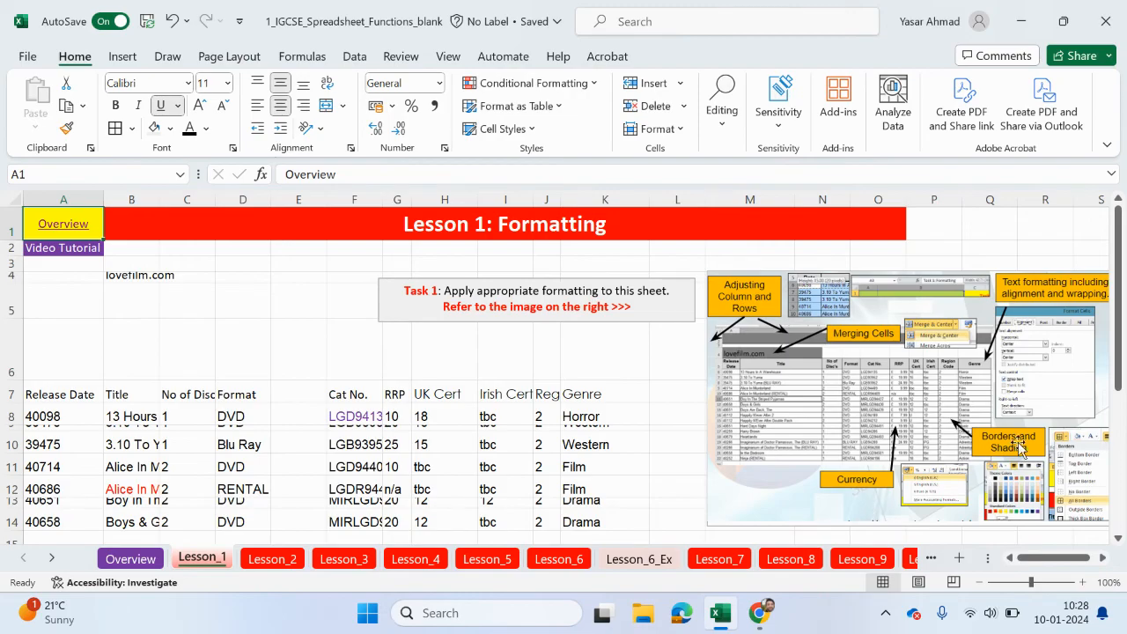
{"action": "mouse_move", "coordinate": [1056, 308]}
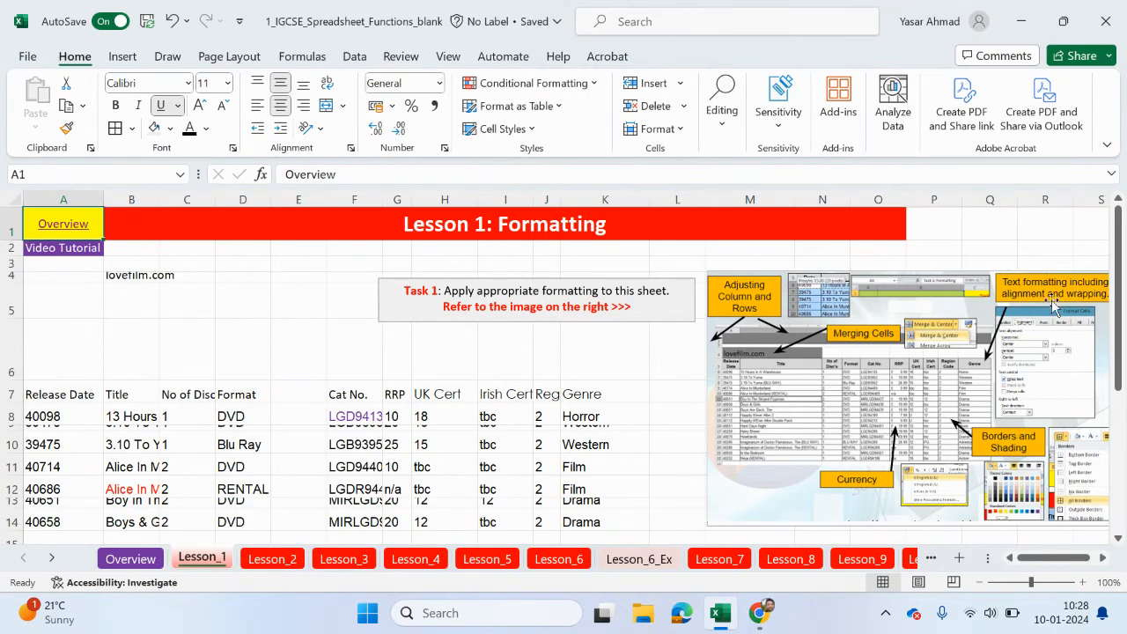
{"action": "mouse_move", "coordinate": [1048, 310]}
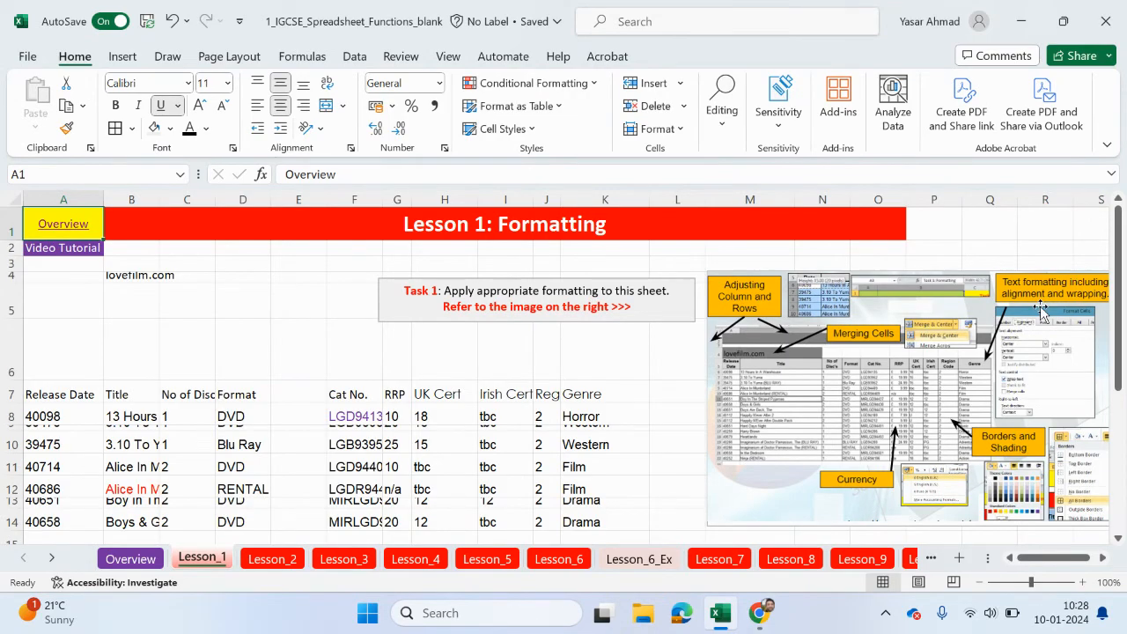
{"action": "mouse_move", "coordinate": [933, 519]}
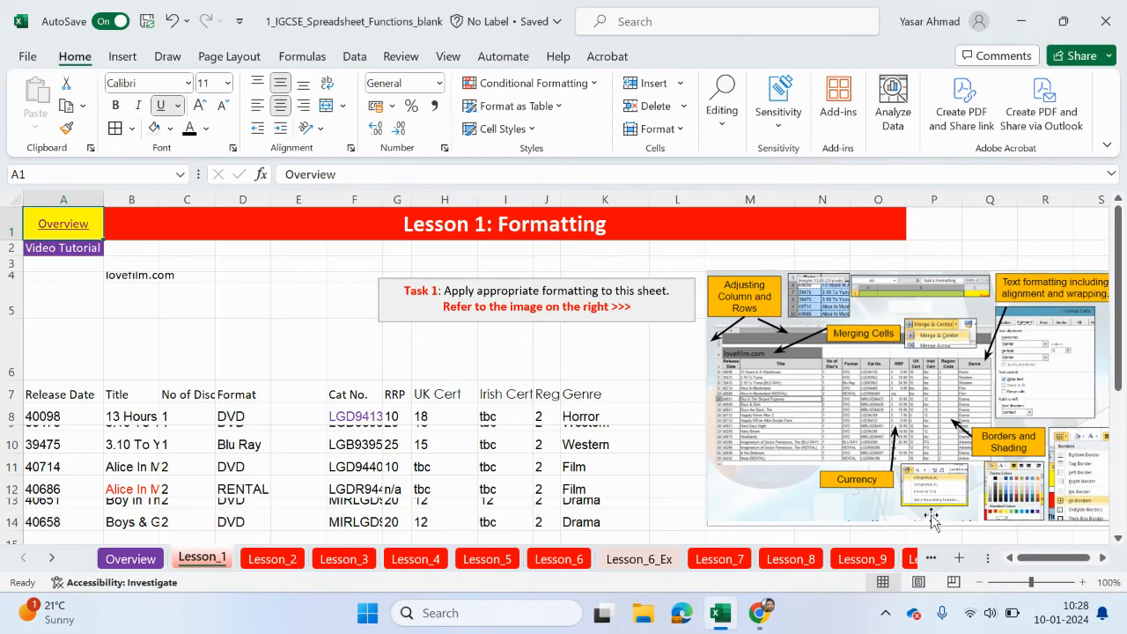
{"action": "mouse_move", "coordinate": [766, 370]}
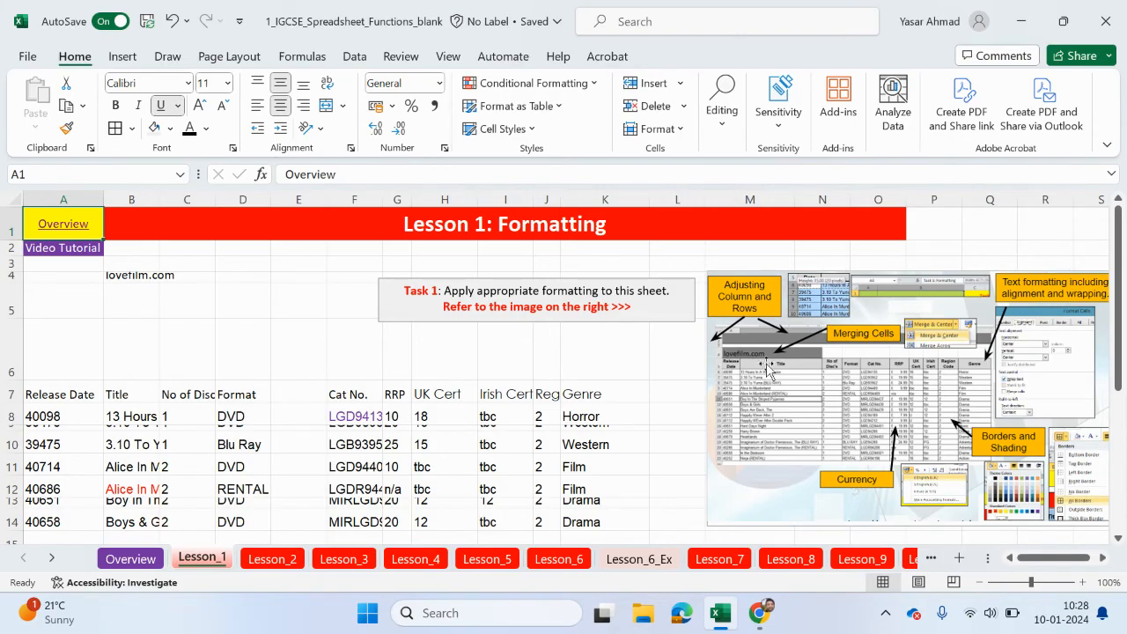
{"action": "mouse_move", "coordinate": [748, 368]}
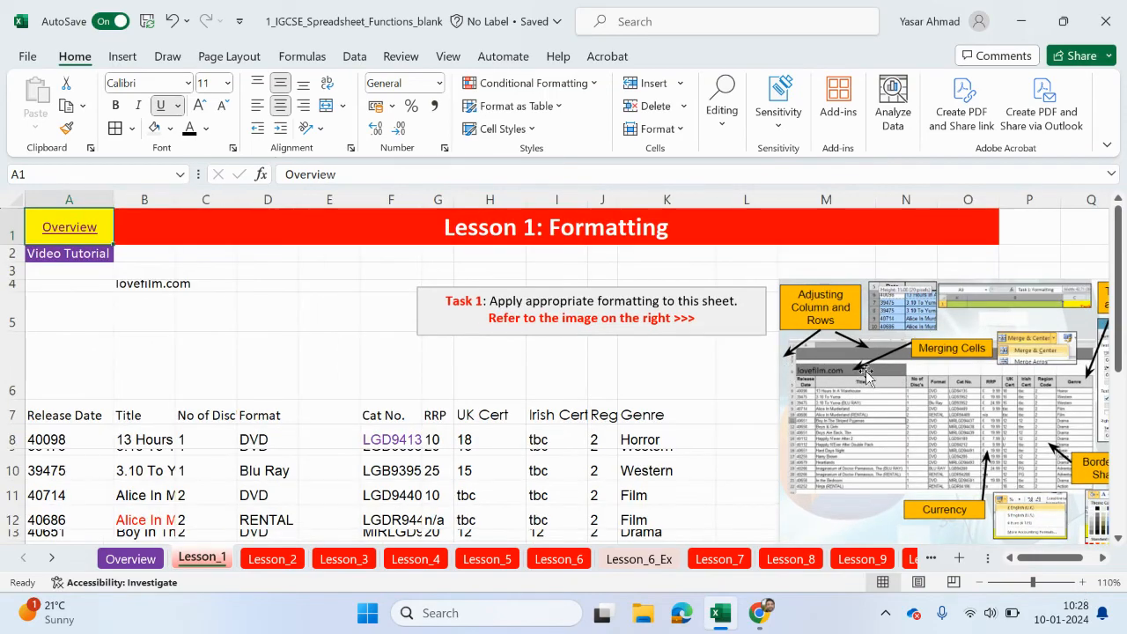
Select the lovefilm.com title cells A4:B4 and give them a red fill
{"action": "left_click", "coordinate": [68, 283]}
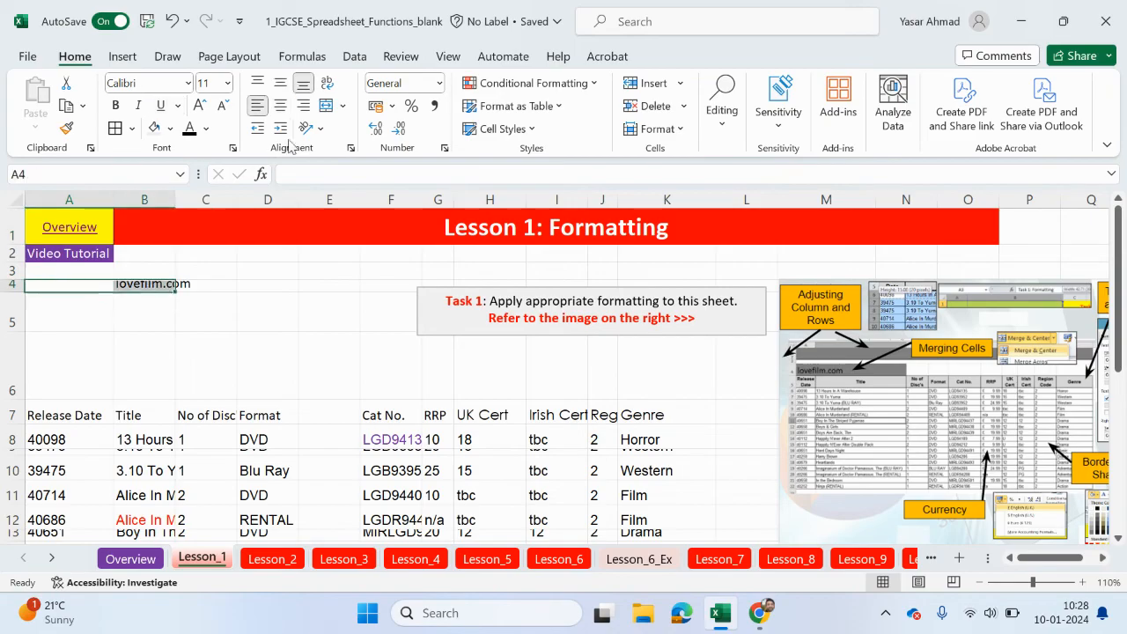
{"action": "mouse_move", "coordinate": [304, 106]}
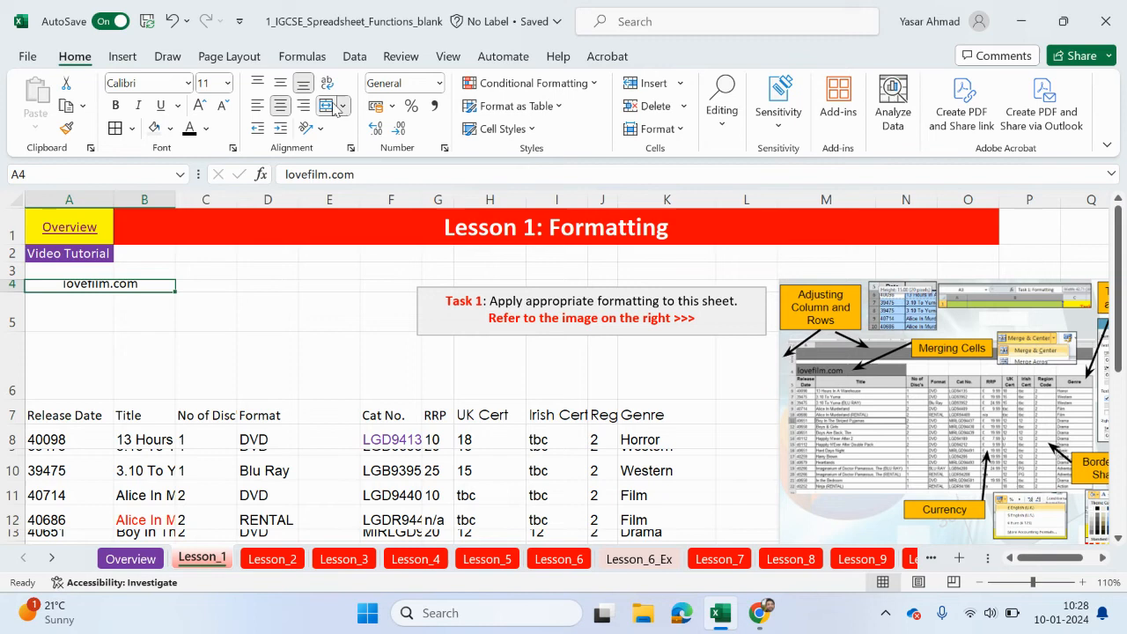
{"action": "mouse_move", "coordinate": [779, 374]}
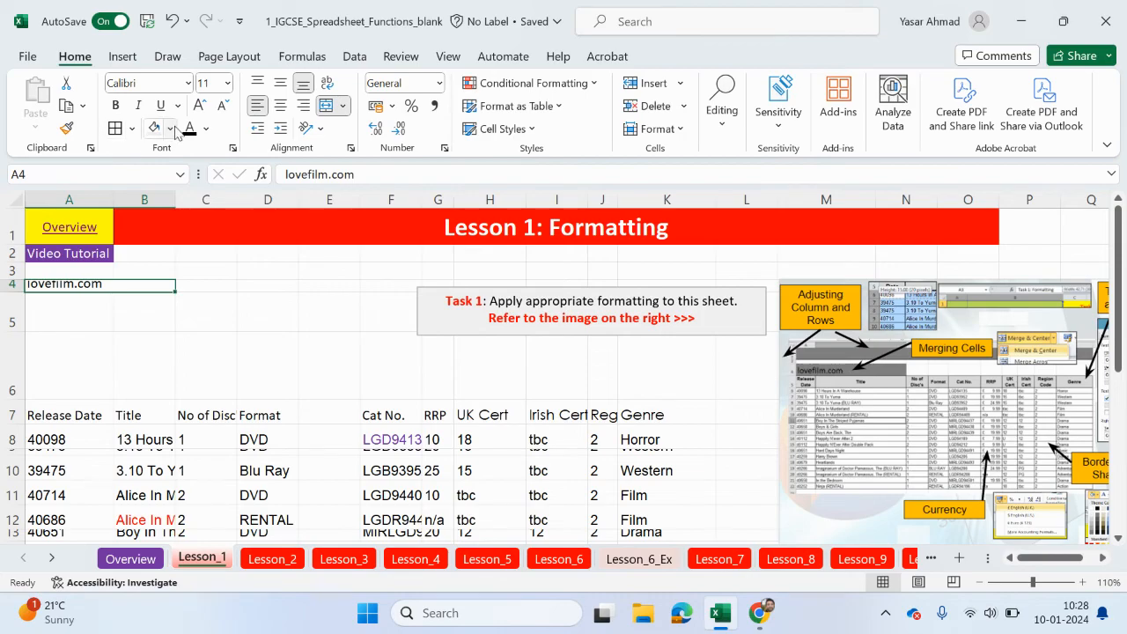
{"action": "left_click", "coordinate": [172, 129]}
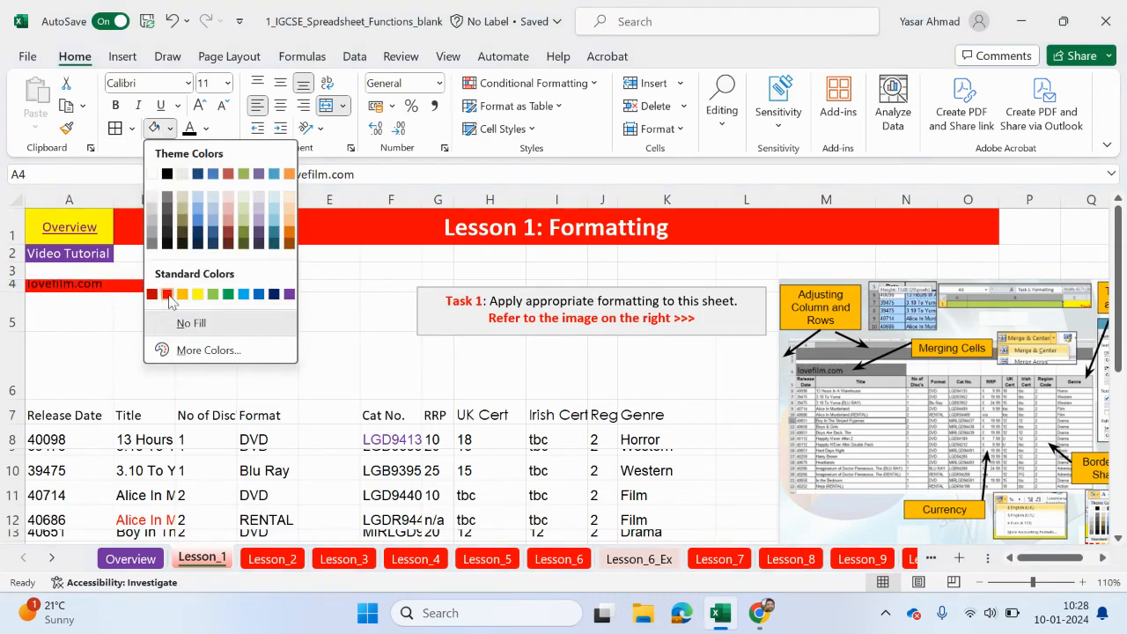
{"action": "left_click", "coordinate": [206, 128]}
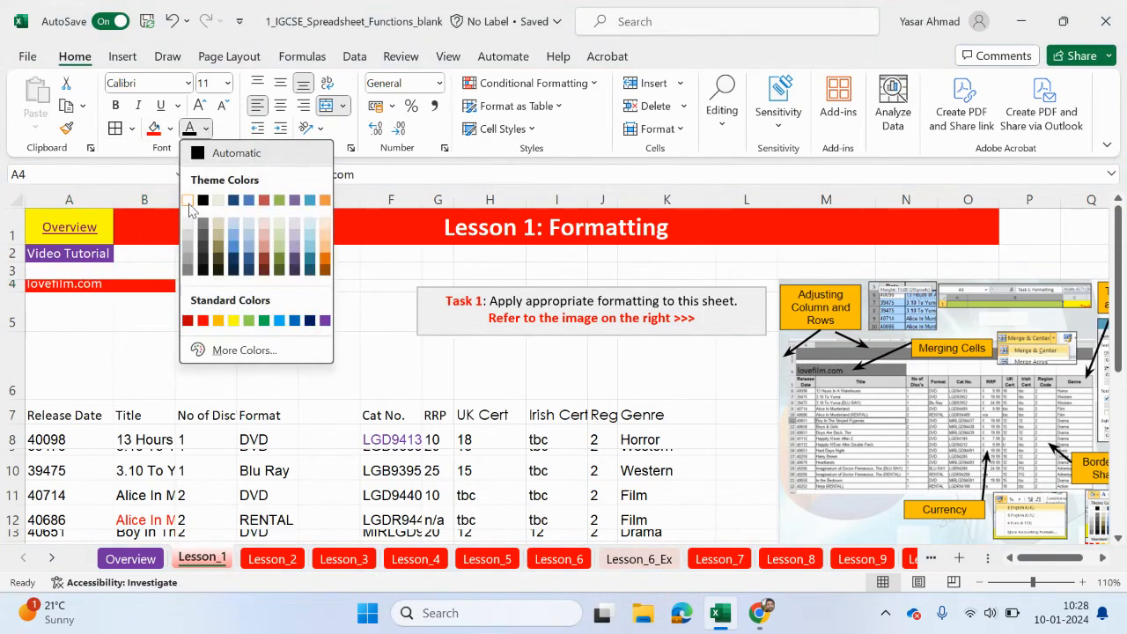
{"action": "mouse_move", "coordinate": [189, 200]}
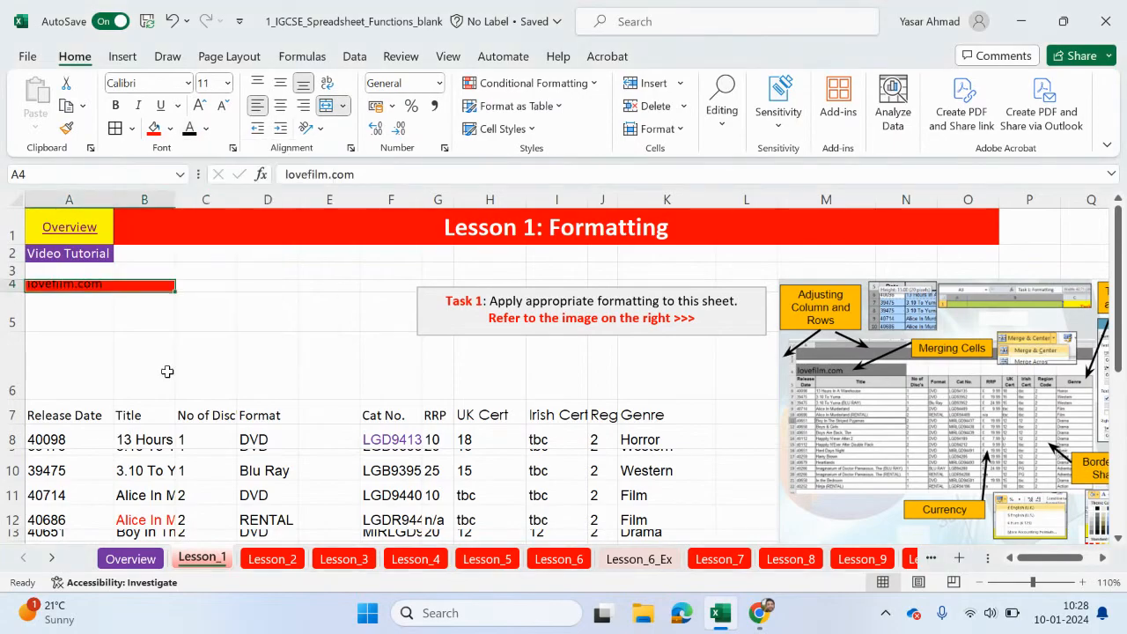
{"action": "mouse_move", "coordinate": [792, 383]}
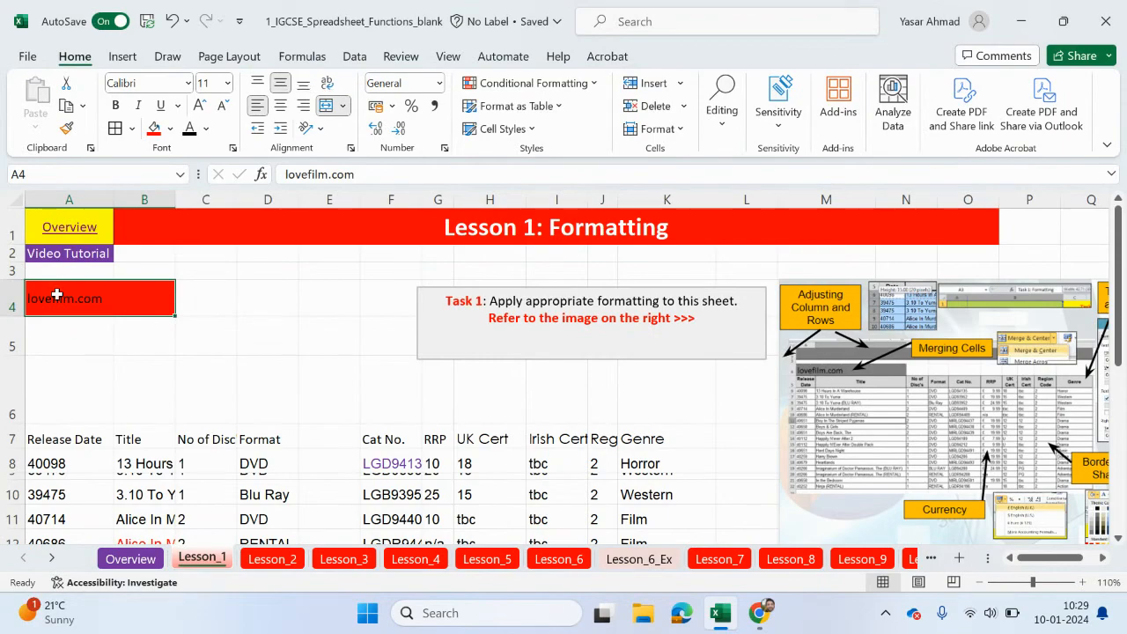
{"action": "mouse_move", "coordinate": [100, 320]}
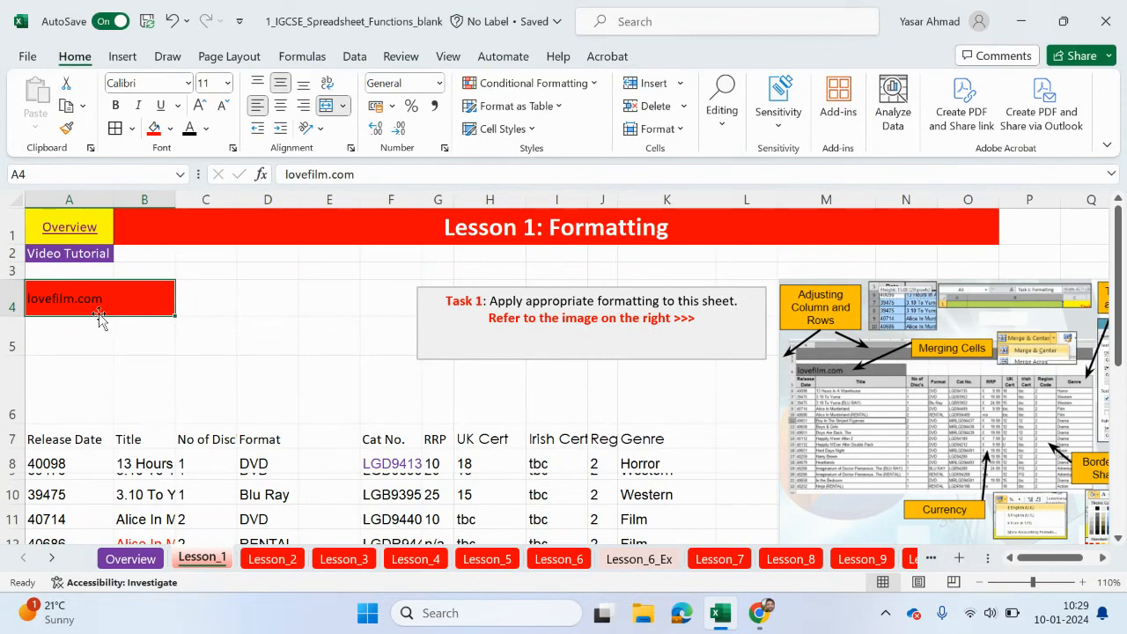
Widen column B so the film titles show in full
{"action": "left_click_drag", "start_coordinate": [174, 199], "coordinate": [182, 199]}
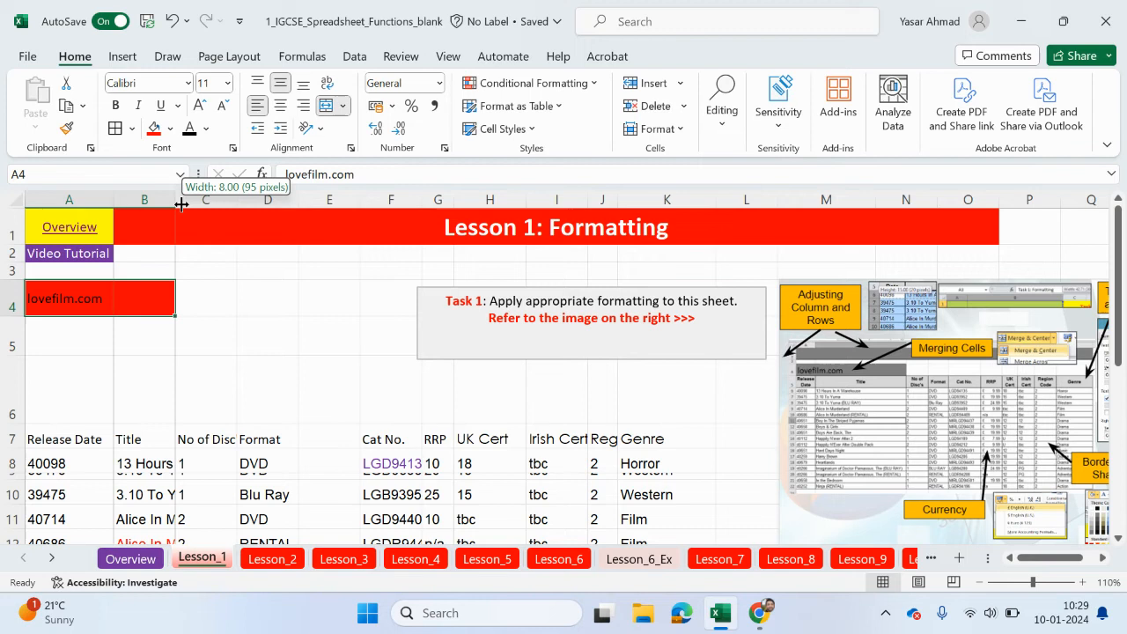
{"action": "left_click_drag", "start_coordinate": [175, 202], "coordinate": [314, 203]}
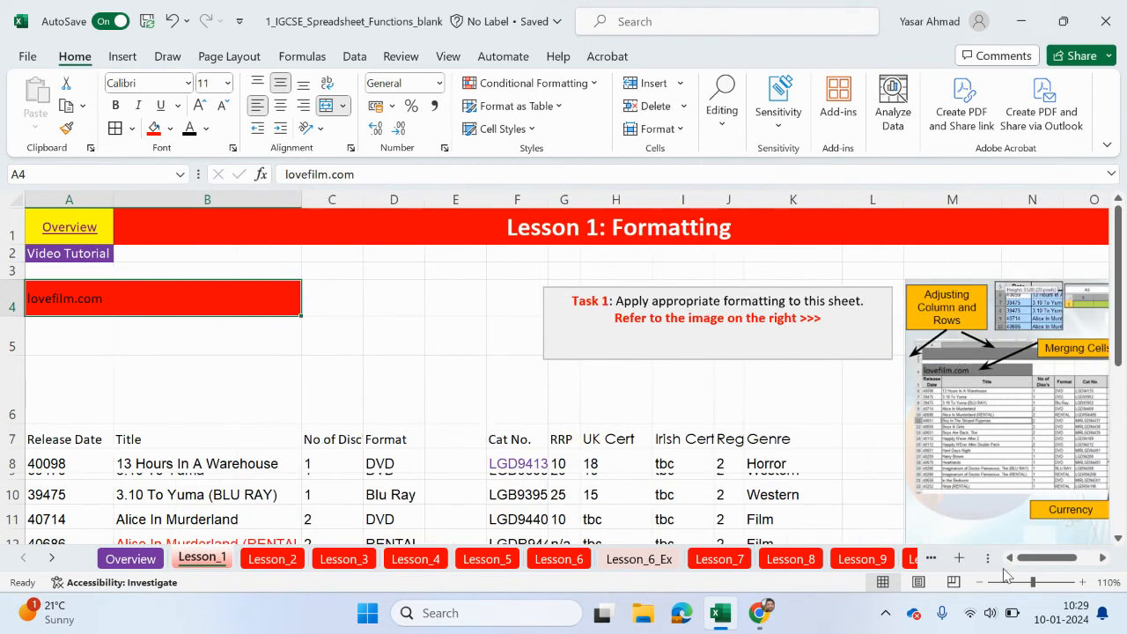
Select the empty rows 5 and 6 beneath the red lovefilm.com heading
{"action": "left_click", "coordinate": [13, 336]}
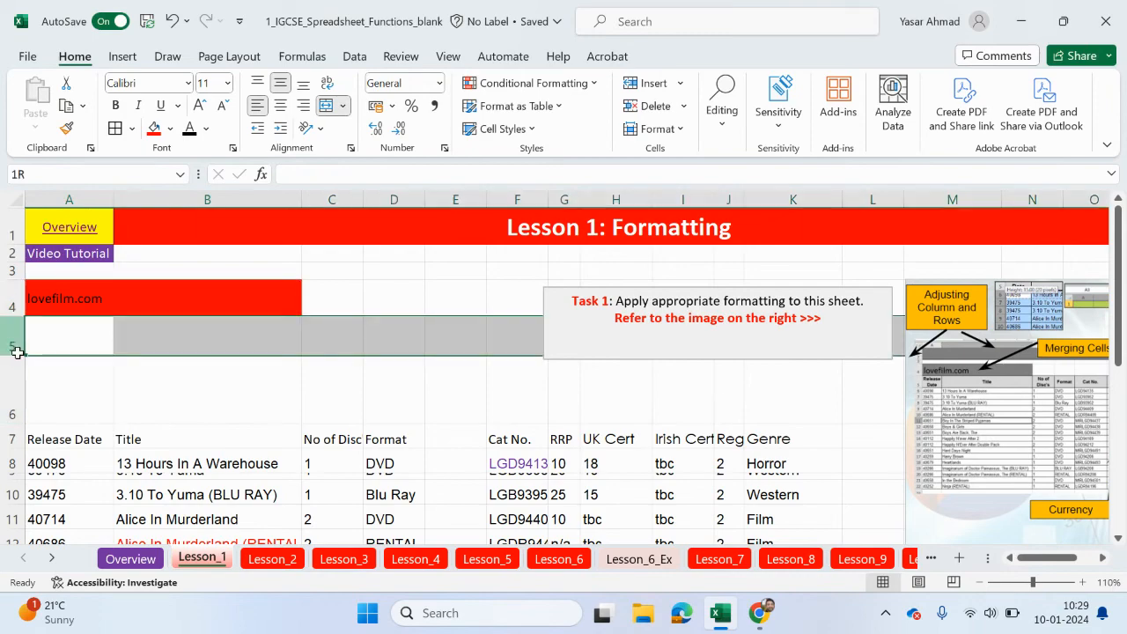
{"action": "left_click", "coordinate": [68, 346]}
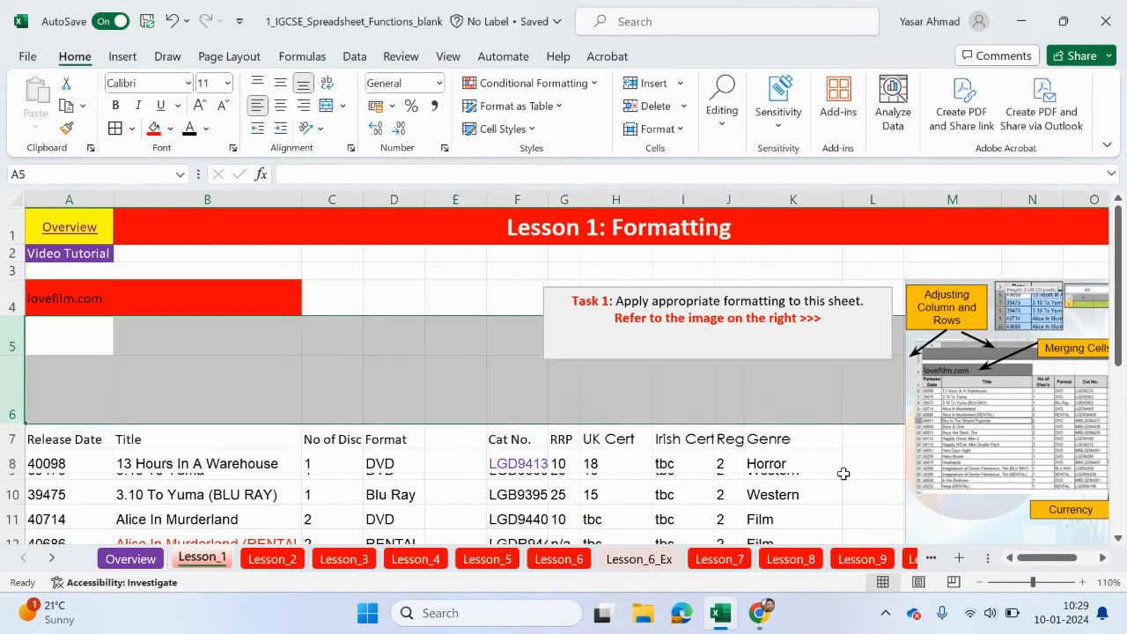
{"action": "mouse_move", "coordinate": [104, 408]}
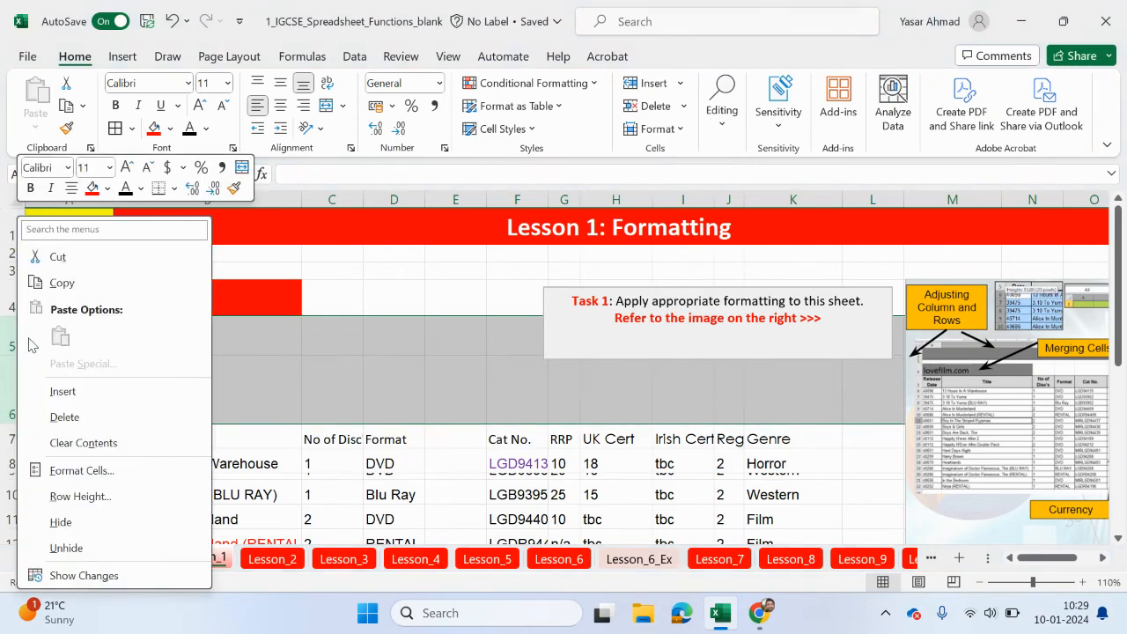
{"action": "mouse_move", "coordinate": [96, 427]}
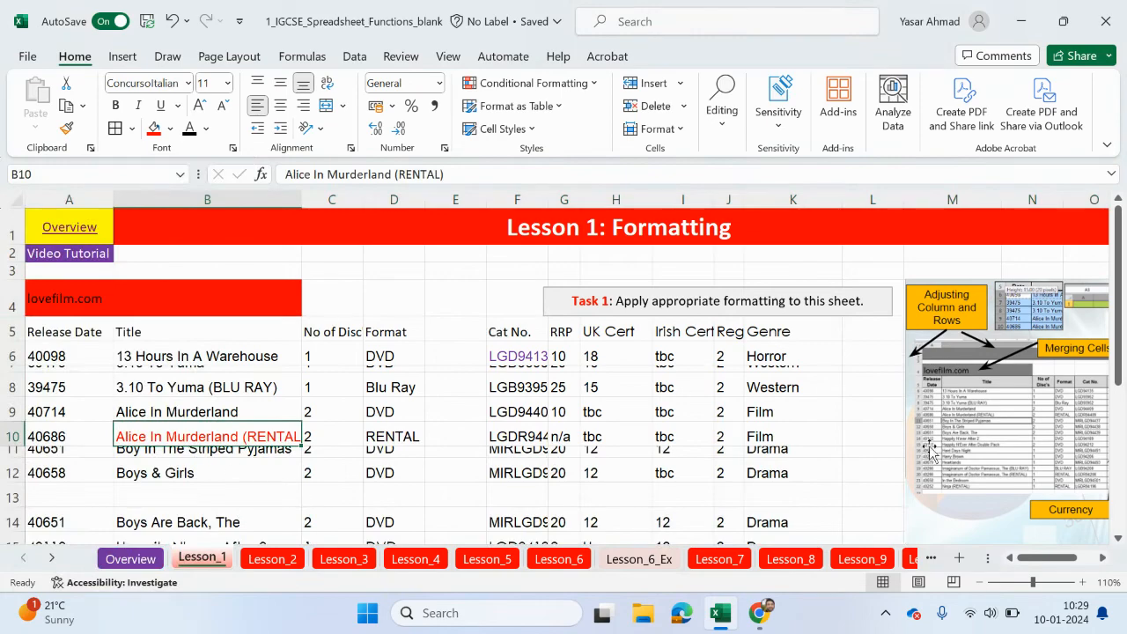
{"action": "scroll", "scroll_direction": "right", "scroll_amount": 3}
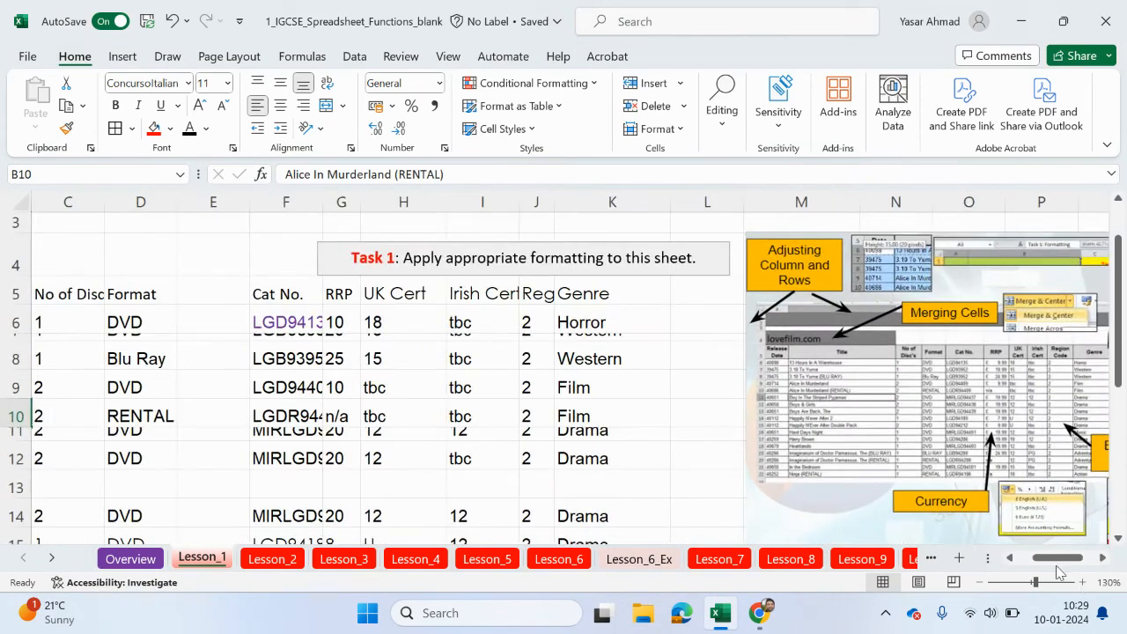
{"action": "scroll", "scroll_direction": "right", "scroll_amount": 3}
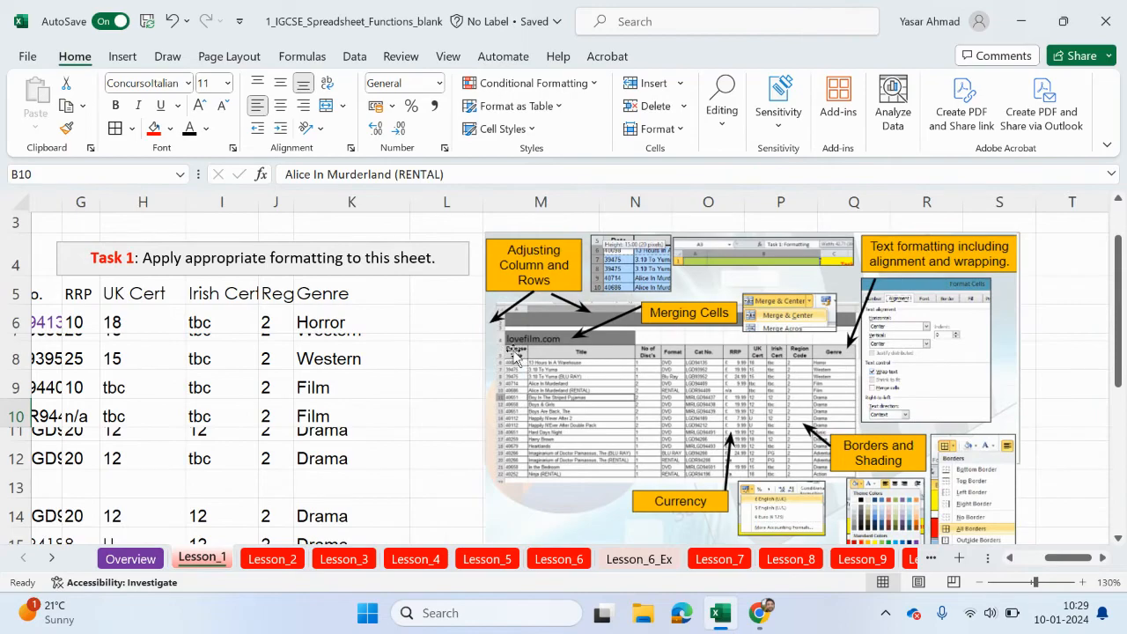
{"action": "mouse_move", "coordinate": [851, 357]}
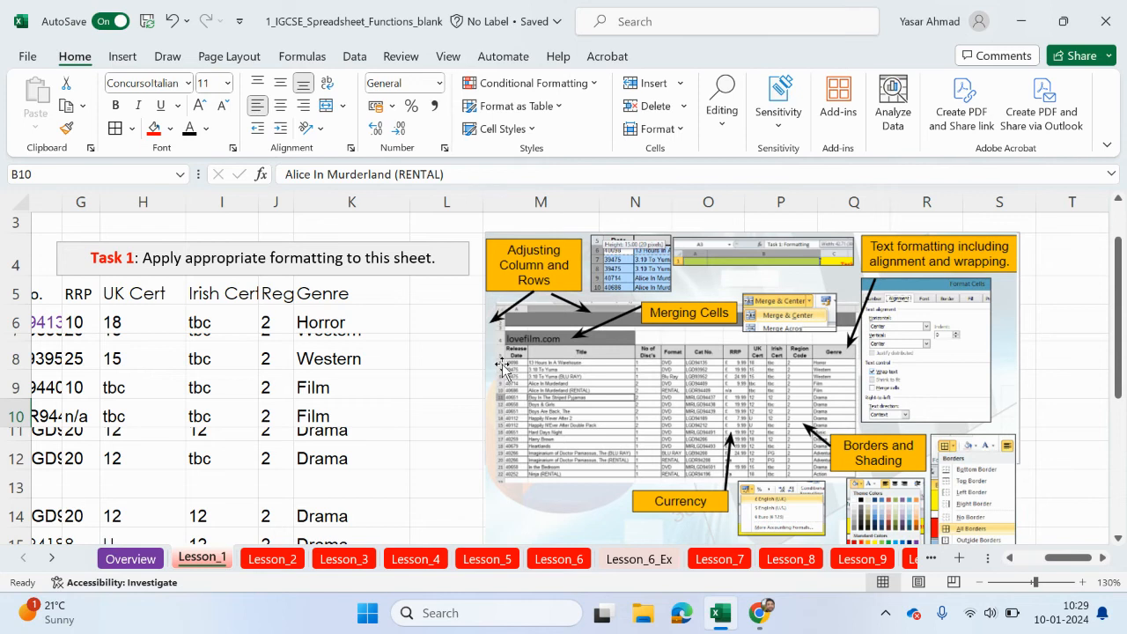
{"action": "mouse_move", "coordinate": [504, 374]}
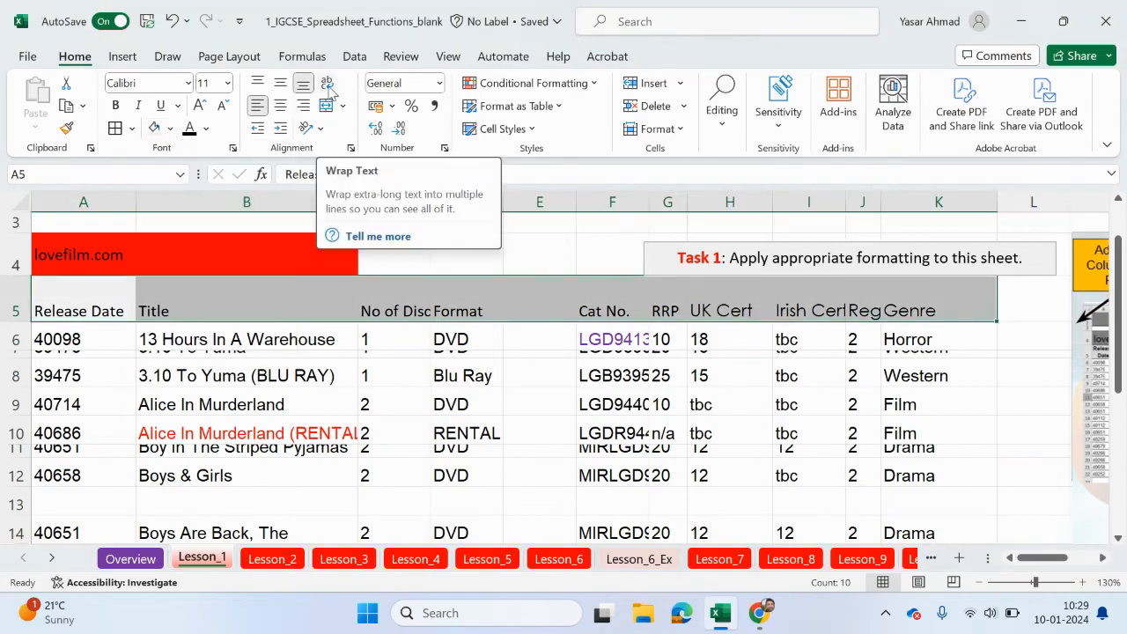
Apply Wrap Text so long header labels like the disc count show in full
{"action": "left_click", "coordinate": [327, 82]}
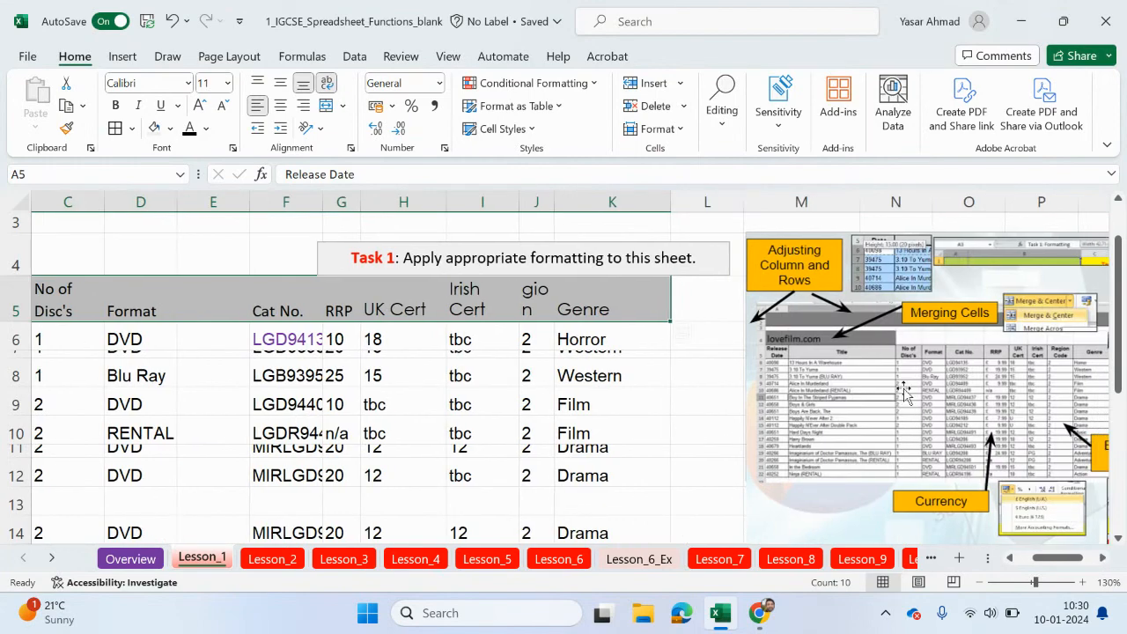
Adjust column widths, widening Region Code until its header label reads in full
{"action": "scroll", "scroll_direction": "left", "scroll_amount": 3}
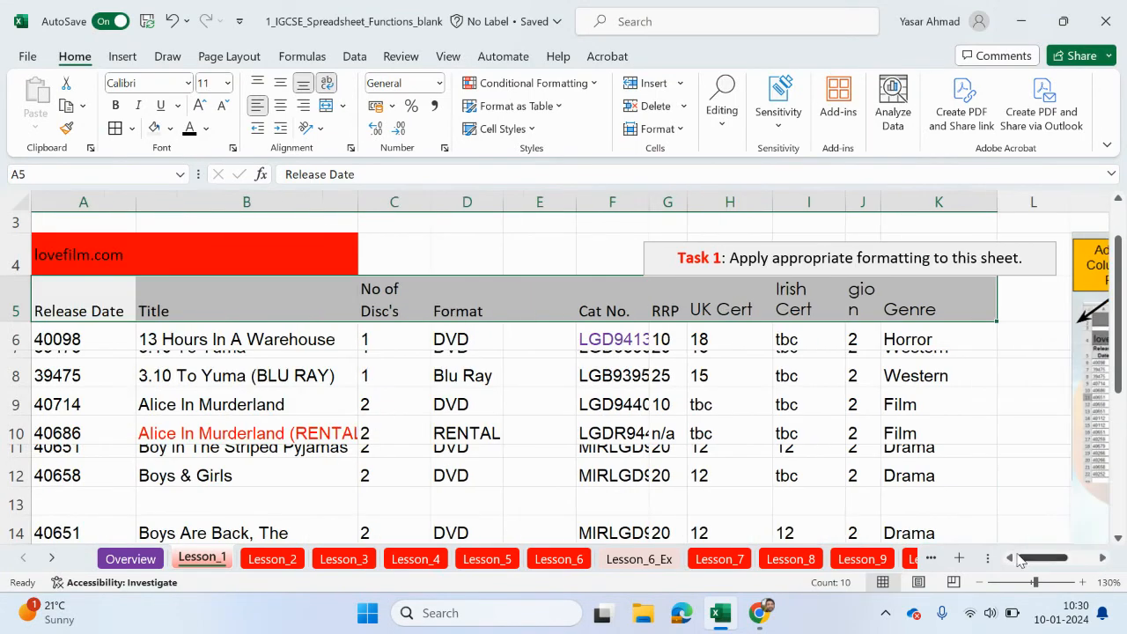
{"action": "mouse_move", "coordinate": [302, 82]}
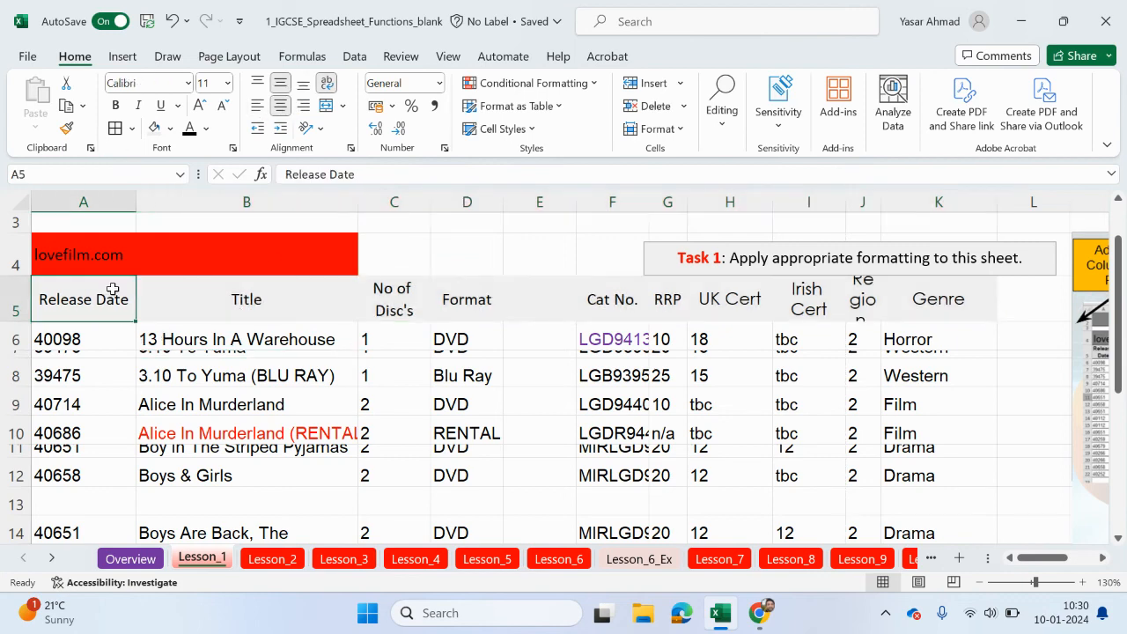
{"action": "left_click_drag", "start_coordinate": [114, 201], "coordinate": [102, 201]}
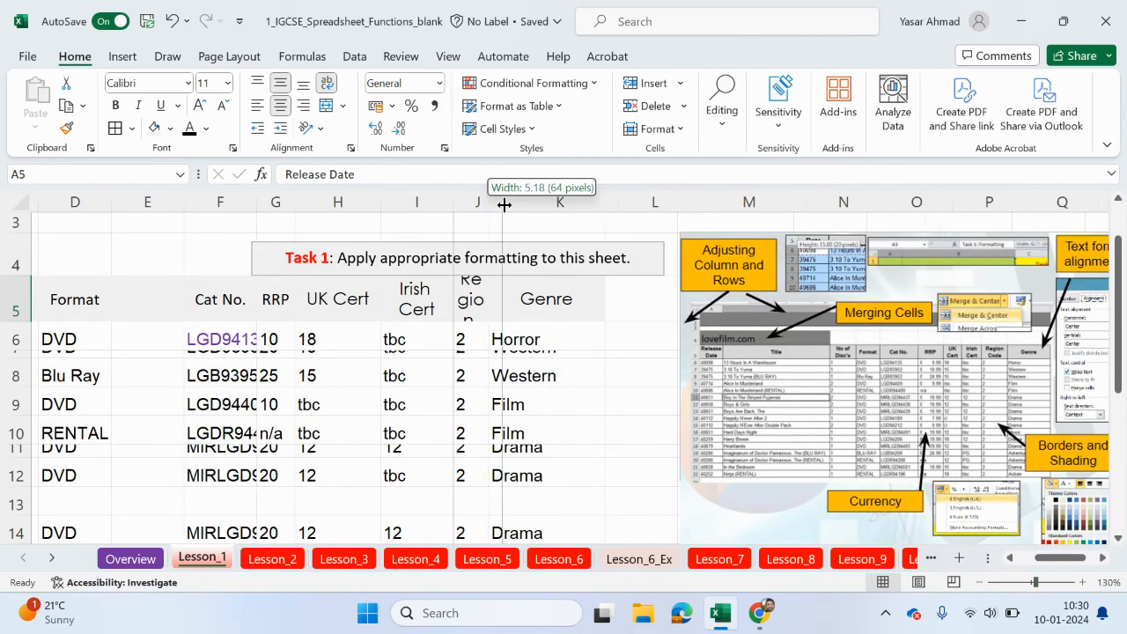
{"action": "left_click_drag", "start_coordinate": [505, 203], "coordinate": [527, 203]}
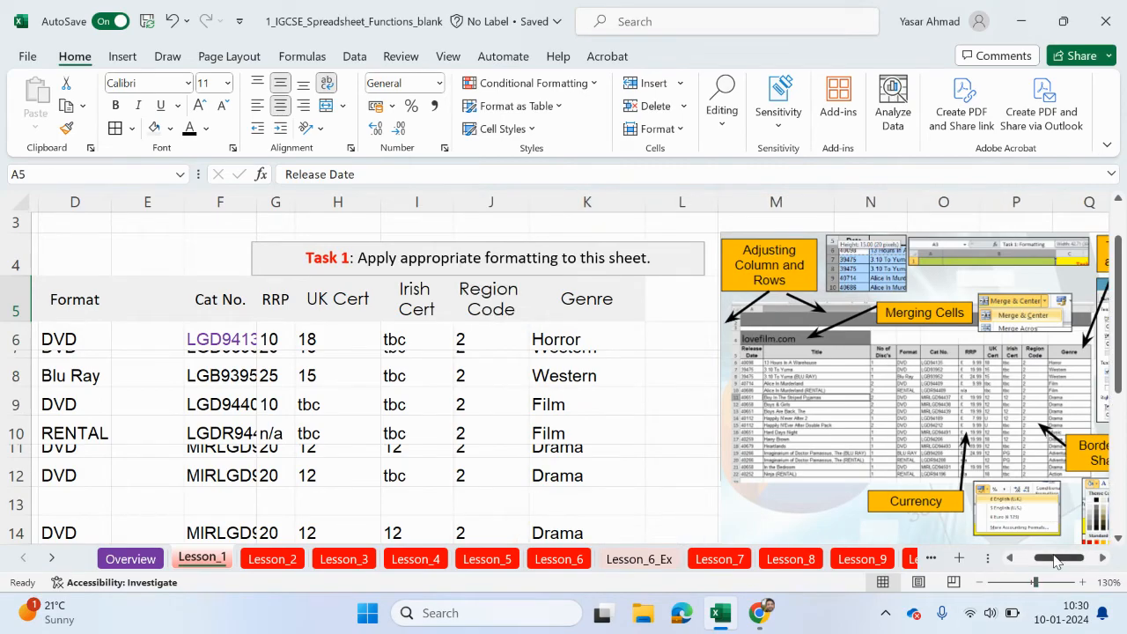
Select the empty column E that sits before Cat No
{"action": "scroll", "scroll_direction": "left", "scroll_amount": 3}
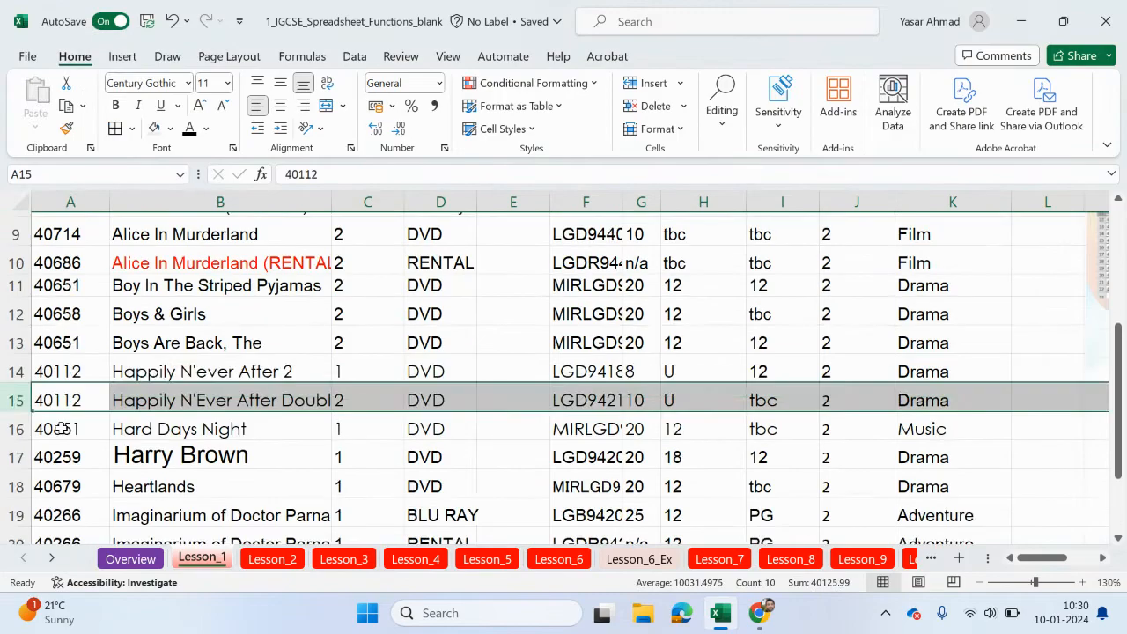
{"action": "left_click", "coordinate": [512, 201]}
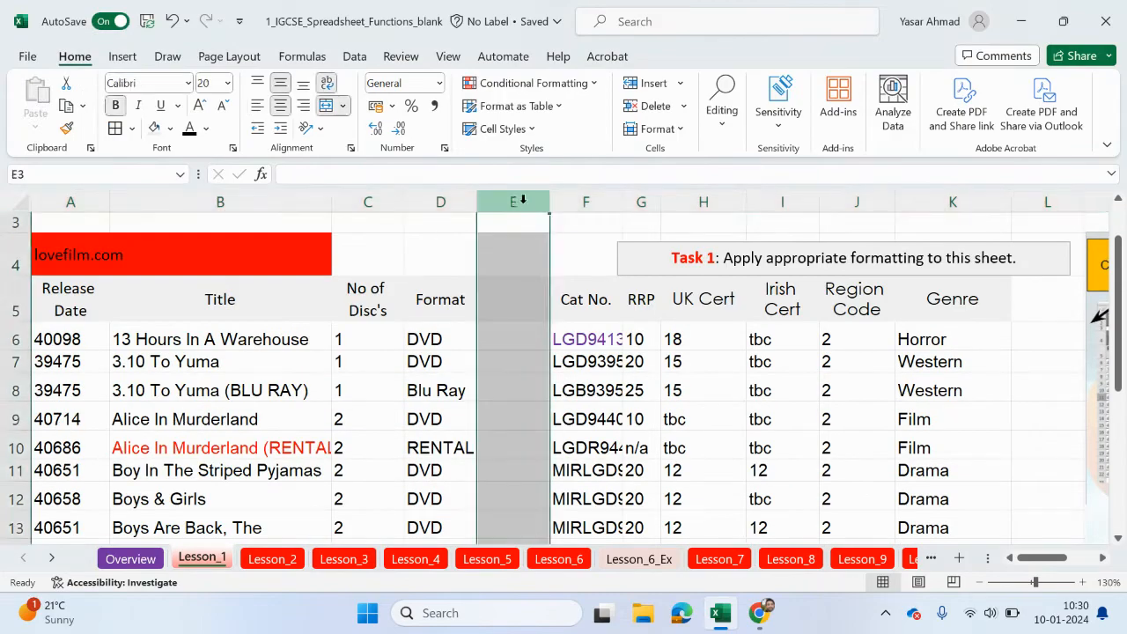
{"action": "scroll", "scroll_direction": "down", "scroll_amount": 3}
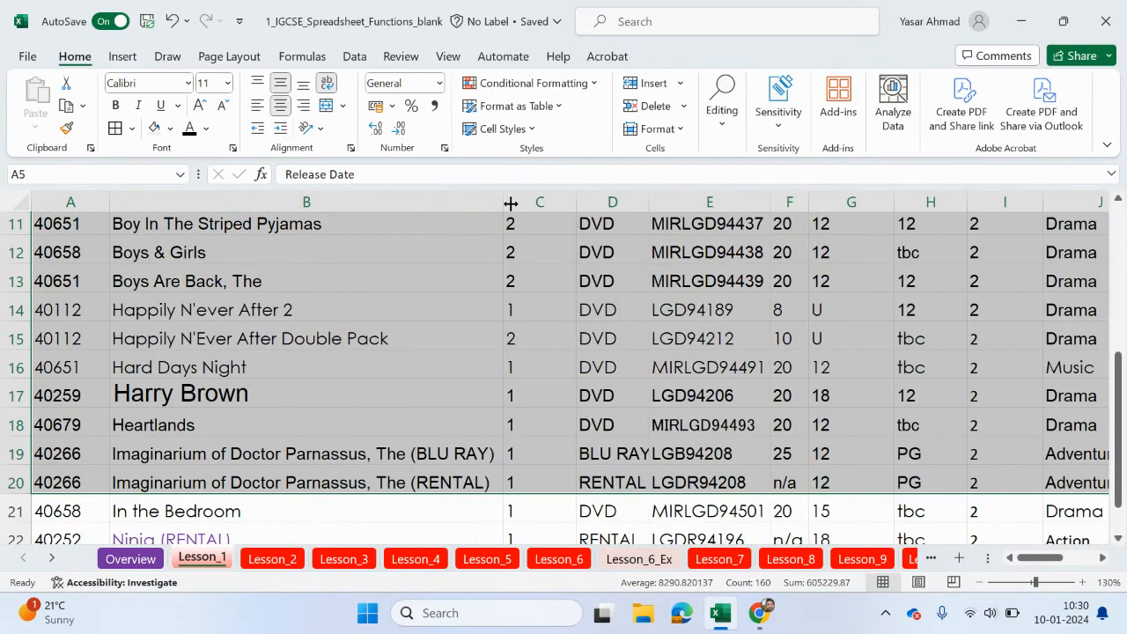
{"action": "scroll", "scroll_direction": "up", "scroll_amount": 3}
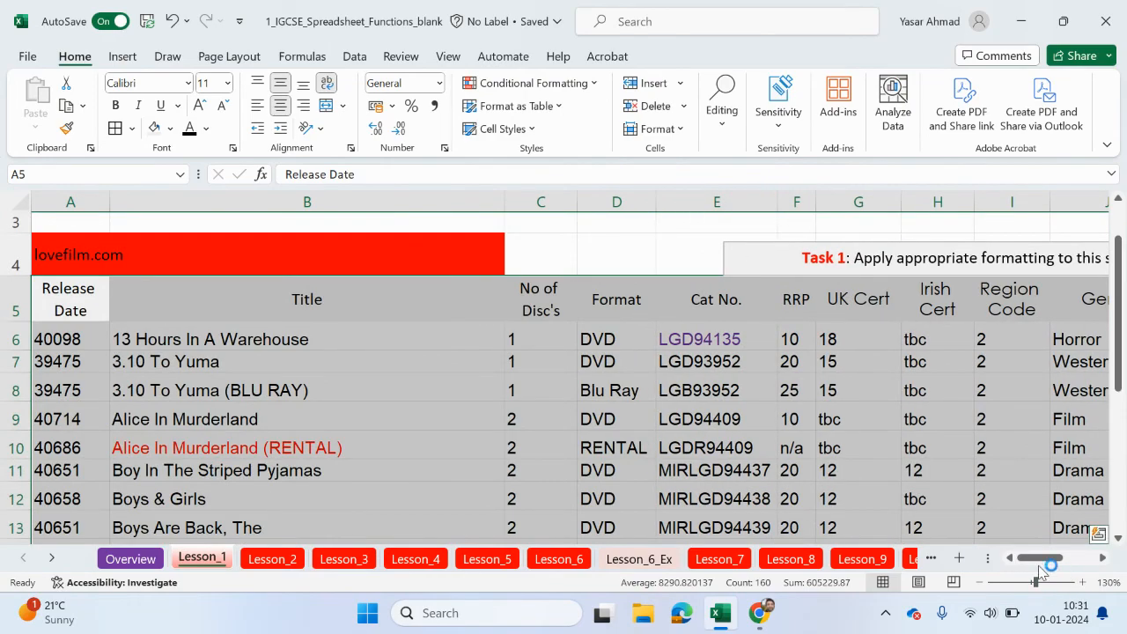
{"action": "scroll", "scroll_direction": "right", "scroll_amount": 3}
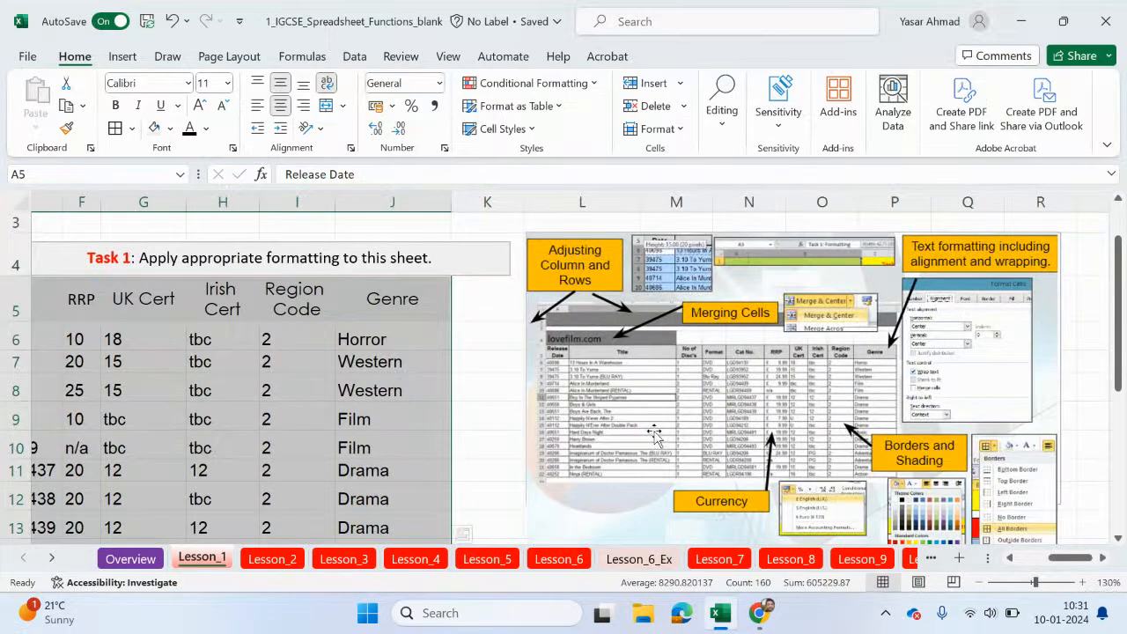
{"action": "mouse_move", "coordinate": [845, 431]}
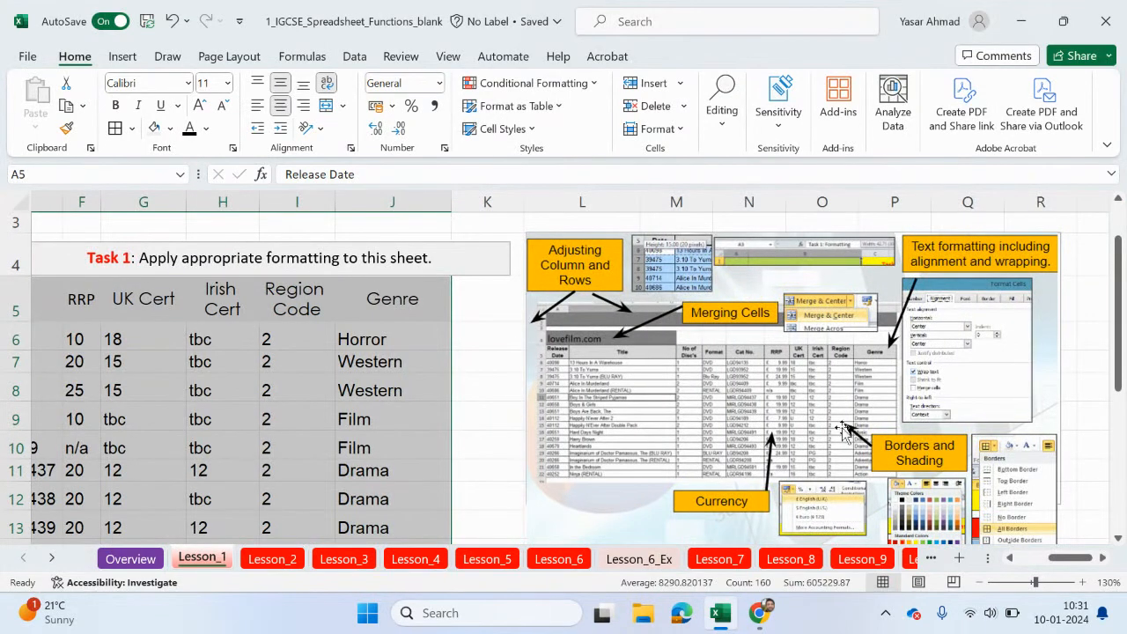
{"action": "mouse_move", "coordinate": [615, 374]}
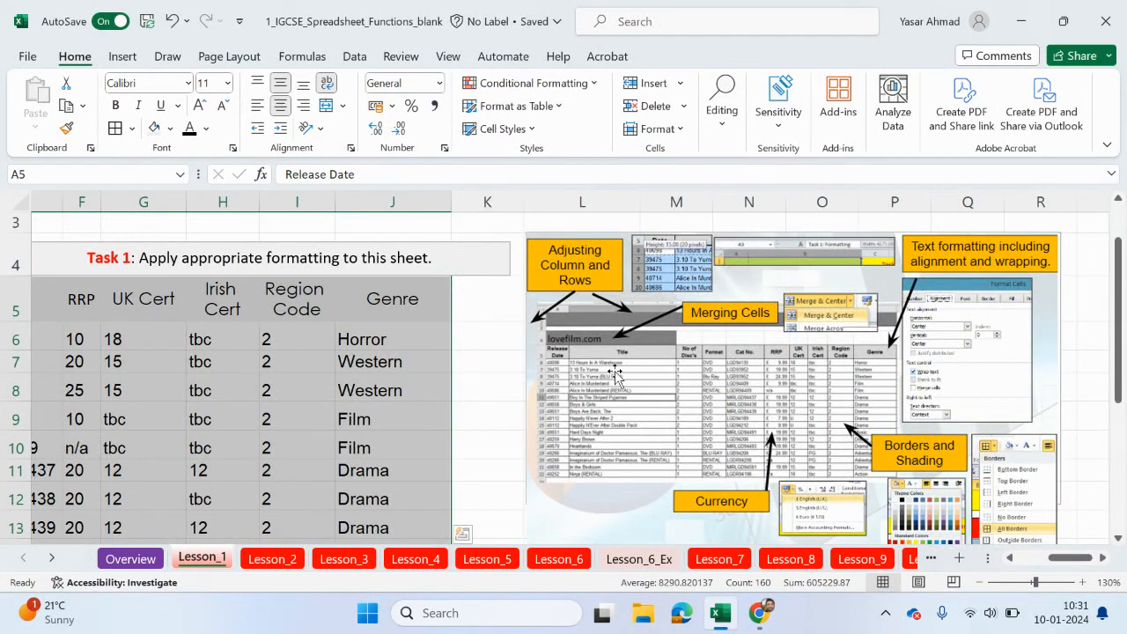
{"action": "mouse_move", "coordinate": [788, 379]}
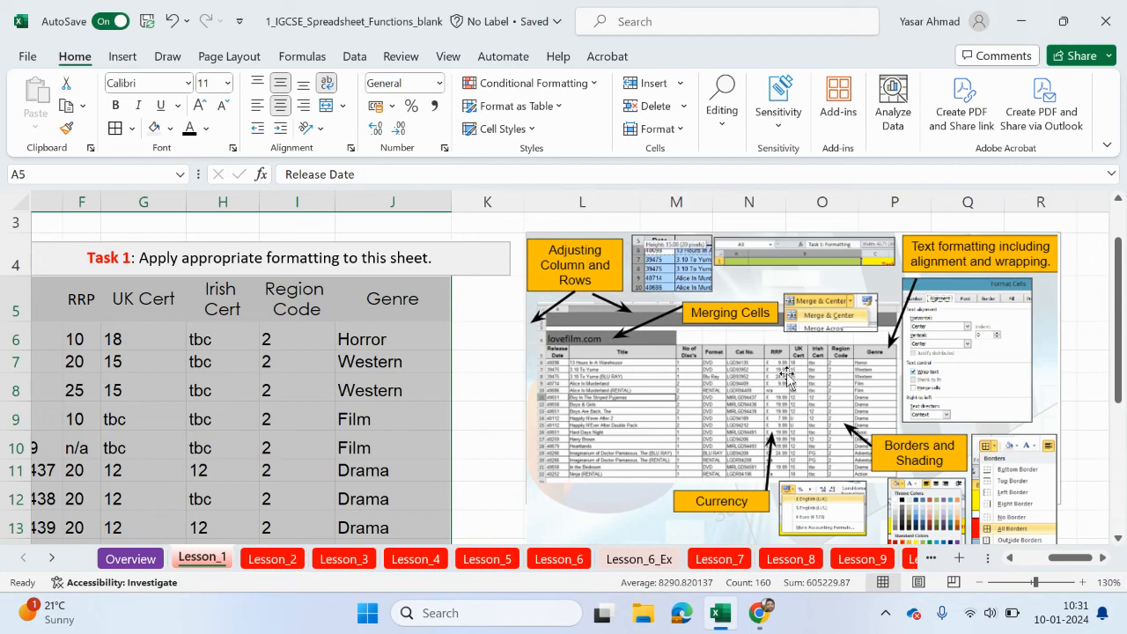
{"action": "mouse_move", "coordinate": [1079, 570]}
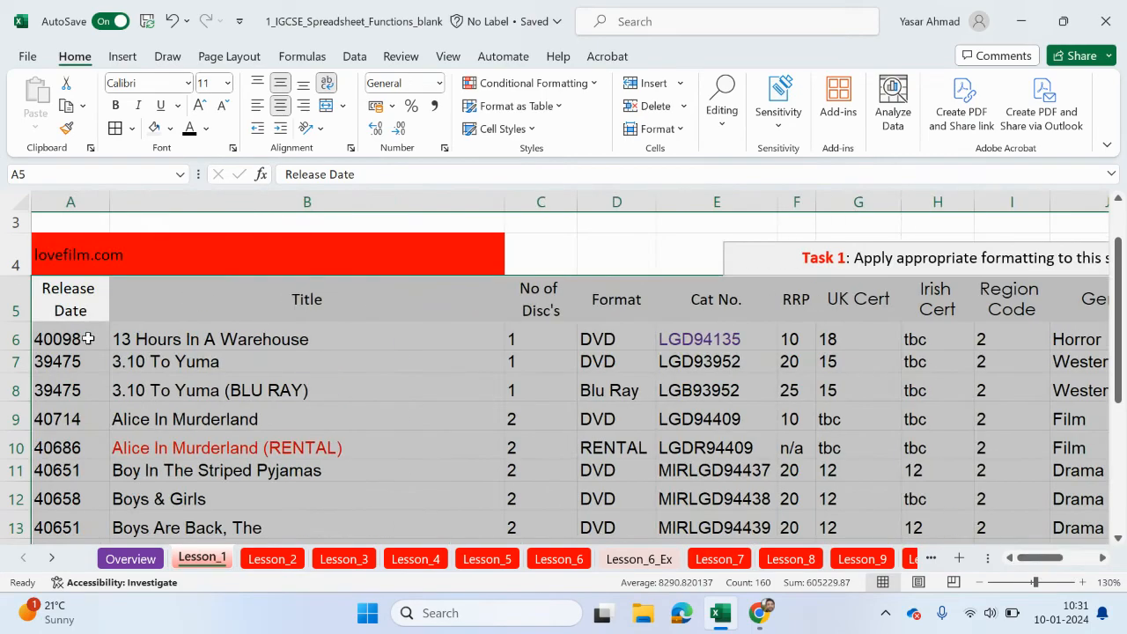
Give the film table entries a plain 10-point font size
{"action": "scroll", "scroll_direction": "down", "scroll_amount": 3}
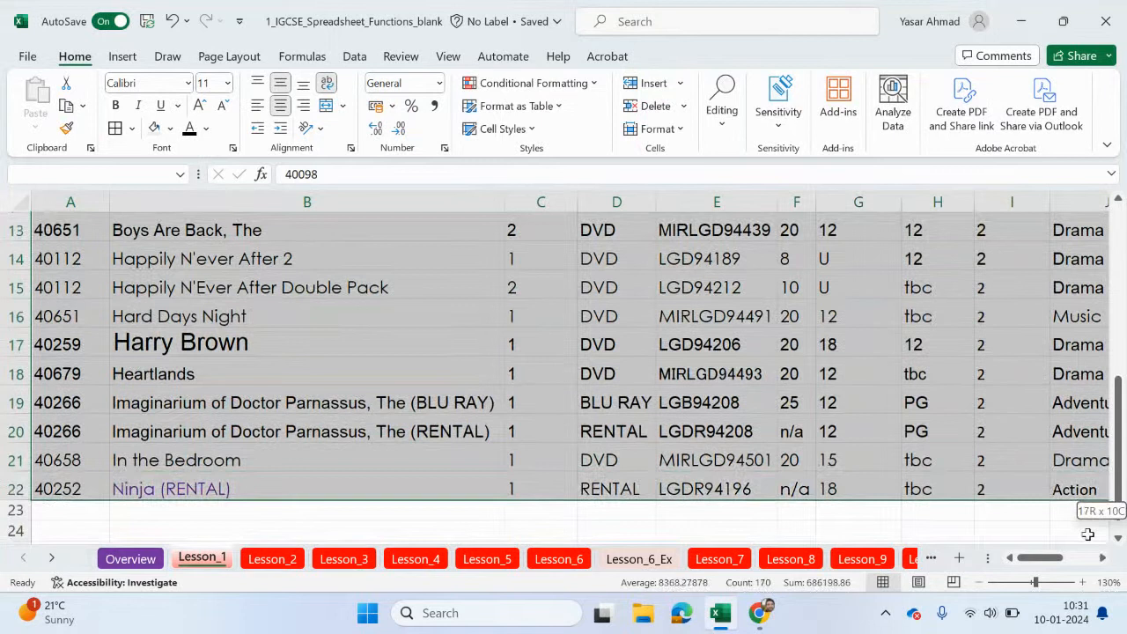
{"action": "scroll", "scroll_direction": "right", "scroll_amount": 3}
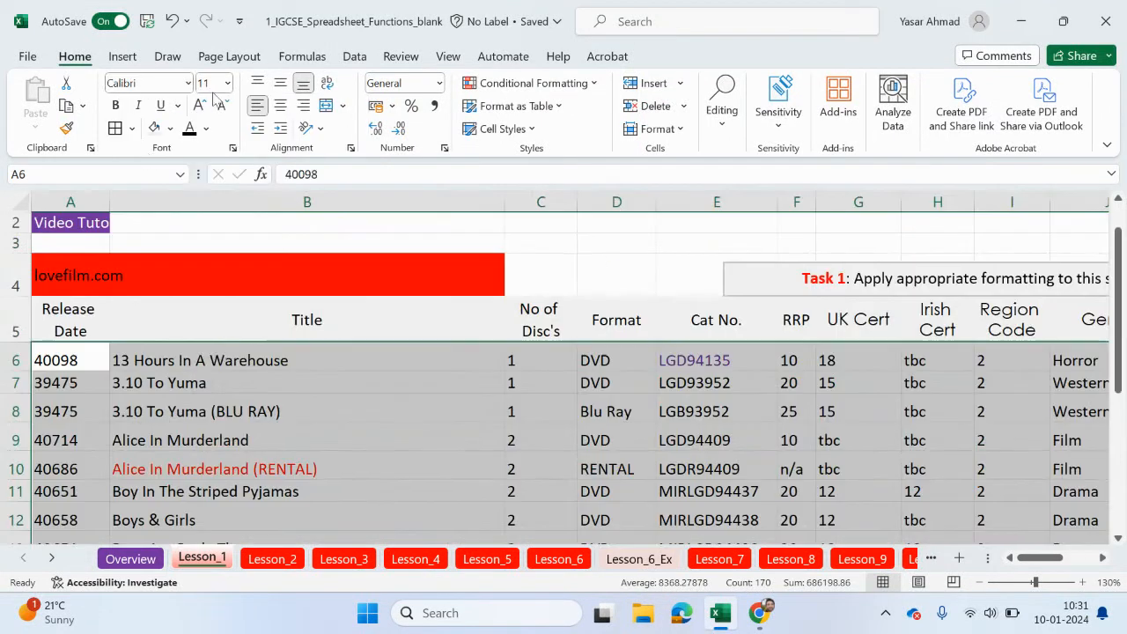
{"action": "left_click", "coordinate": [226, 83]}
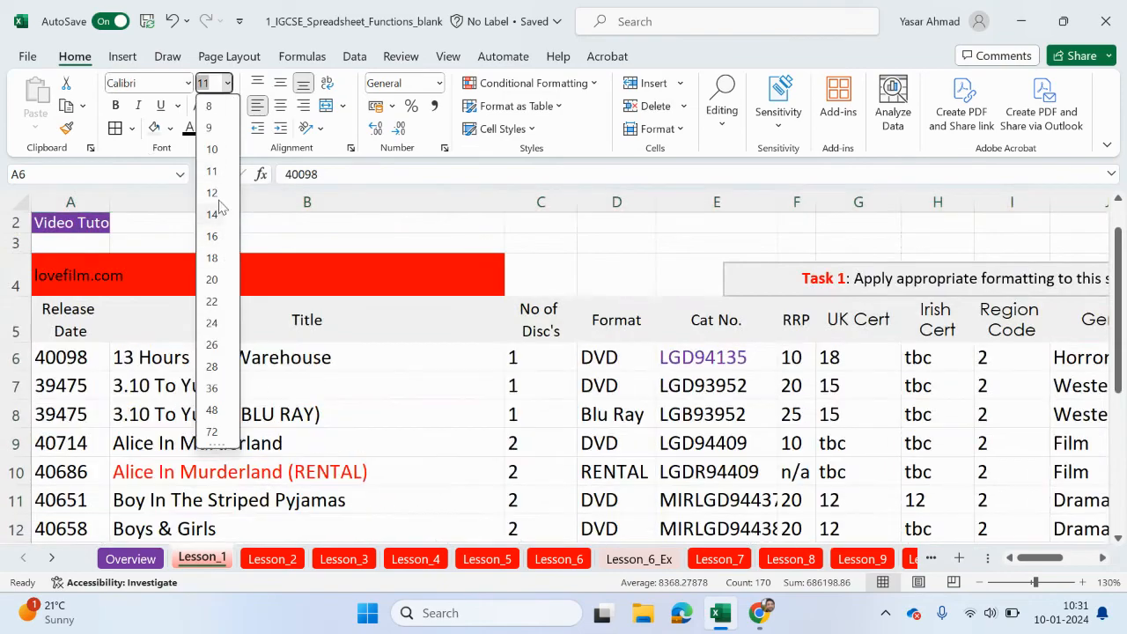
{"action": "left_click", "coordinate": [211, 149]}
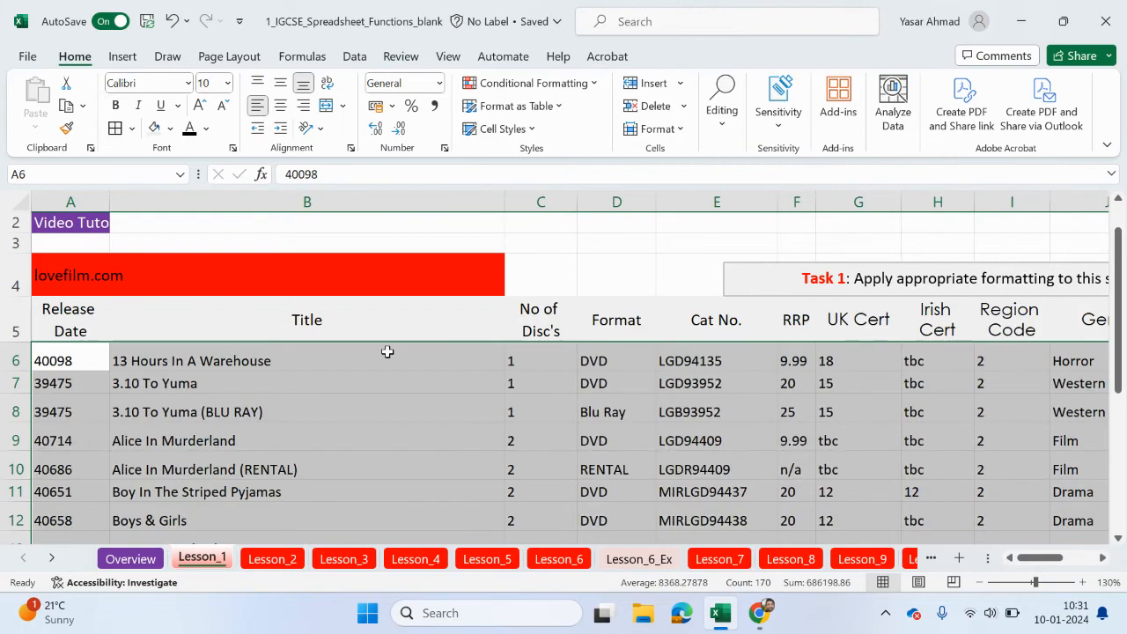
{"action": "mouse_move", "coordinate": [364, 383]}
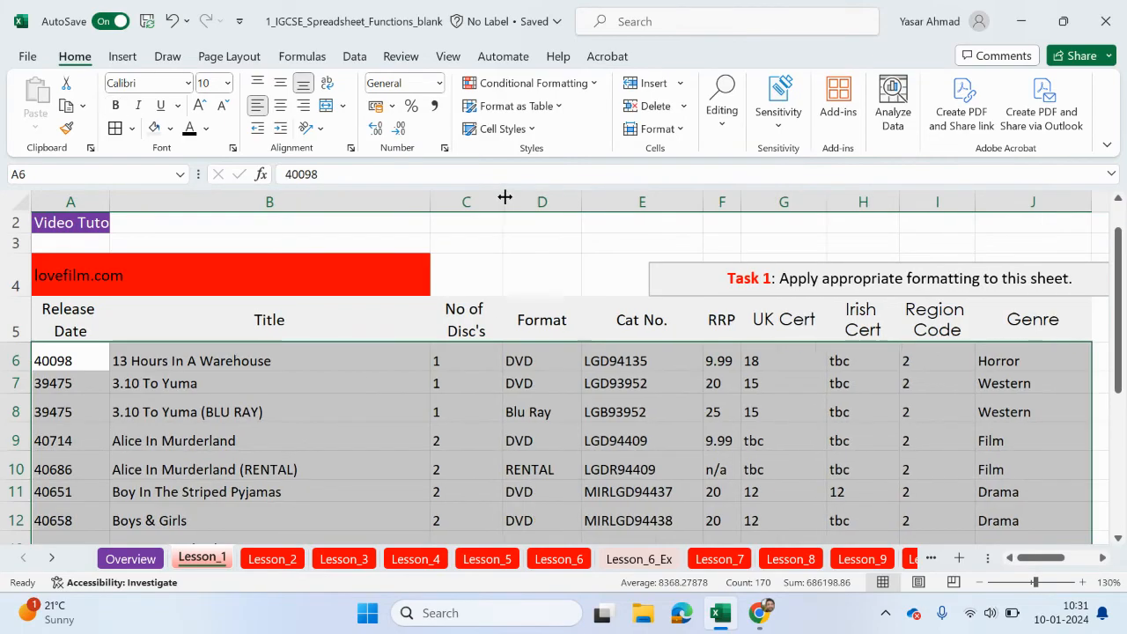
{"action": "scroll", "scroll_direction": "down", "scroll_amount": 3}
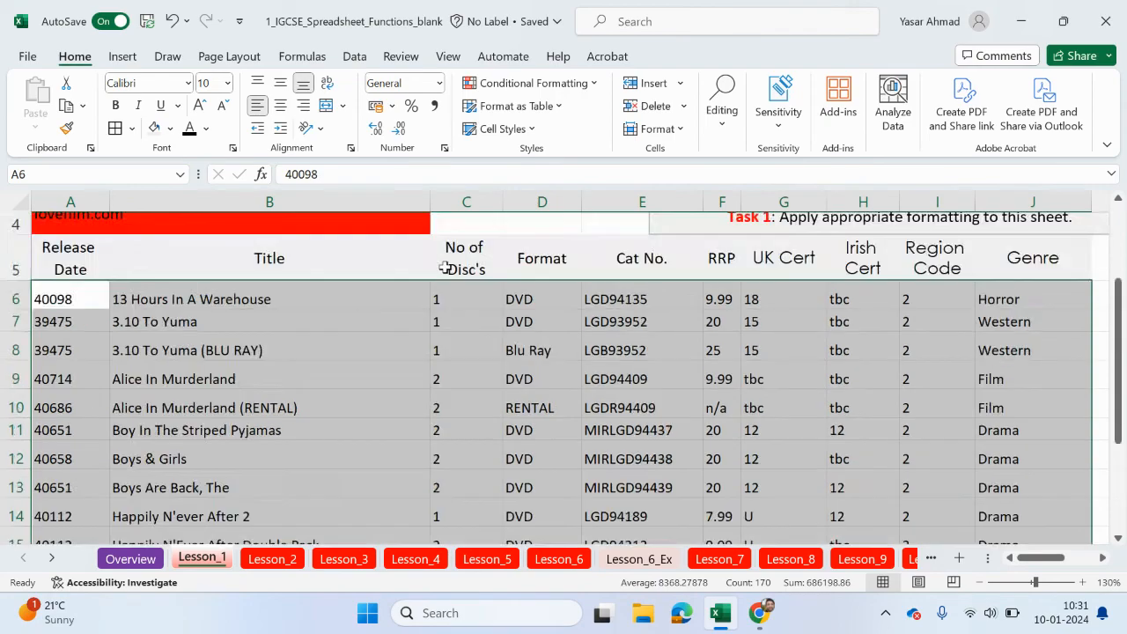
{"action": "scroll", "scroll_direction": "up", "scroll_amount": 3}
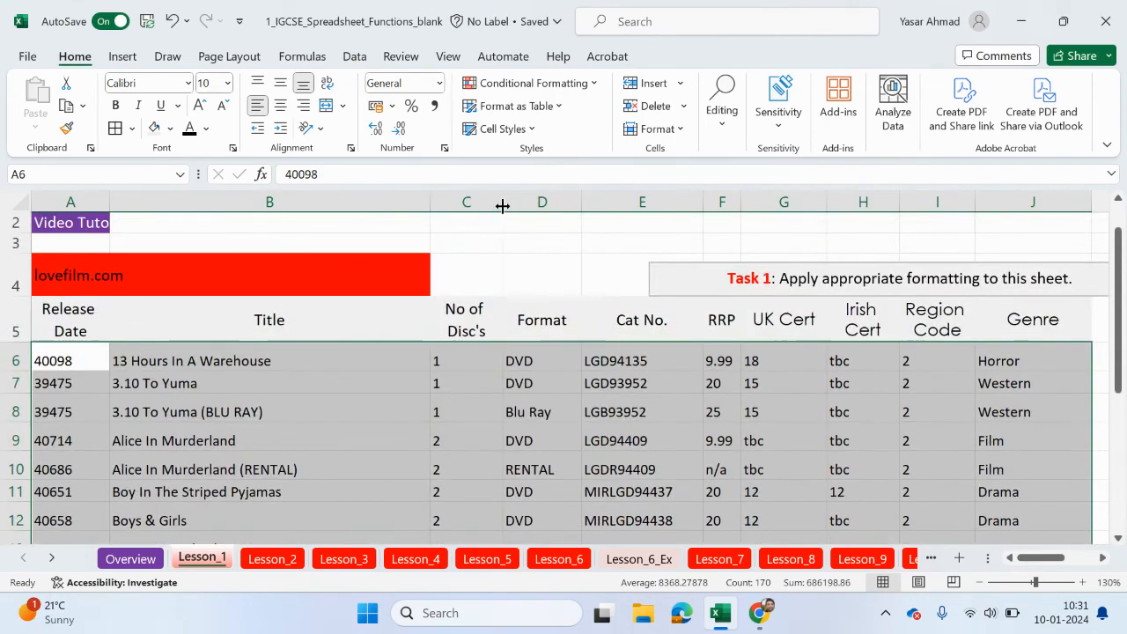
Narrow No of Disc's and UK Cert, widen RRP for prices like 19.99, and select the table
{"action": "left_click_drag", "start_coordinate": [502, 202], "coordinate": [454, 202]}
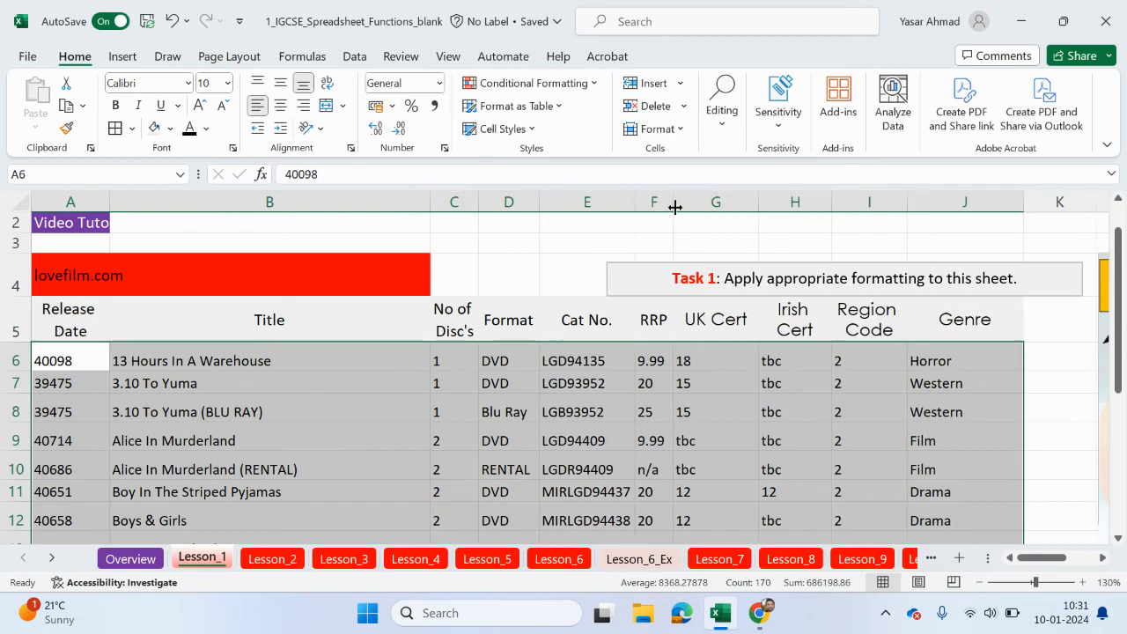
{"action": "left_click_drag", "start_coordinate": [675, 201], "coordinate": [698, 202]}
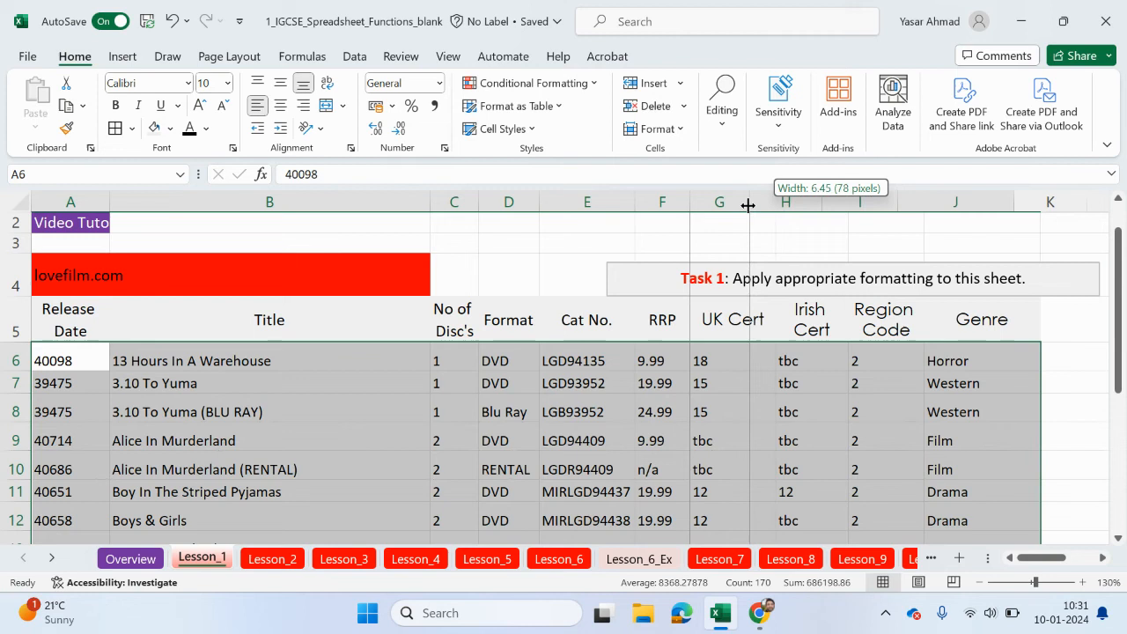
{"action": "left_click_drag", "start_coordinate": [747, 202], "coordinate": [775, 202]}
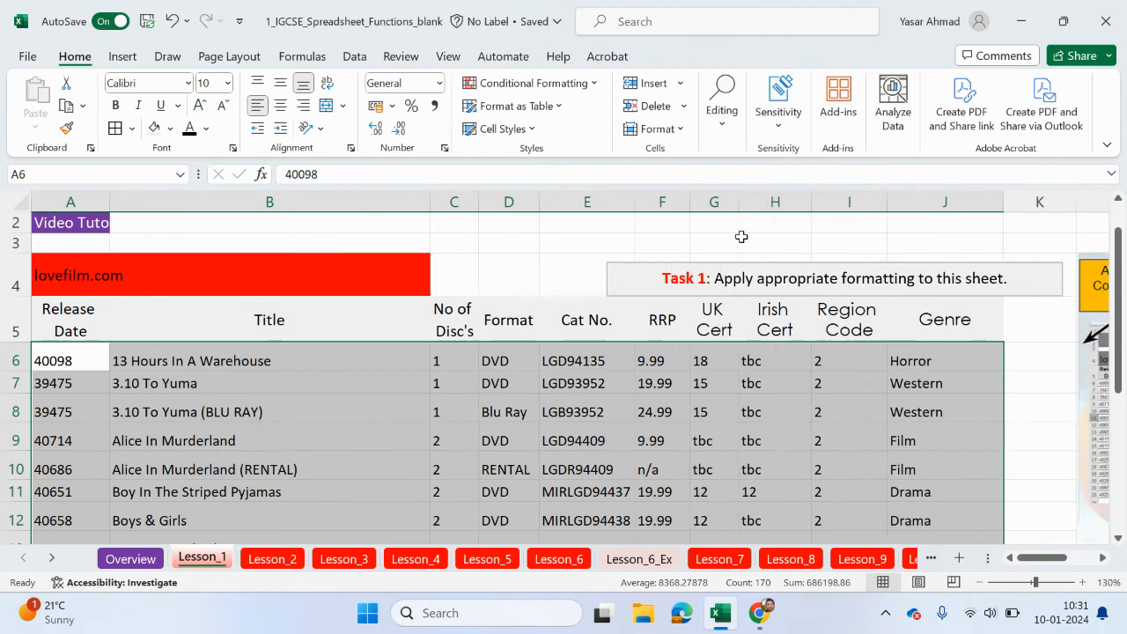
{"action": "scroll", "scroll_direction": "down", "scroll_amount": 3}
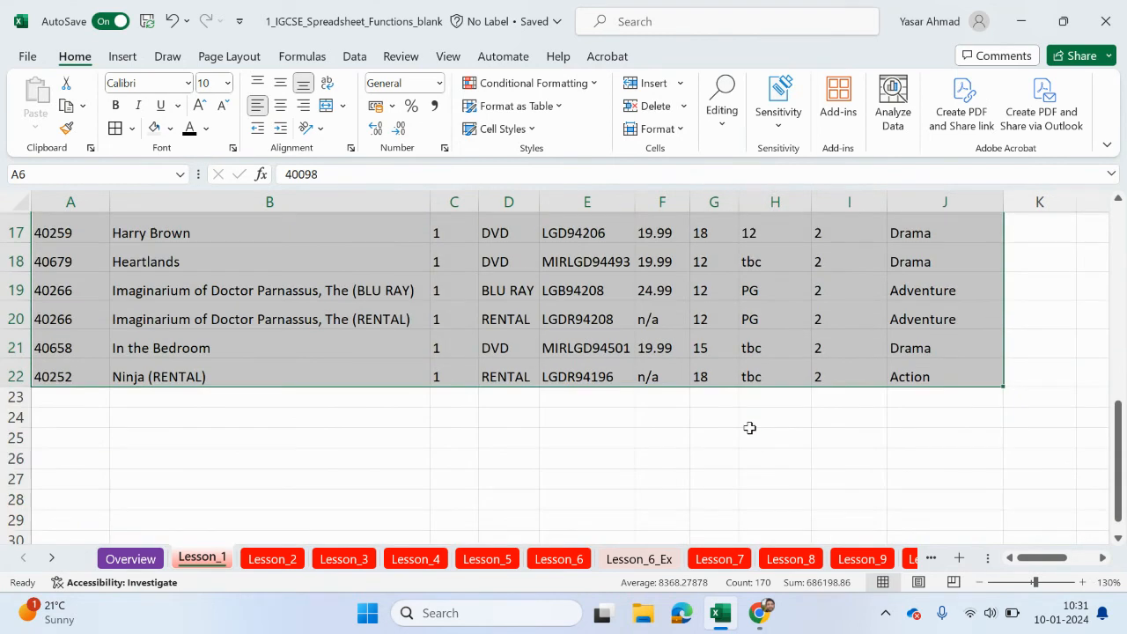
{"action": "left_click", "coordinate": [944, 376]}
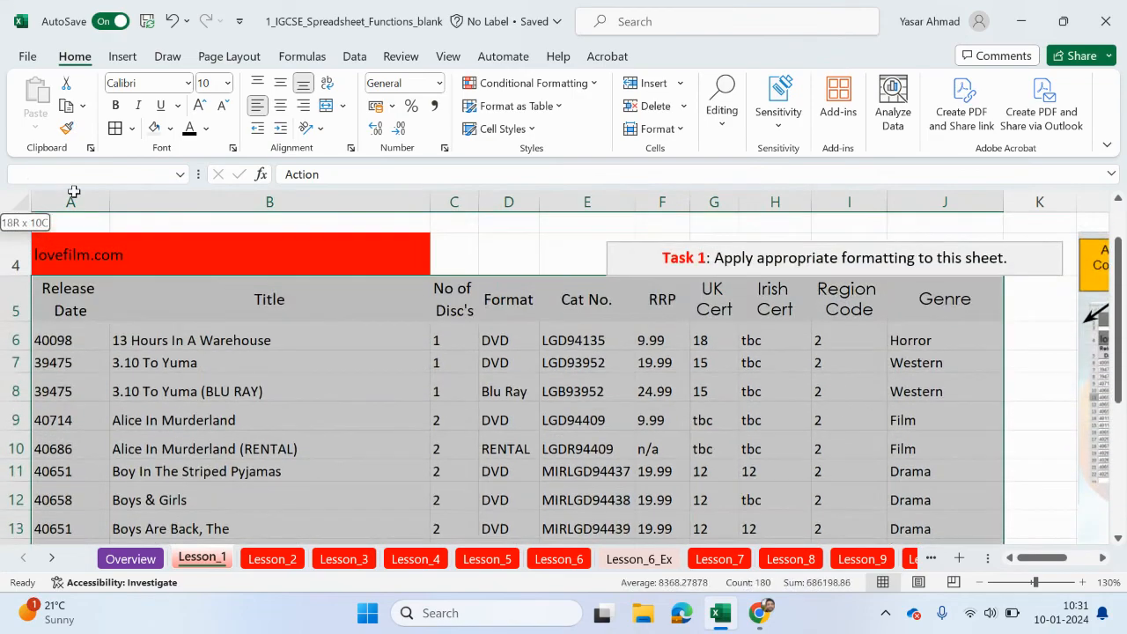
Apply All Borders to the film table and drag the Task 1 box above the headers
{"action": "left_click", "coordinate": [132, 129]}
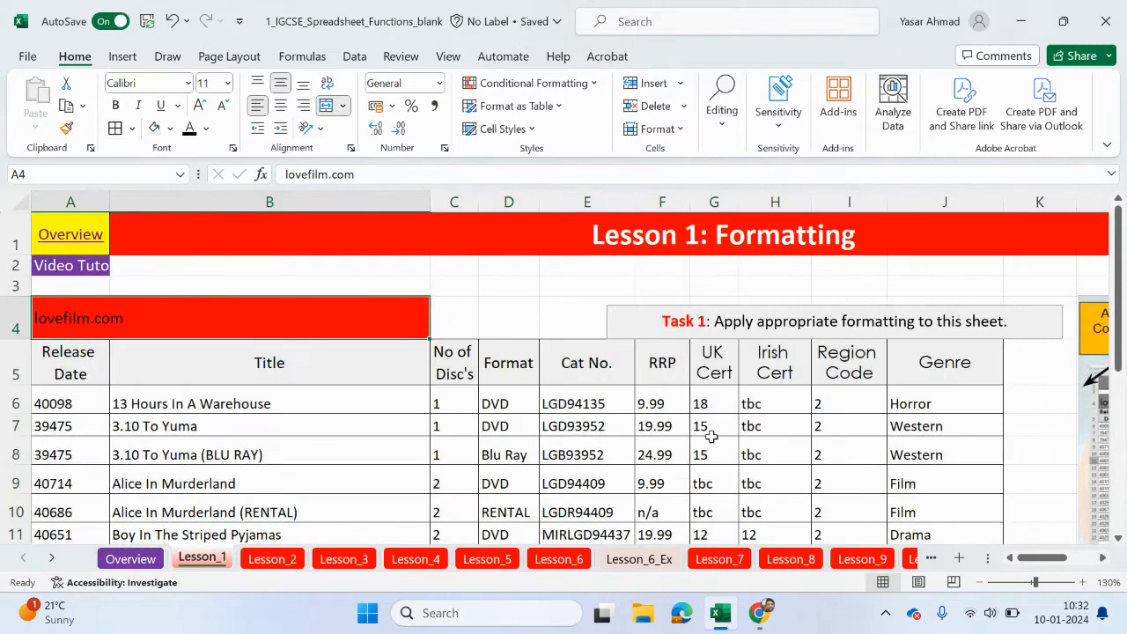
{"action": "left_click", "coordinate": [835, 321]}
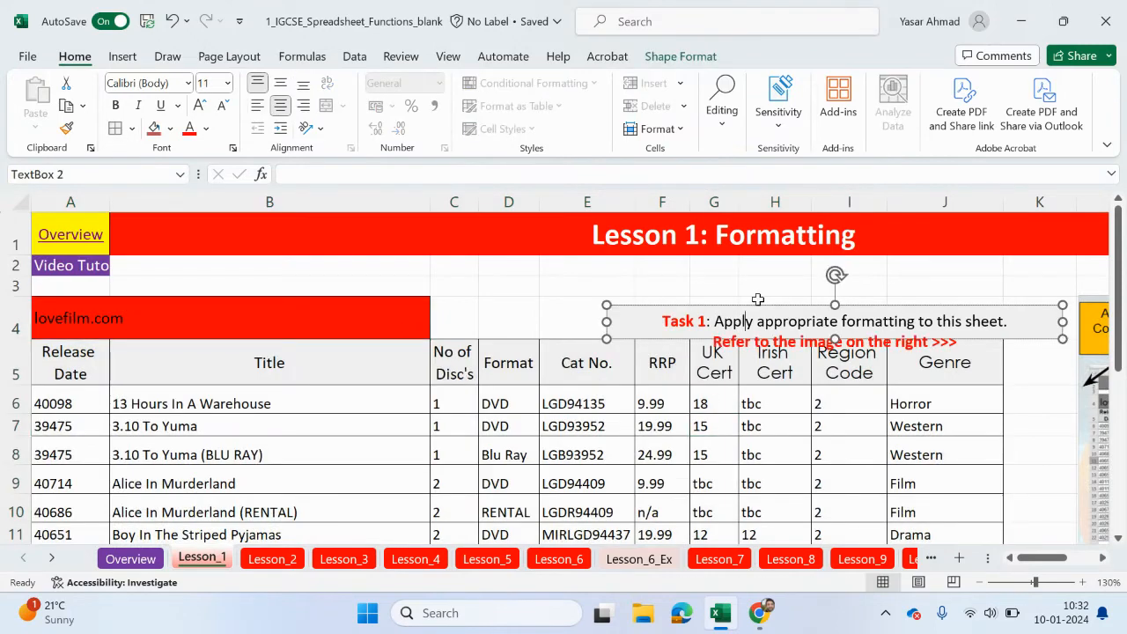
{"action": "left_click_drag", "start_coordinate": [784, 321], "coordinate": [788, 287]}
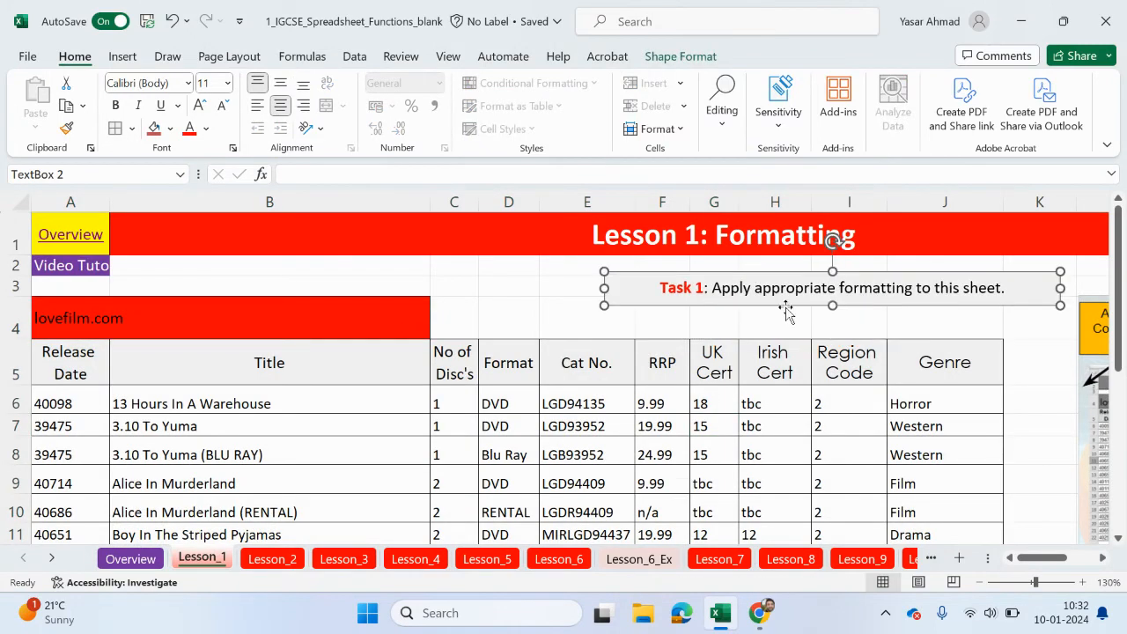
{"action": "scroll", "scroll_direction": "down", "scroll_amount": 3}
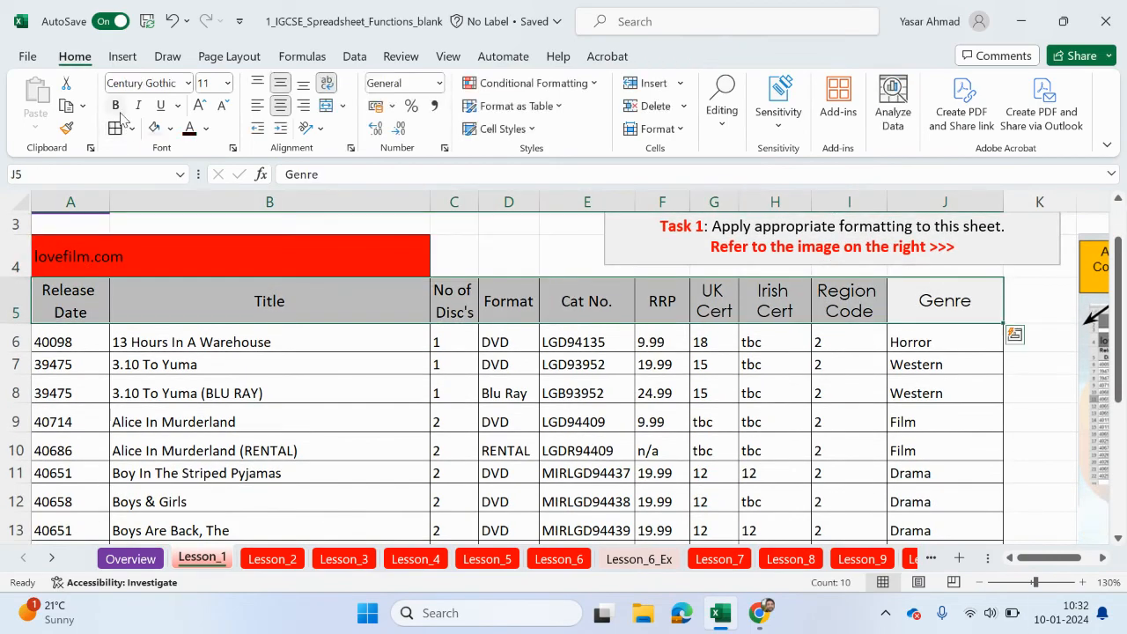
Set the row 5 headers' font to Calibri, then select the film data rows
{"action": "left_click", "coordinate": [178, 82]}
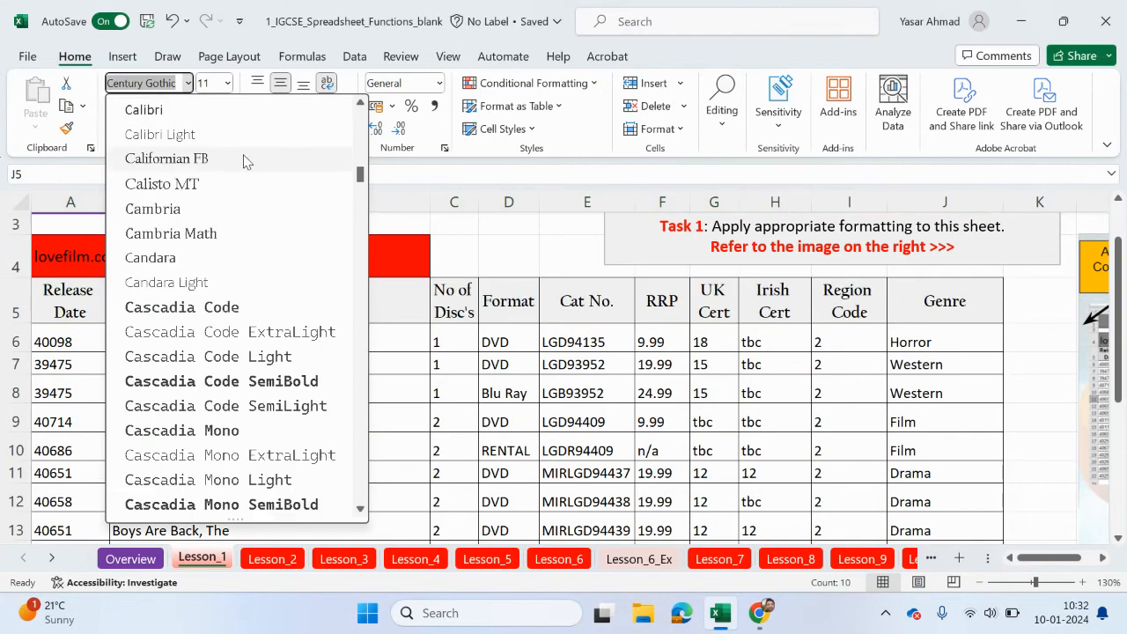
{"action": "scroll", "scroll_direction": "up", "scroll_amount": 3}
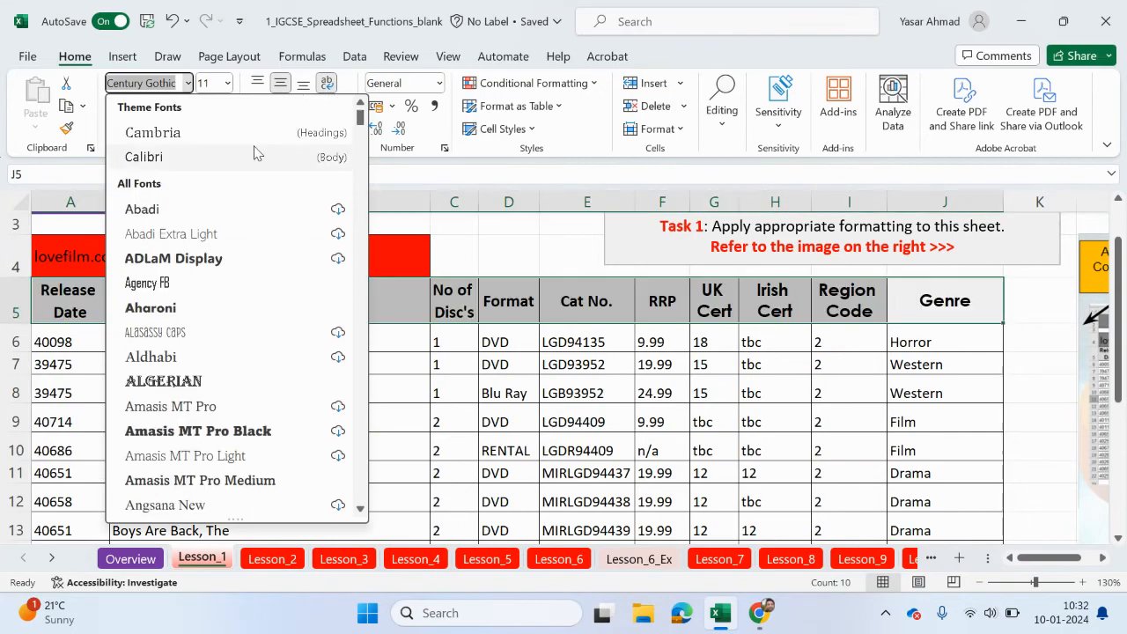
{"action": "left_click", "coordinate": [144, 157]}
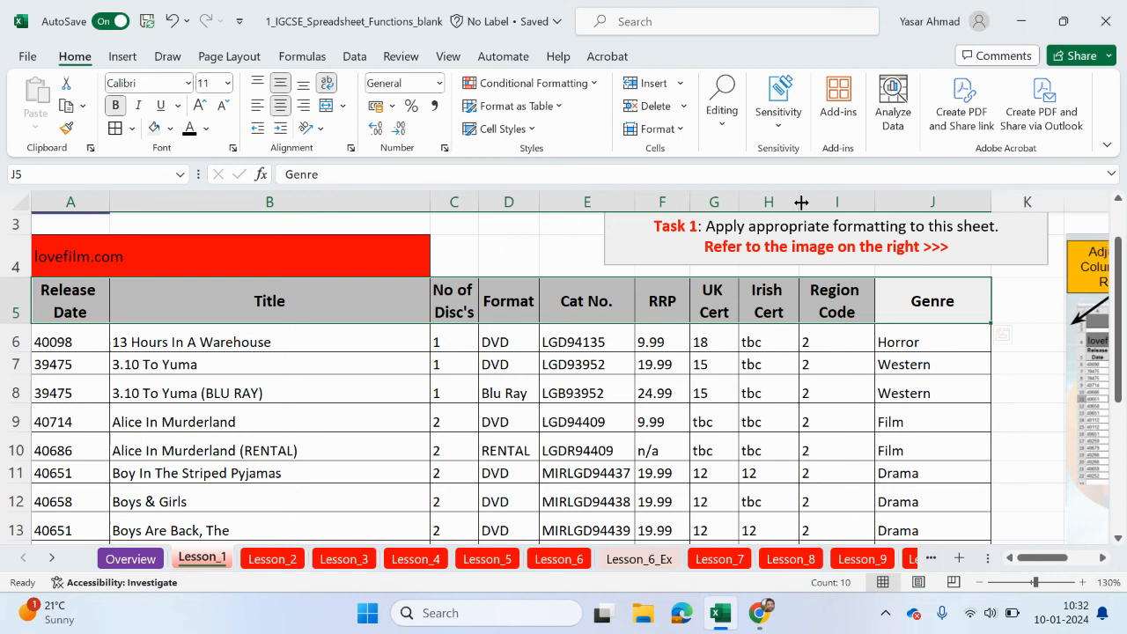
{"action": "mouse_move", "coordinate": [625, 352]}
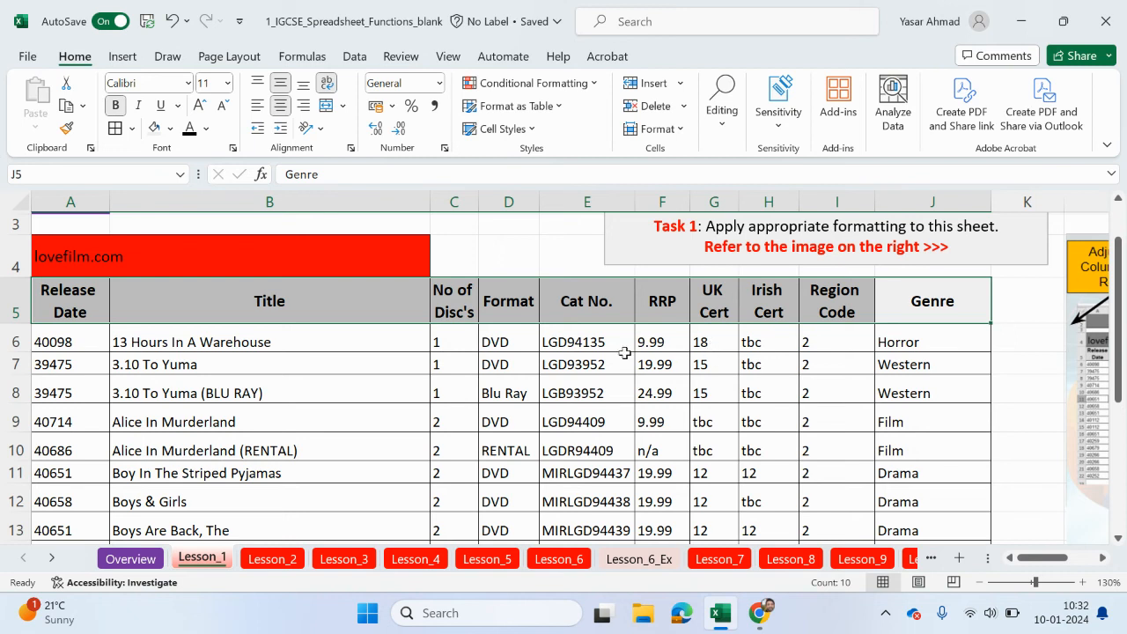
{"action": "left_click", "coordinate": [269, 363]}
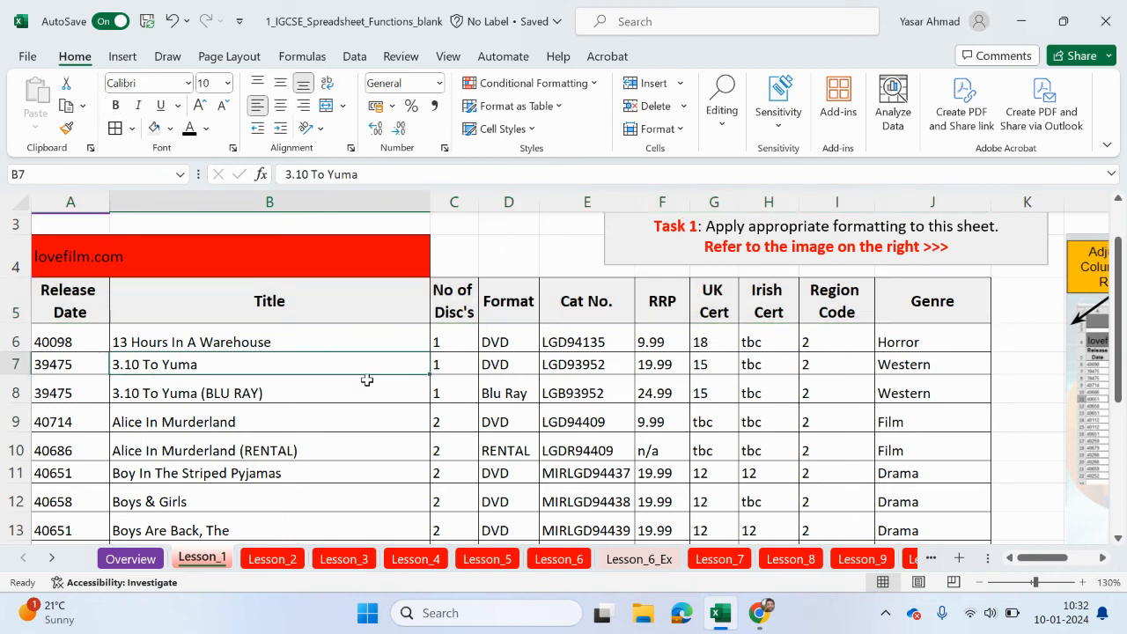
{"action": "left_click_drag", "start_coordinate": [71, 342], "coordinate": [70, 393]}
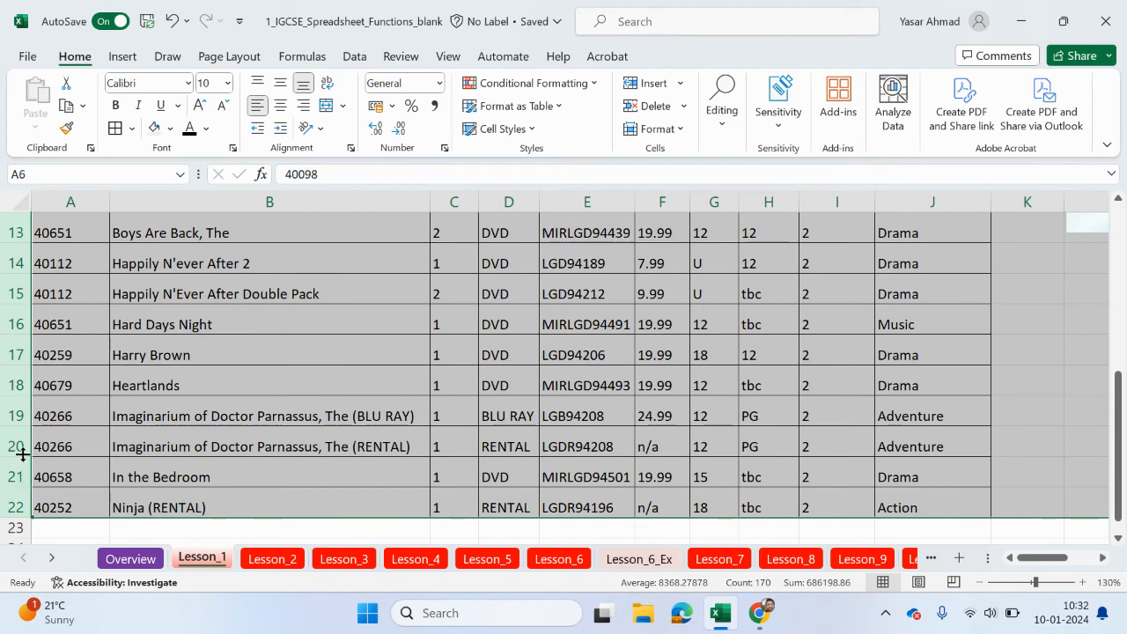
Clear the film data selection and scroll the table to the right
{"action": "scroll", "scroll_direction": "up", "scroll_amount": 3}
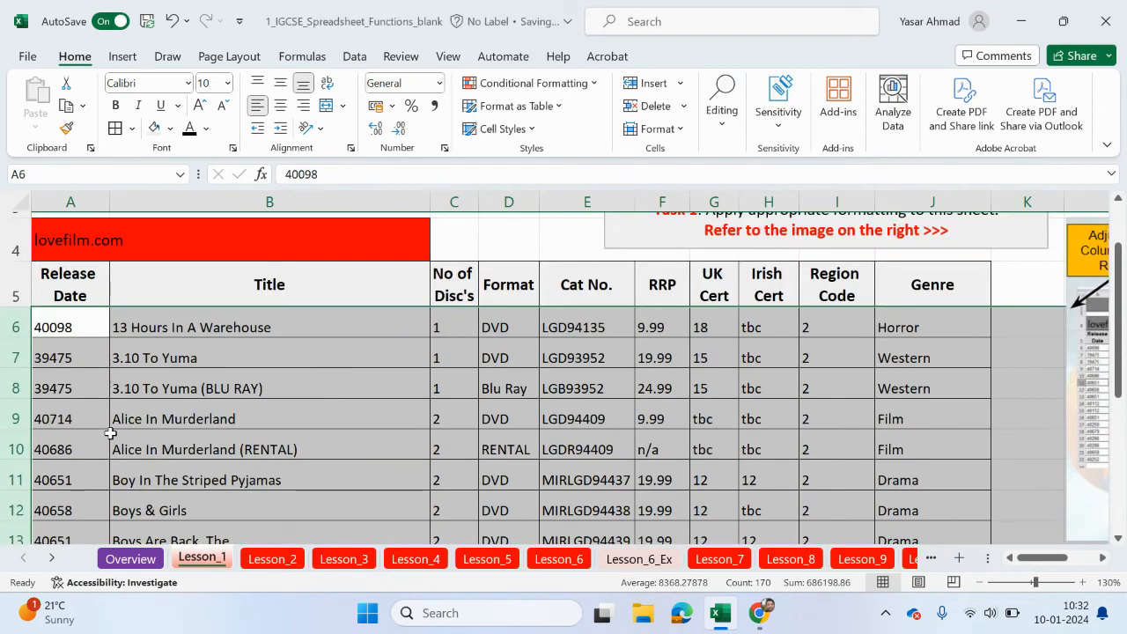
{"action": "left_click", "coordinate": [268, 388]}
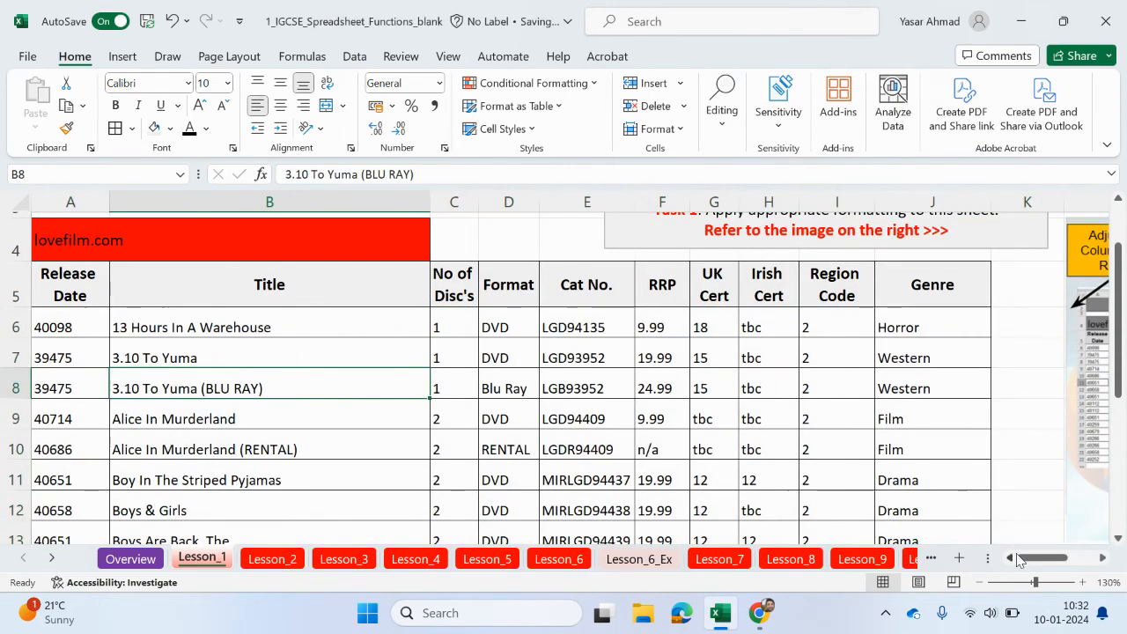
{"action": "scroll", "scroll_direction": "right", "scroll_amount": 3}
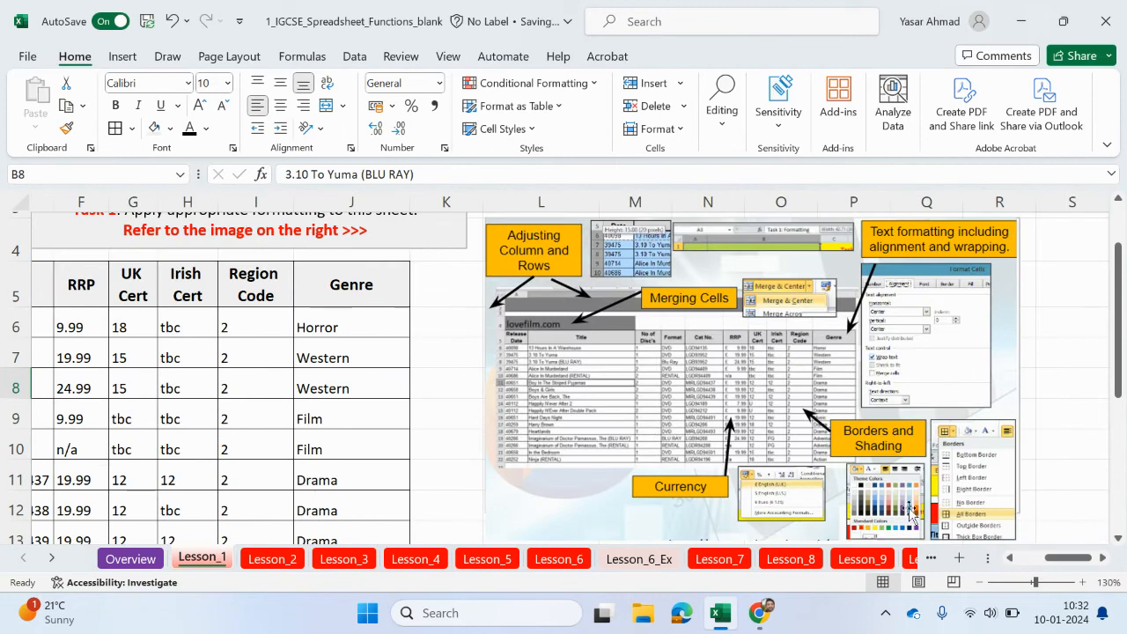
{"action": "mouse_move", "coordinate": [524, 260]}
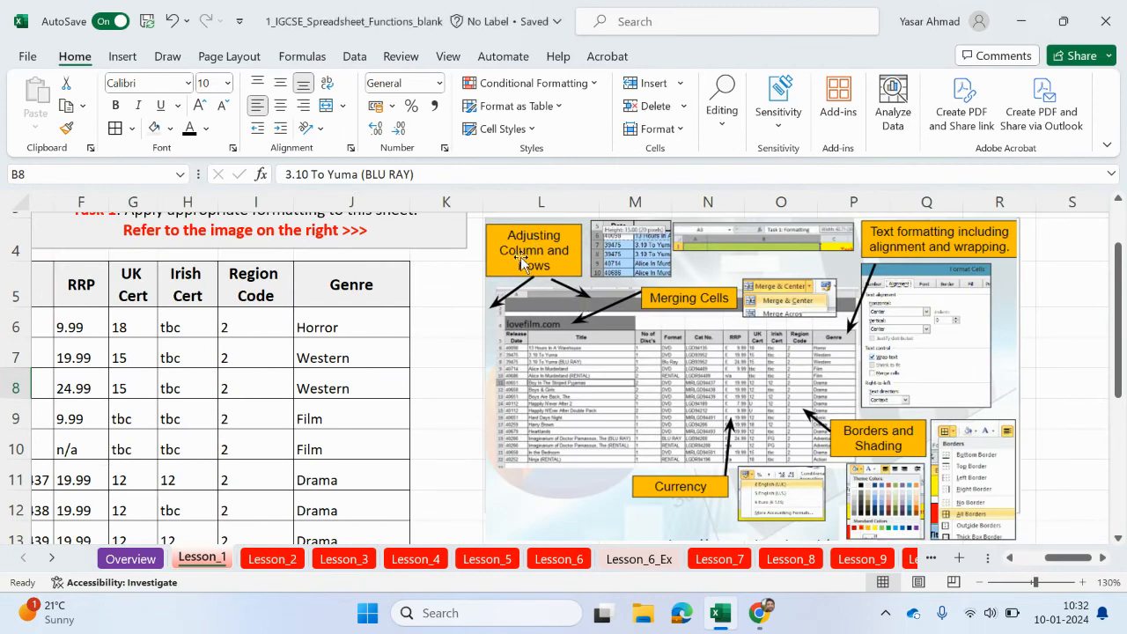
{"action": "mouse_move", "coordinate": [548, 277]}
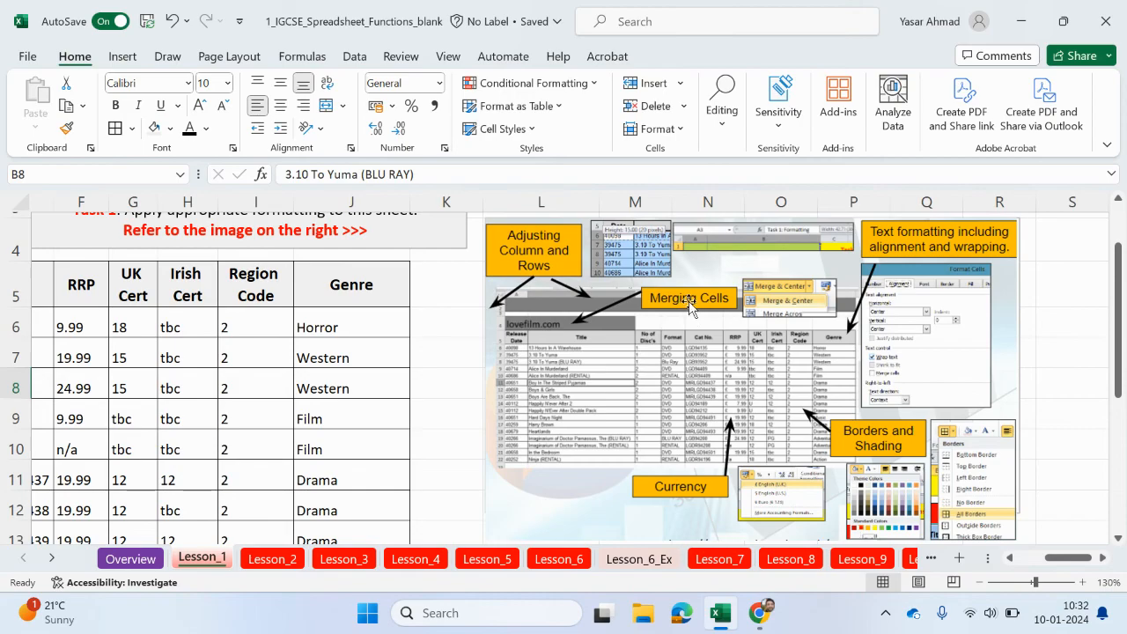
{"action": "mouse_move", "coordinate": [552, 333]}
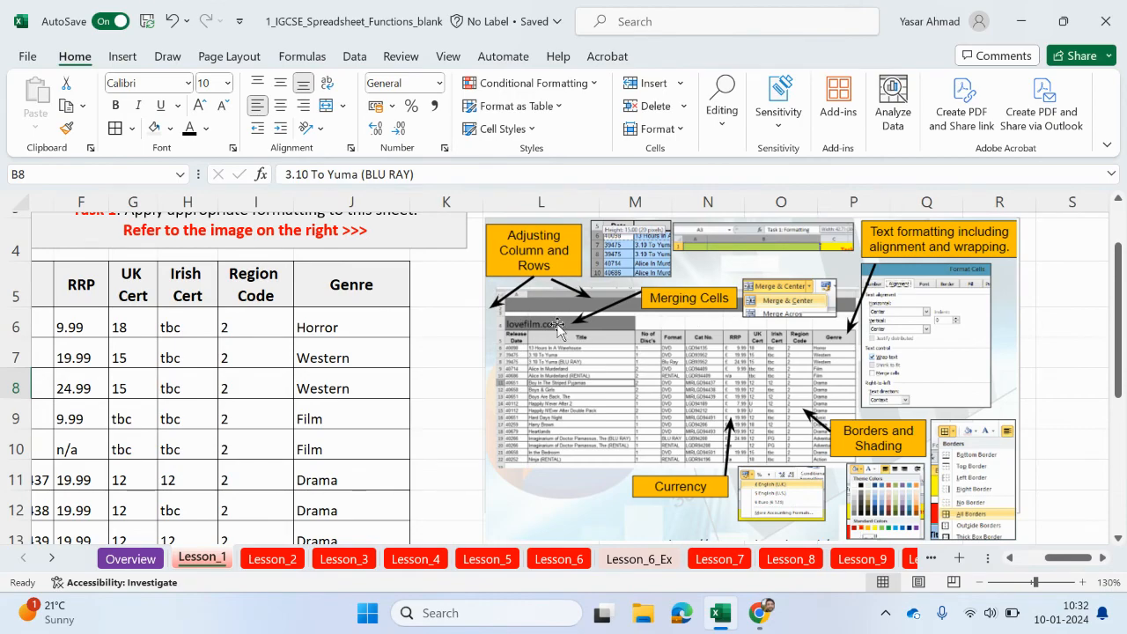
{"action": "mouse_move", "coordinate": [924, 276]}
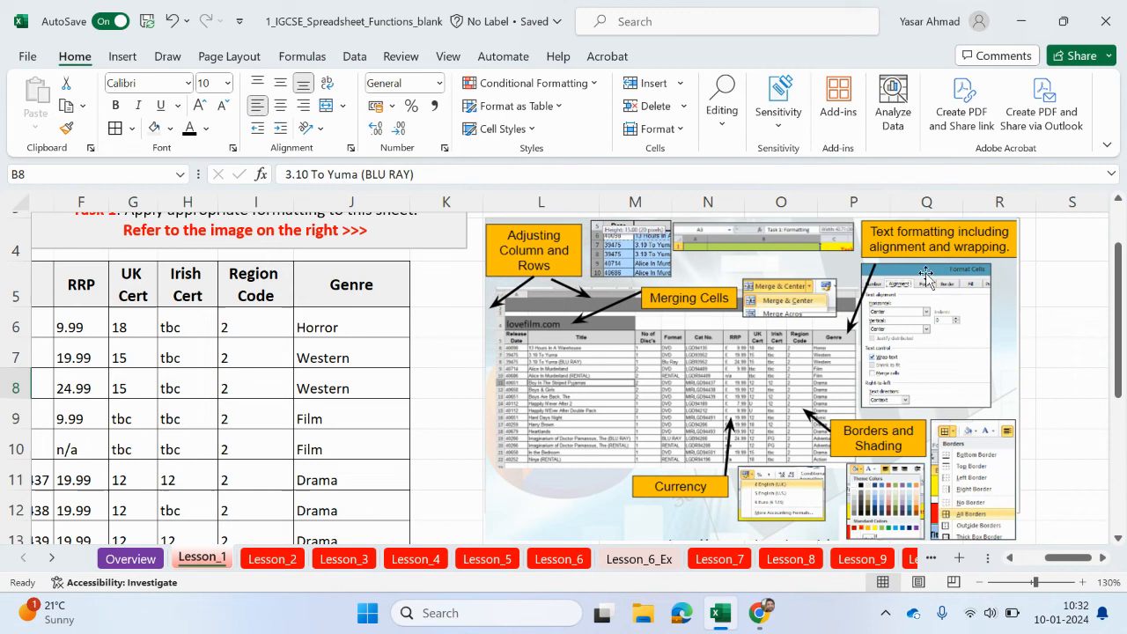
{"action": "mouse_move", "coordinate": [907, 256]}
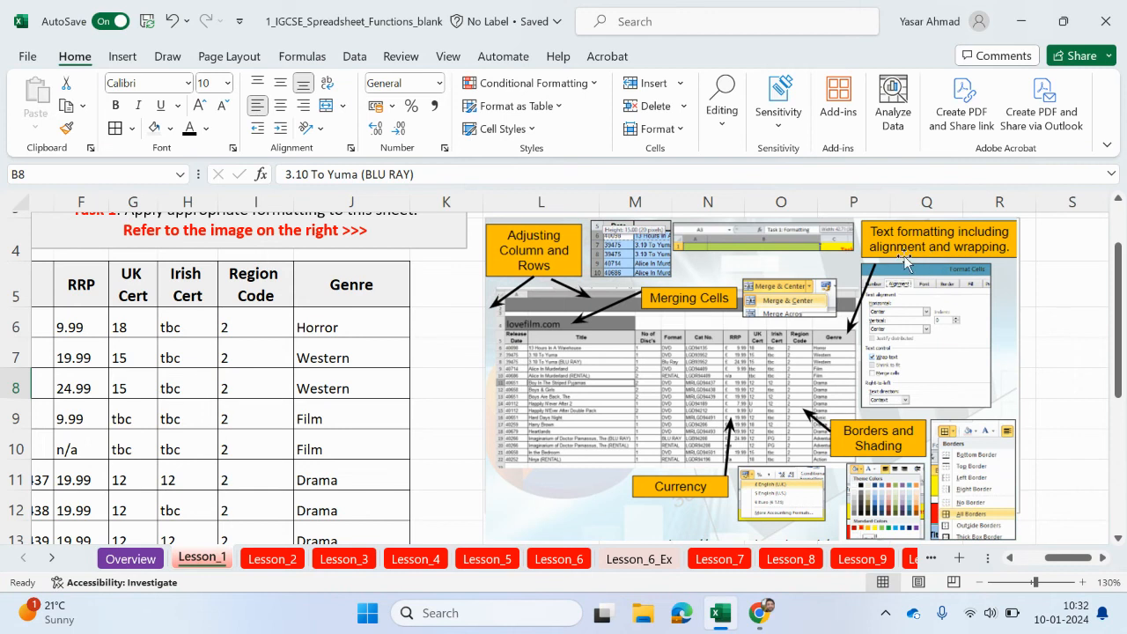
{"action": "mouse_move", "coordinate": [964, 251]}
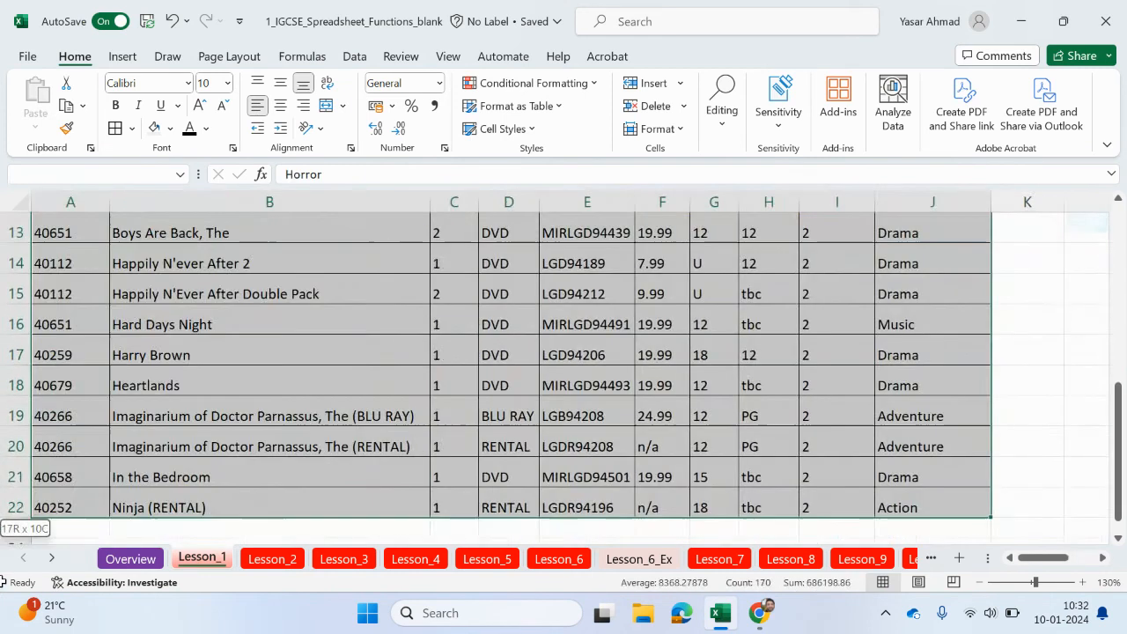
Scroll down and across the film table toward the RRP column
{"action": "scroll", "scroll_direction": "down", "scroll_amount": 3}
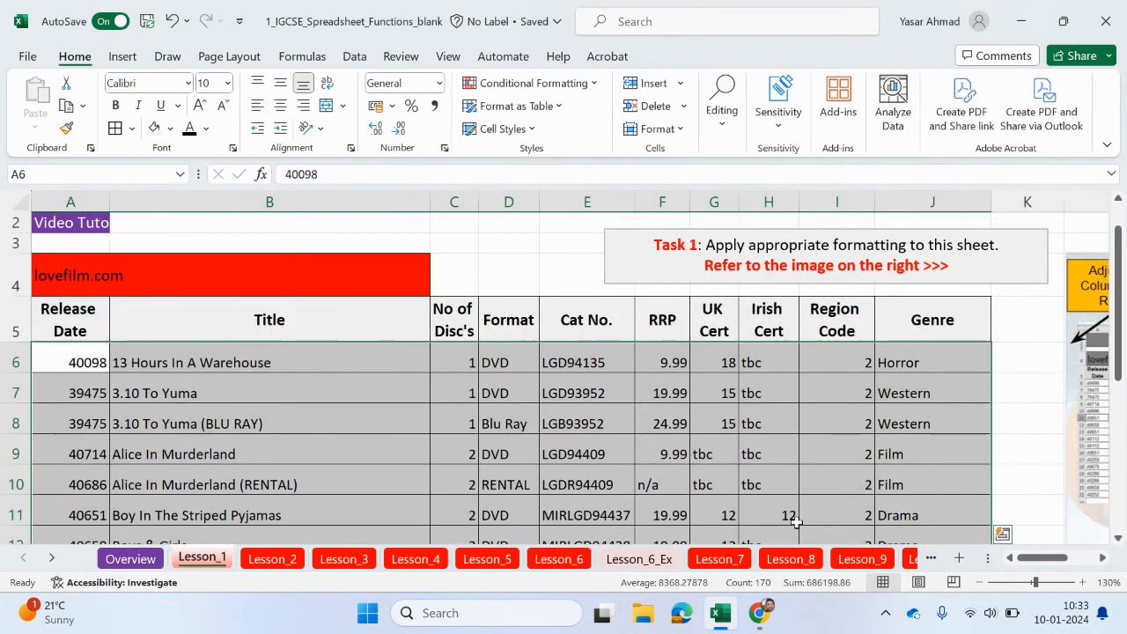
{"action": "scroll", "scroll_direction": "right", "scroll_amount": 3}
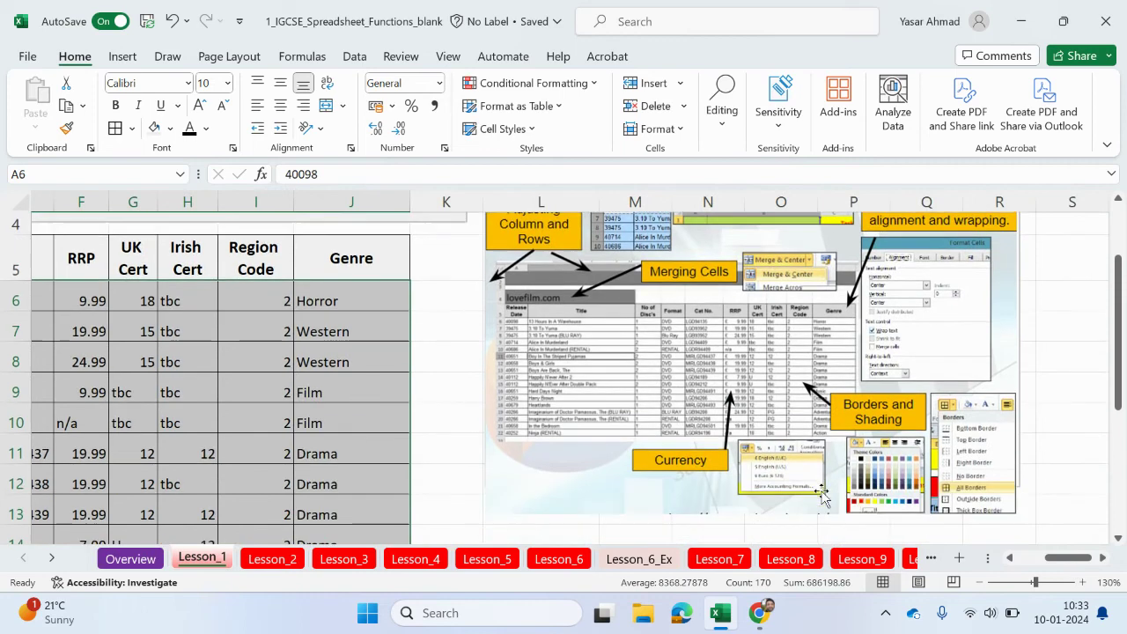
{"action": "mouse_move", "coordinate": [738, 365]}
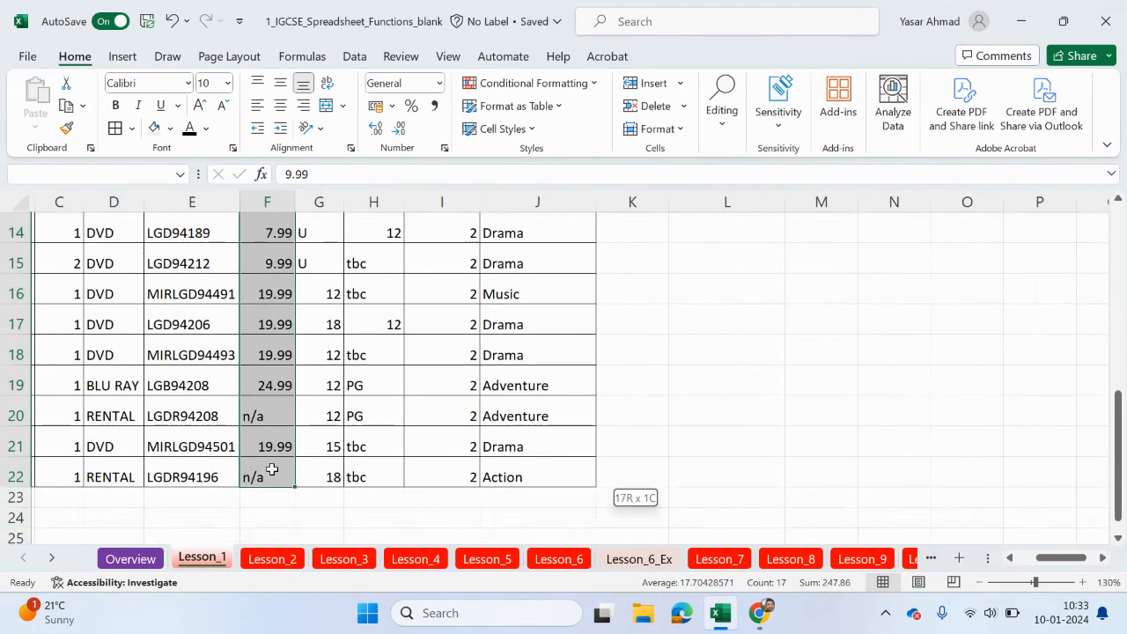
Apply the £ English (United Kingdom) accounting format to the RRP prices in F6:F22
{"action": "scroll", "scroll_direction": "up", "scroll_amount": 3}
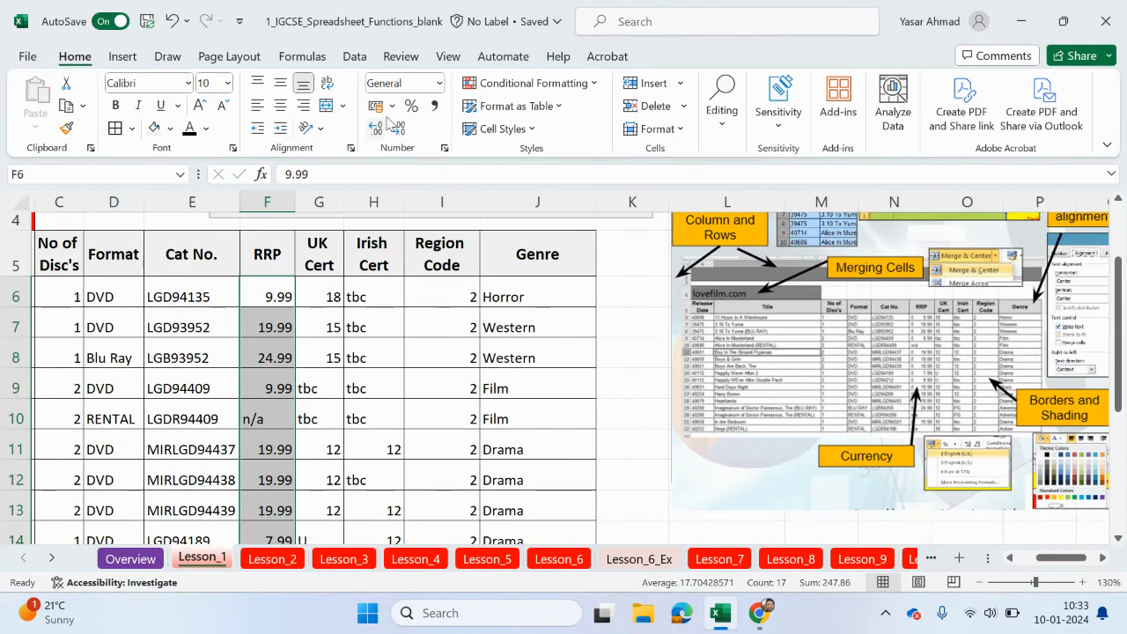
{"action": "left_click", "coordinate": [394, 106]}
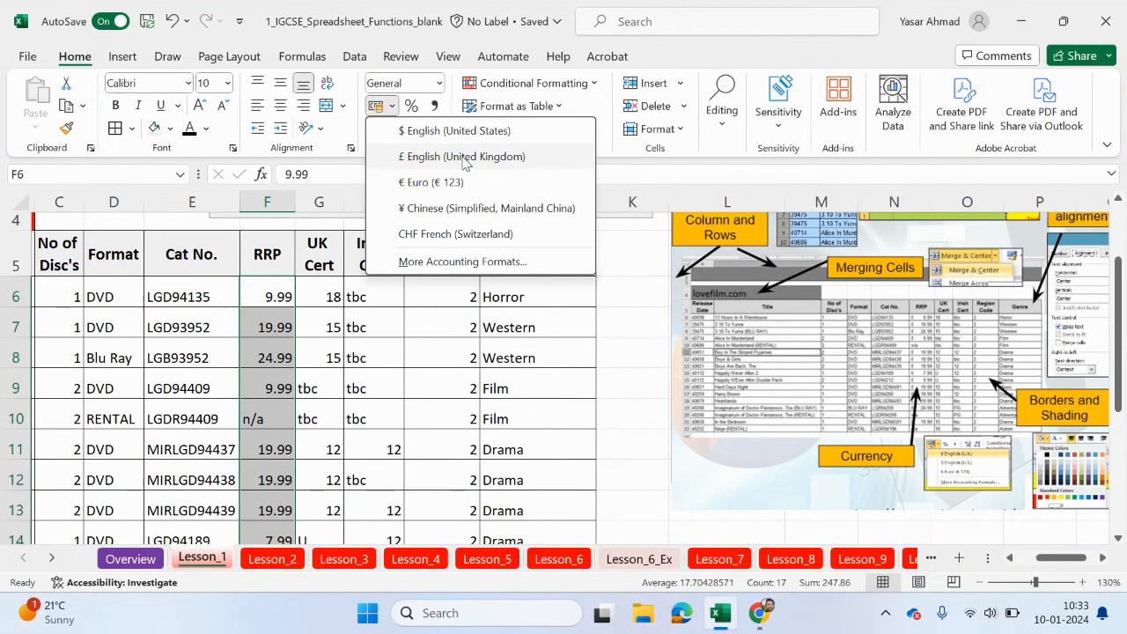
{"action": "left_click", "coordinate": [461, 155]}
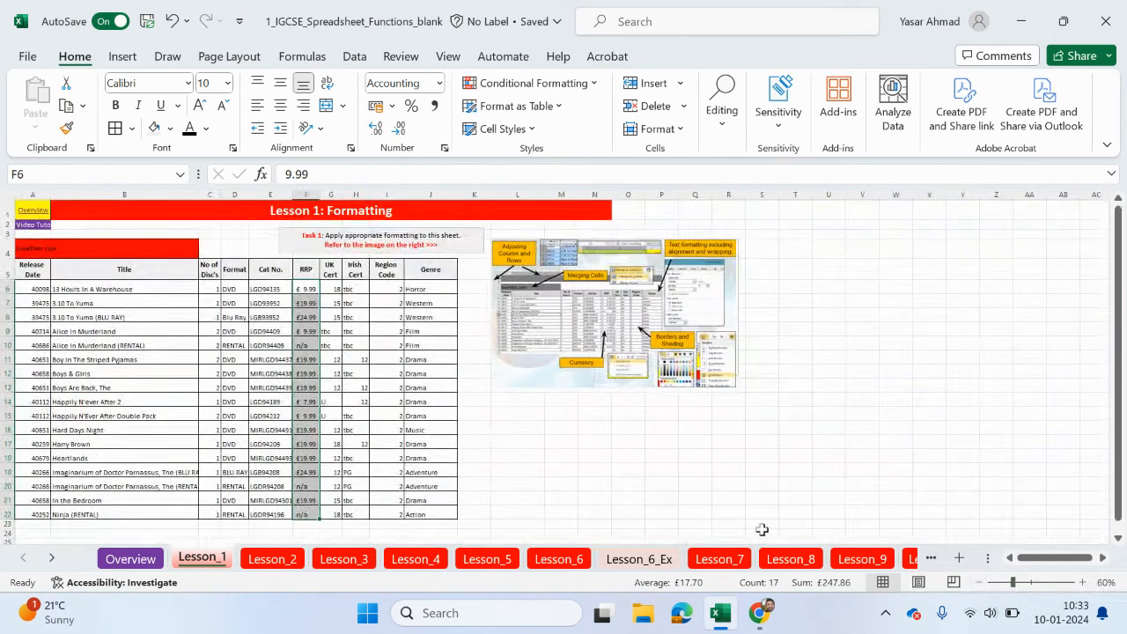
{"action": "left_click", "coordinate": [728, 456]}
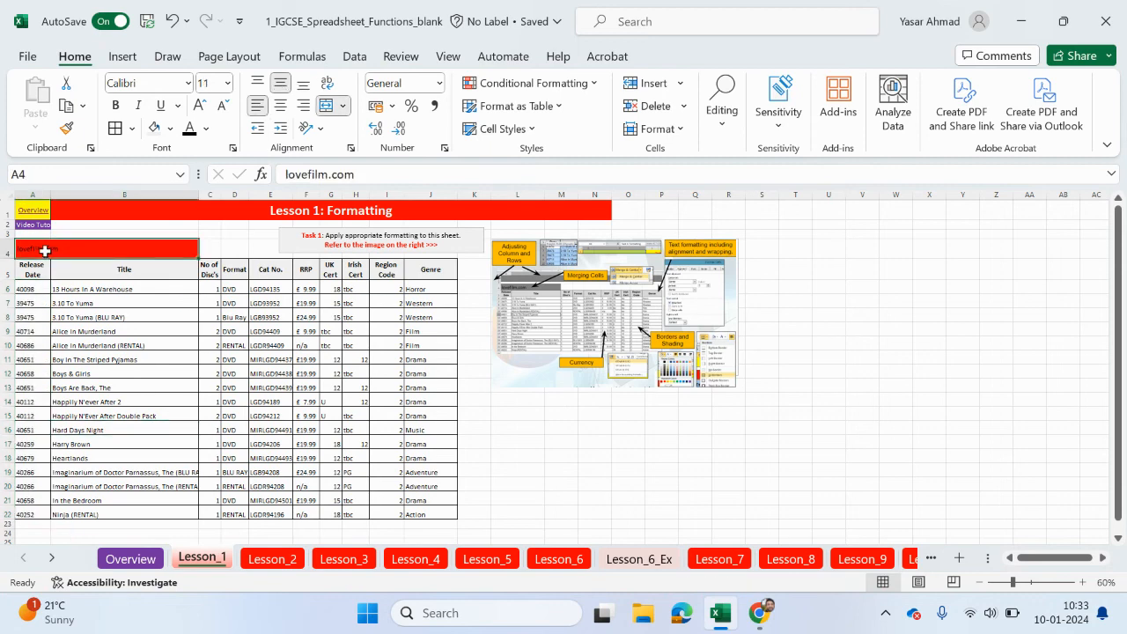
Make the lovefilm.com title in A4 bold at 18 point
{"action": "left_click", "coordinate": [116, 105]}
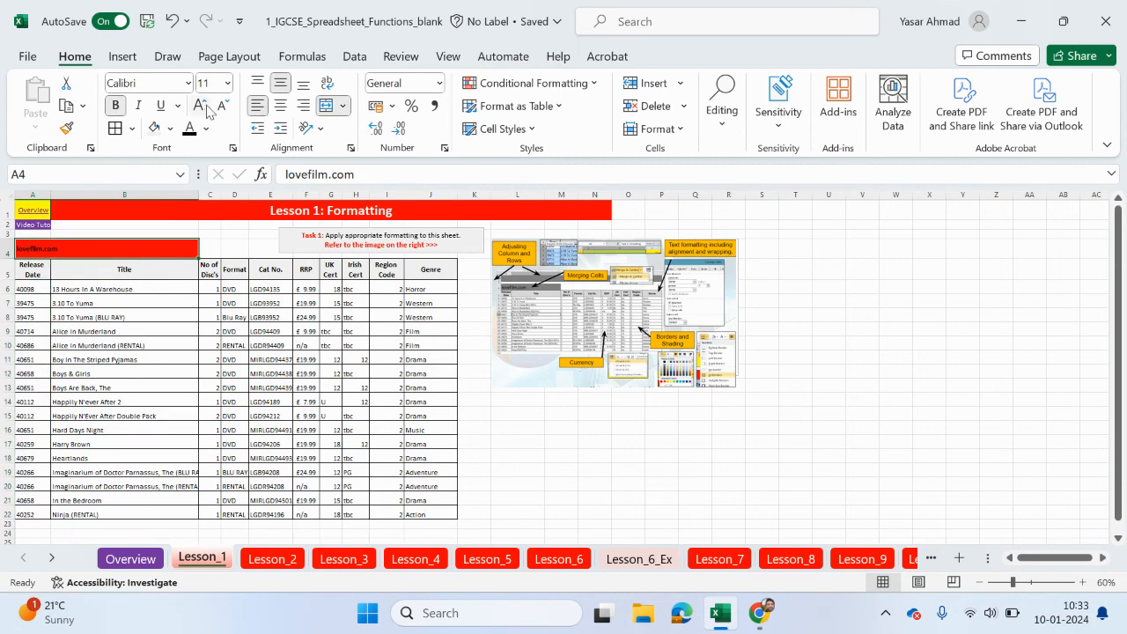
{"action": "left_click", "coordinate": [199, 105]}
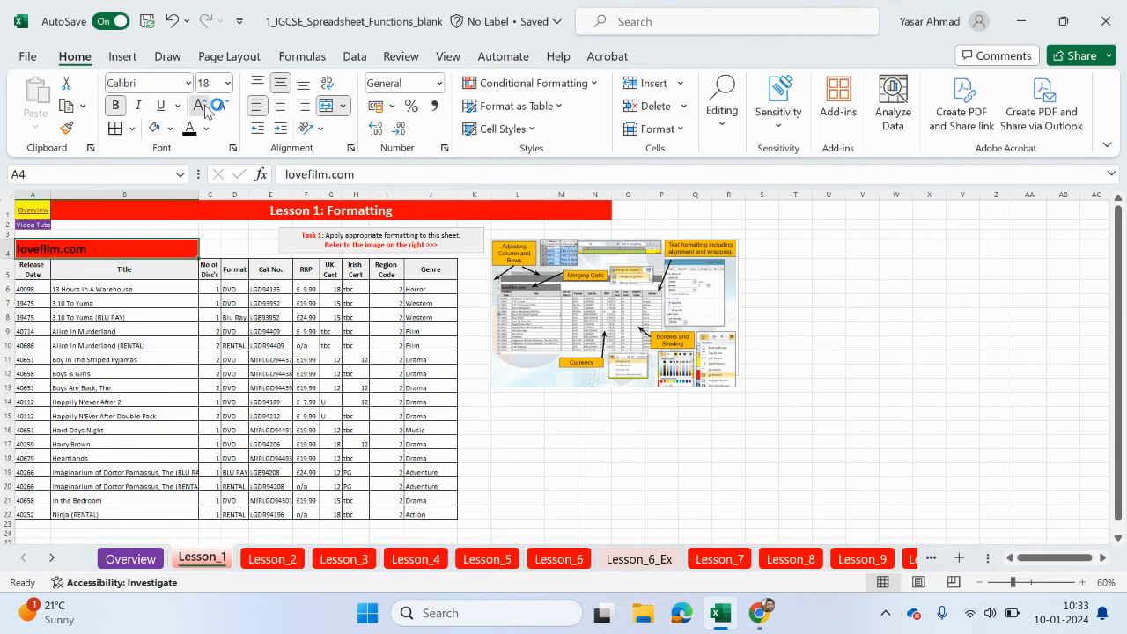
{"action": "left_click", "coordinate": [125, 373]}
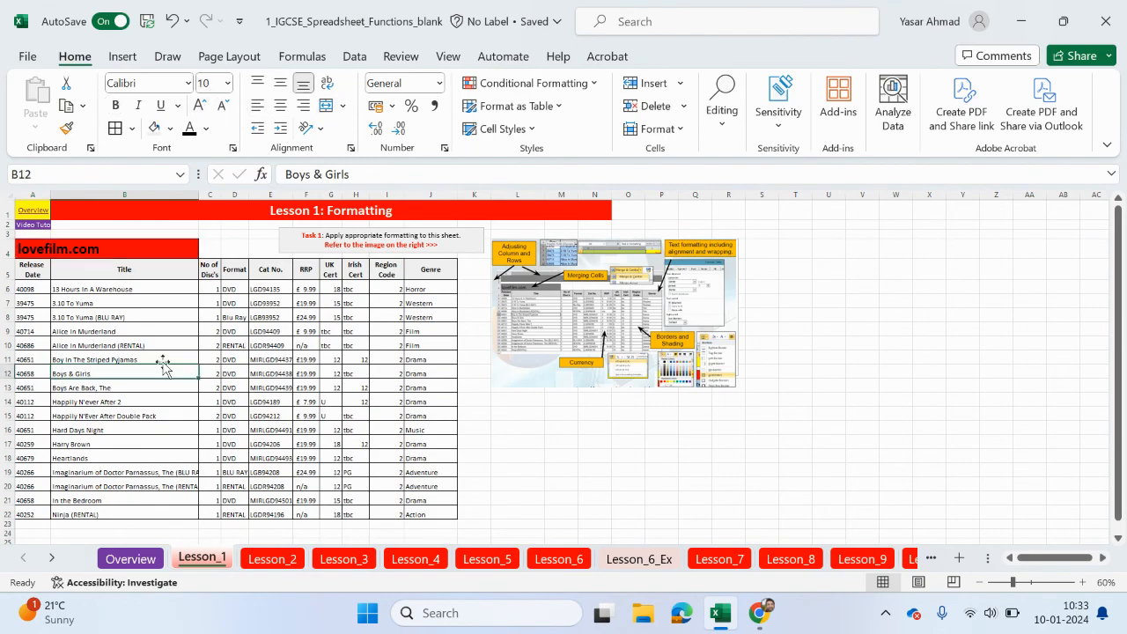
{"action": "mouse_move", "coordinate": [440, 291]}
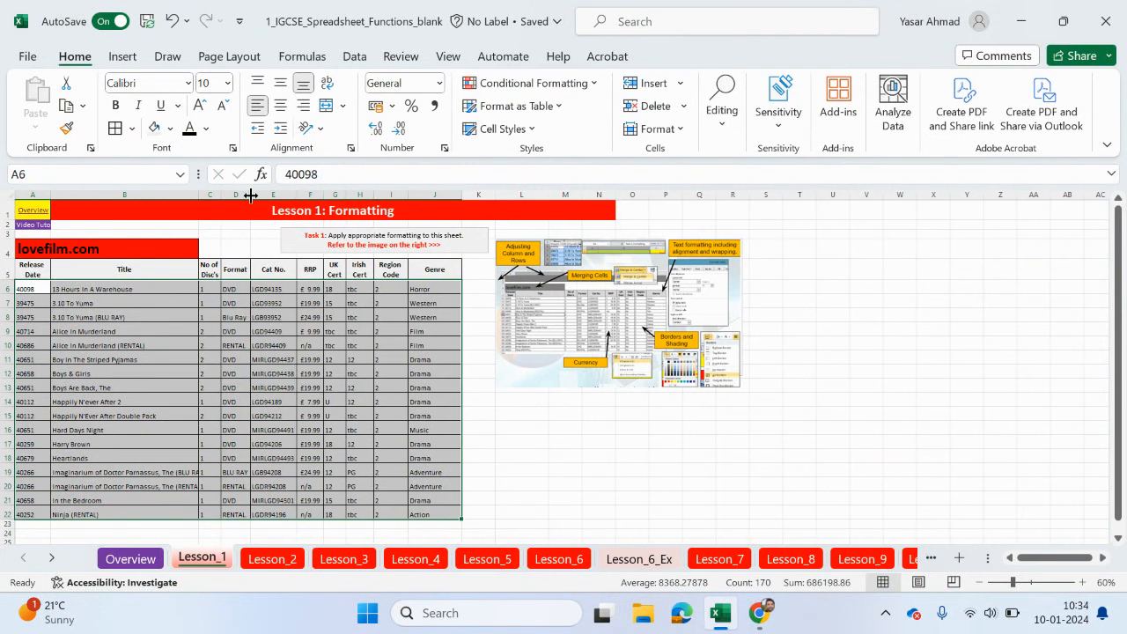
Copy 'Blu Ray' from D8 over the BLU RAY entry in D19
{"action": "left_click", "coordinate": [310, 416]}
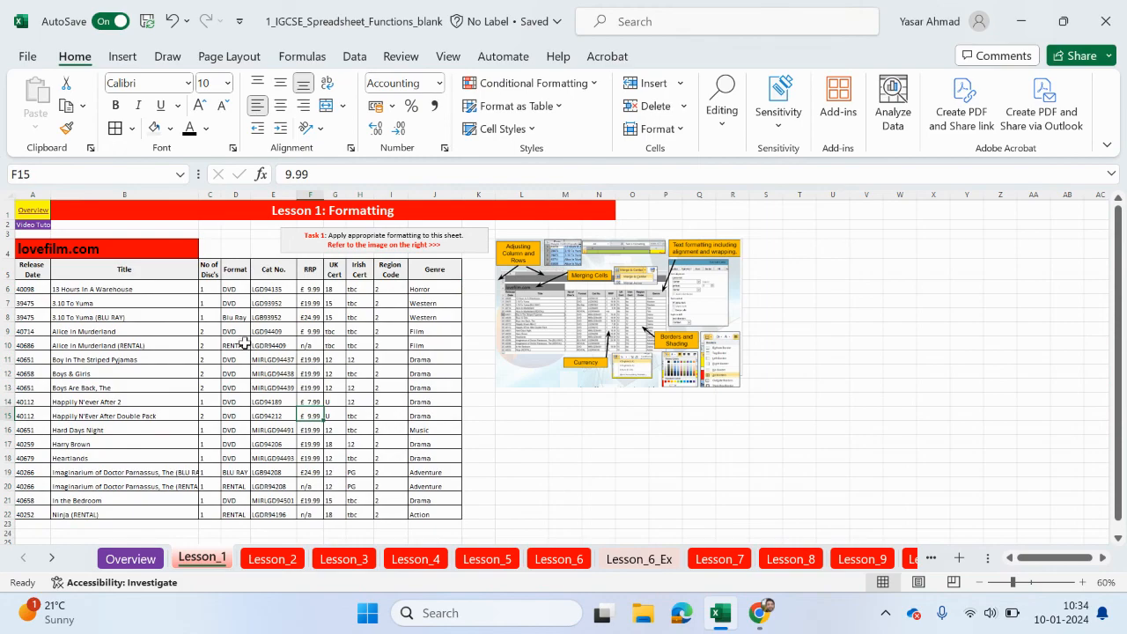
{"action": "left_click", "coordinate": [235, 317]}
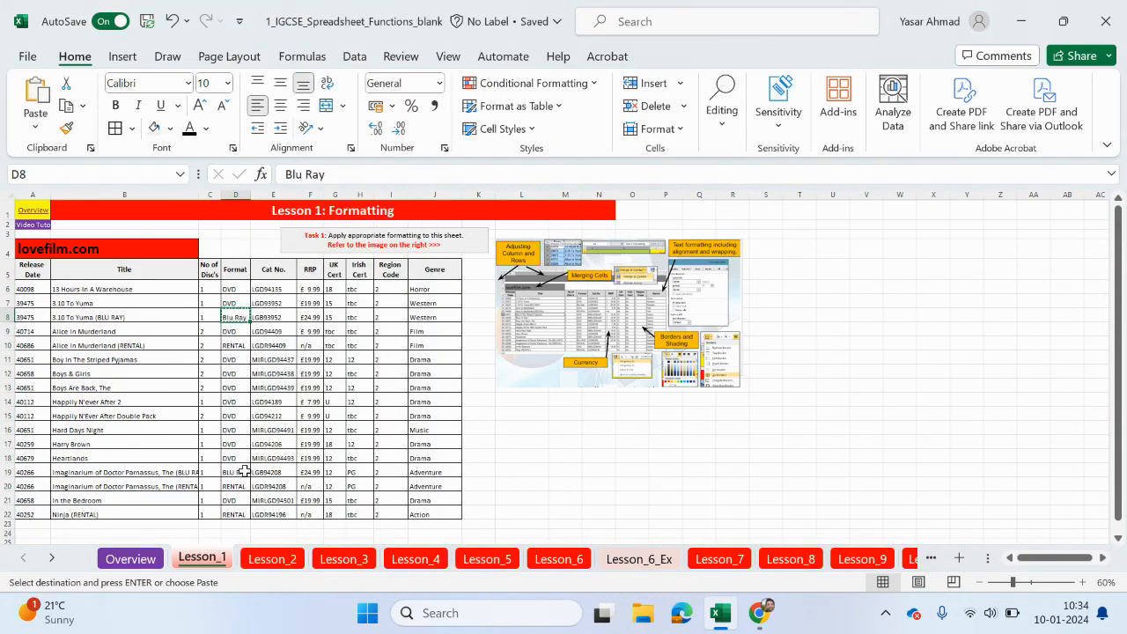
{"action": "left_click", "coordinate": [236, 471]}
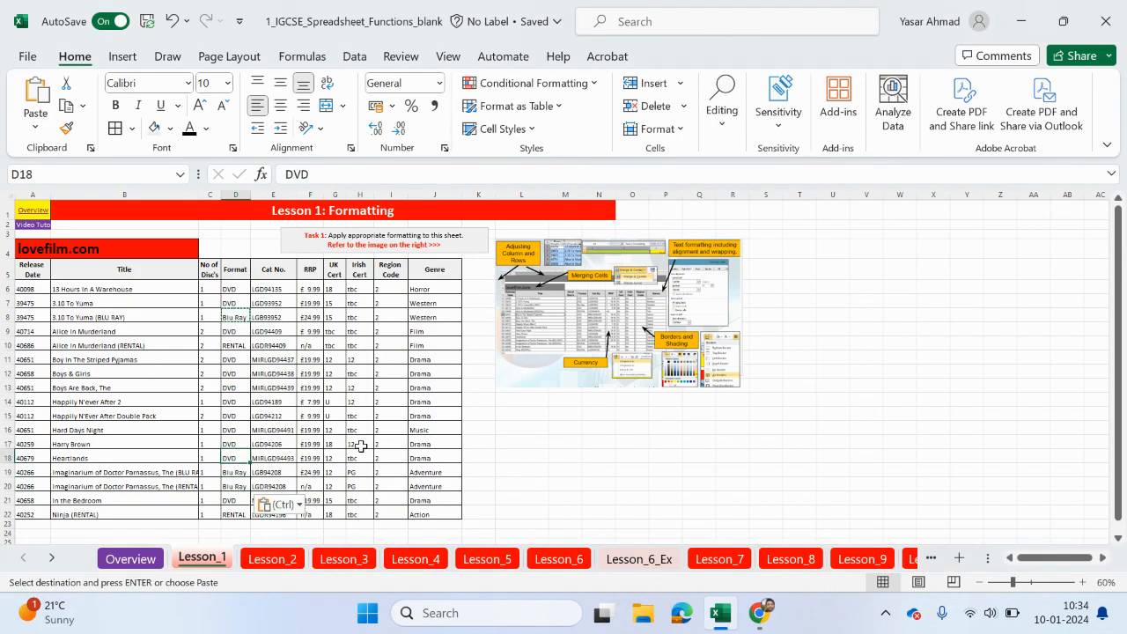
{"action": "left_click", "coordinate": [521, 485]}
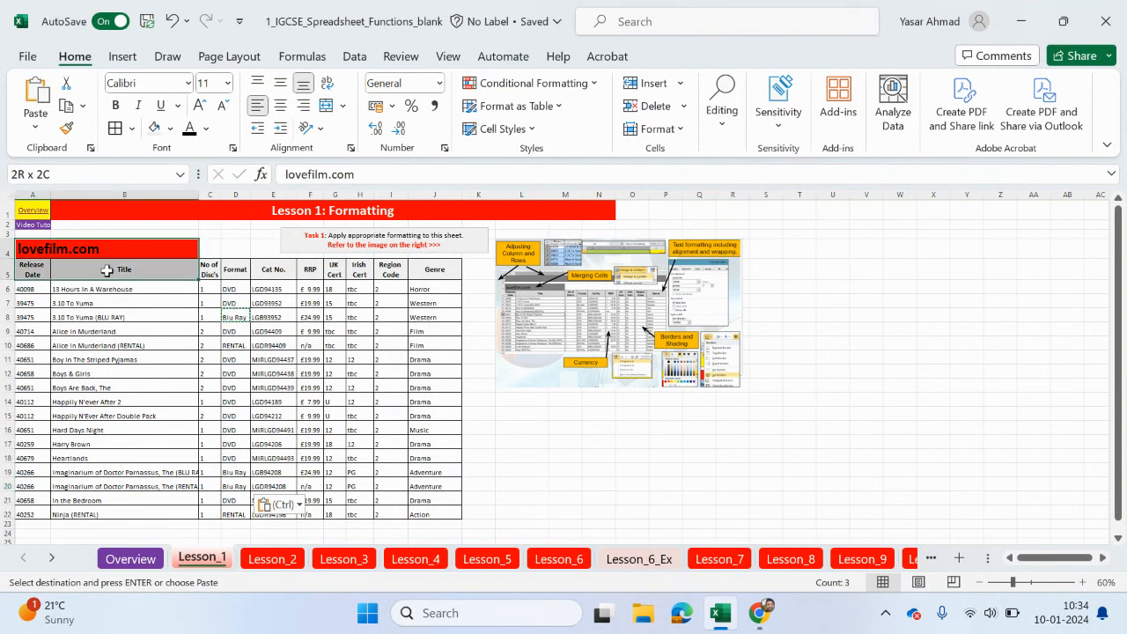
{"action": "left_click", "coordinate": [58, 248]}
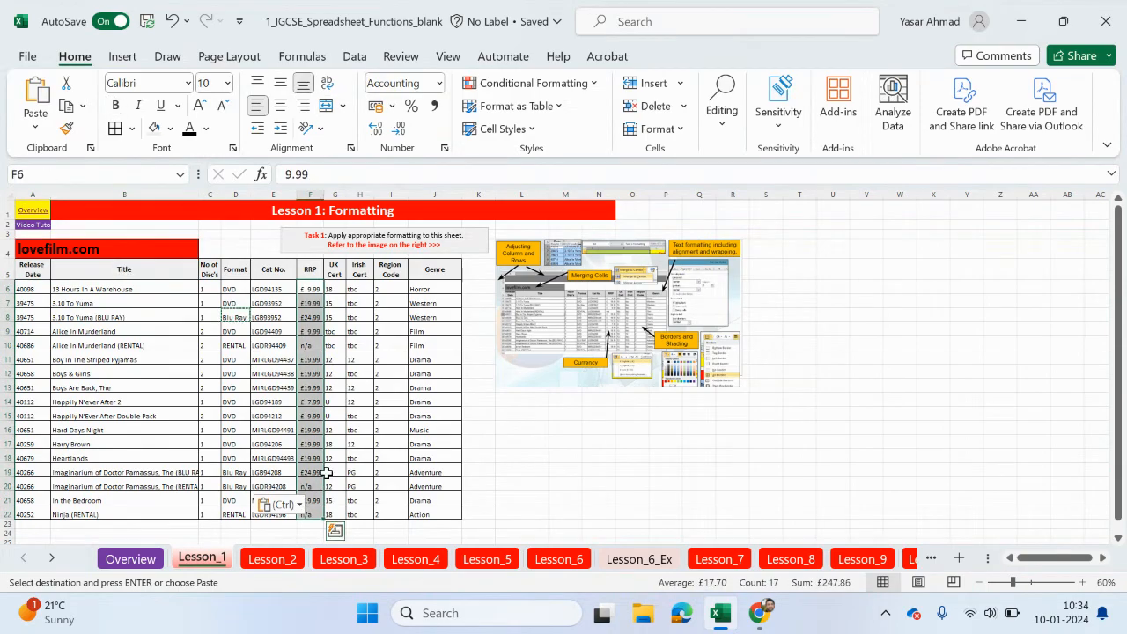
{"action": "mouse_move", "coordinate": [13, 349]}
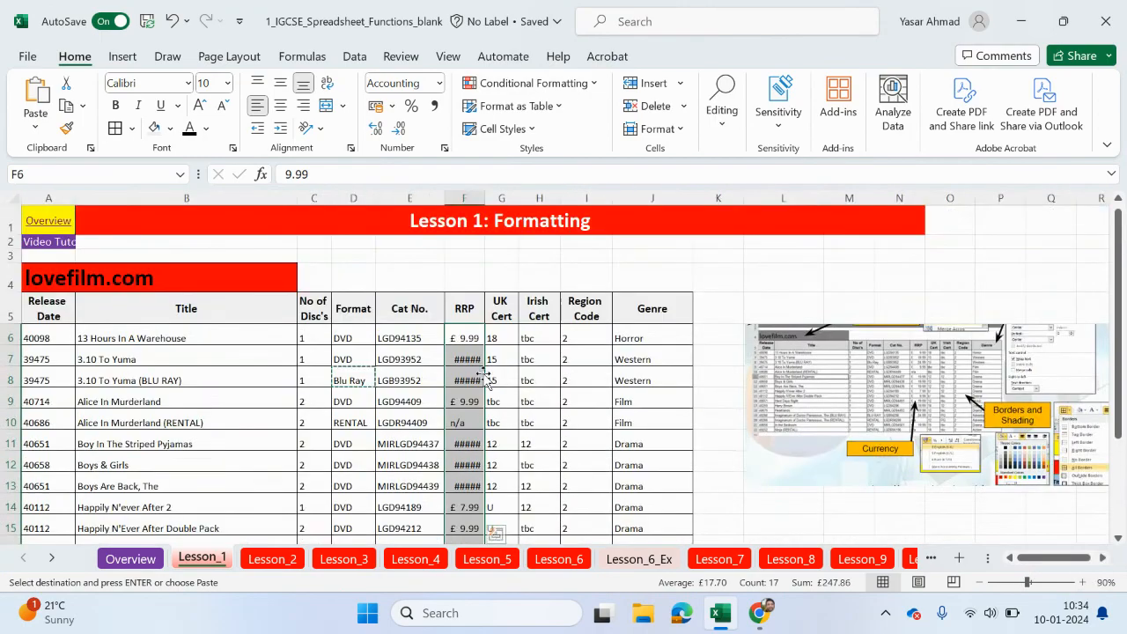
Follow the Overview hyperlink in A1 to the Spreadsheet Functions overview sheet
{"action": "left_click", "coordinate": [49, 220]}
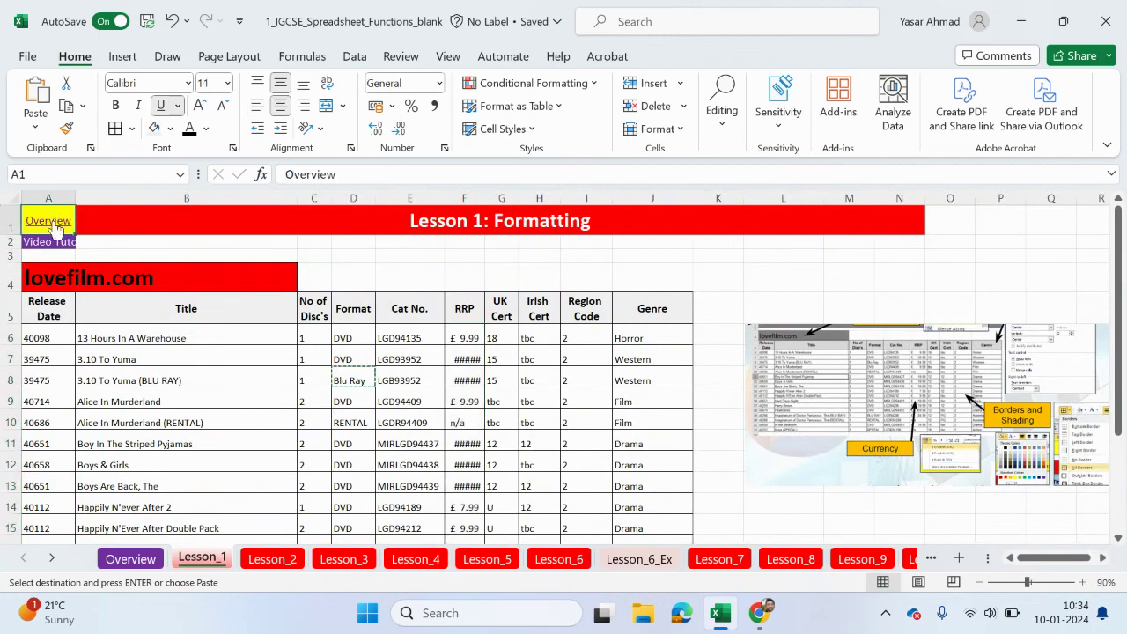
{"action": "left_click", "coordinate": [130, 556]}
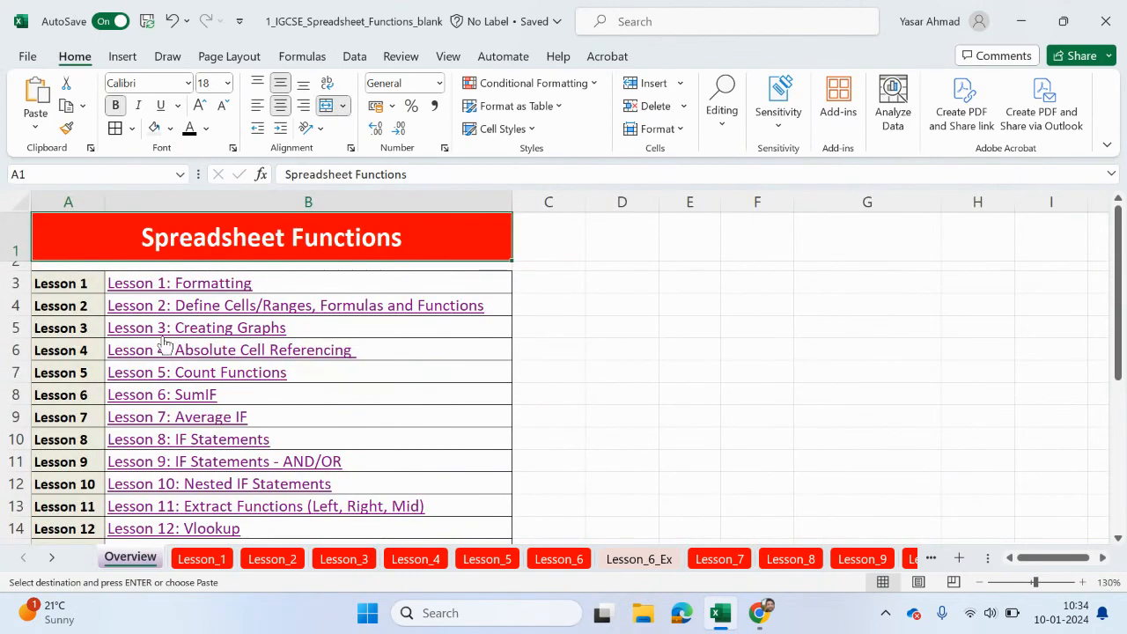
{"action": "mouse_move", "coordinate": [220, 321]}
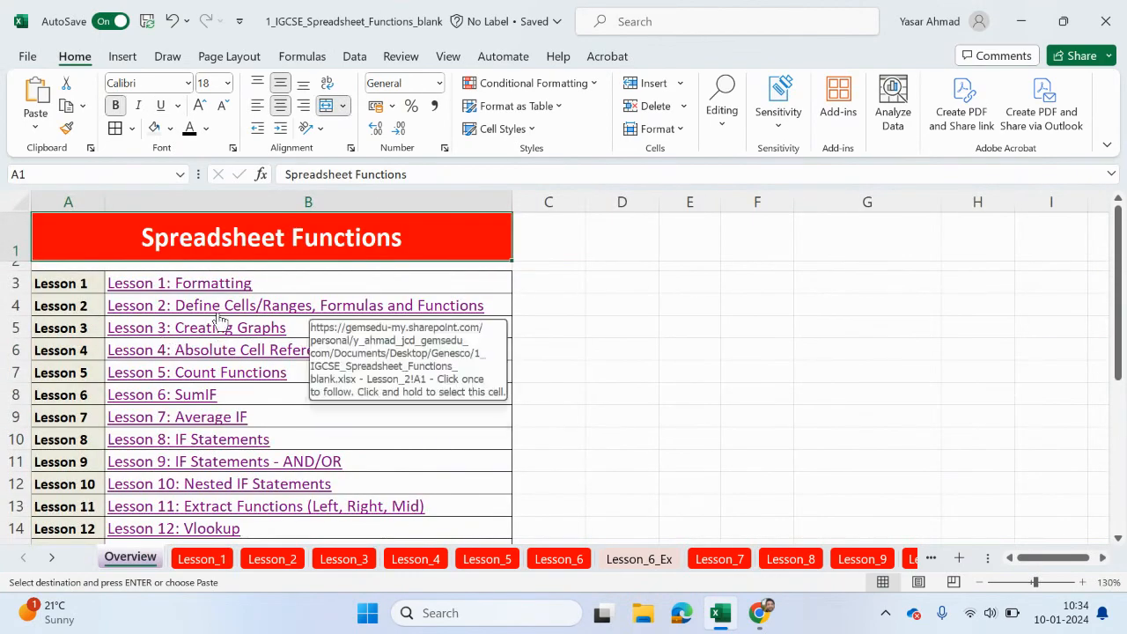
{"action": "mouse_move", "coordinate": [341, 335]}
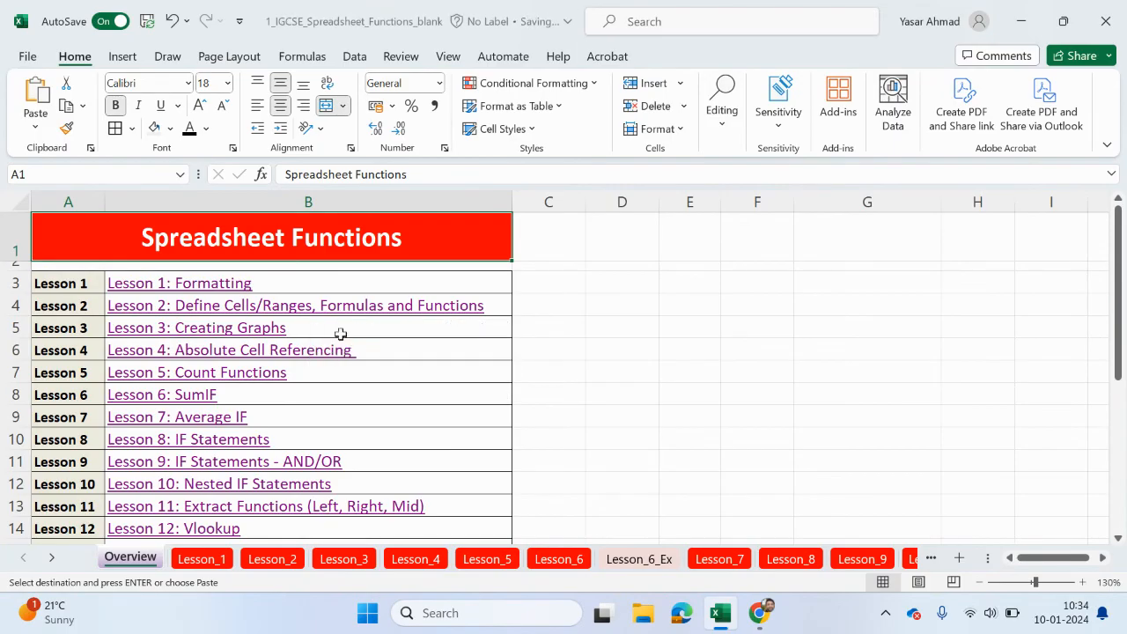
{"action": "mouse_move", "coordinate": [414, 305]}
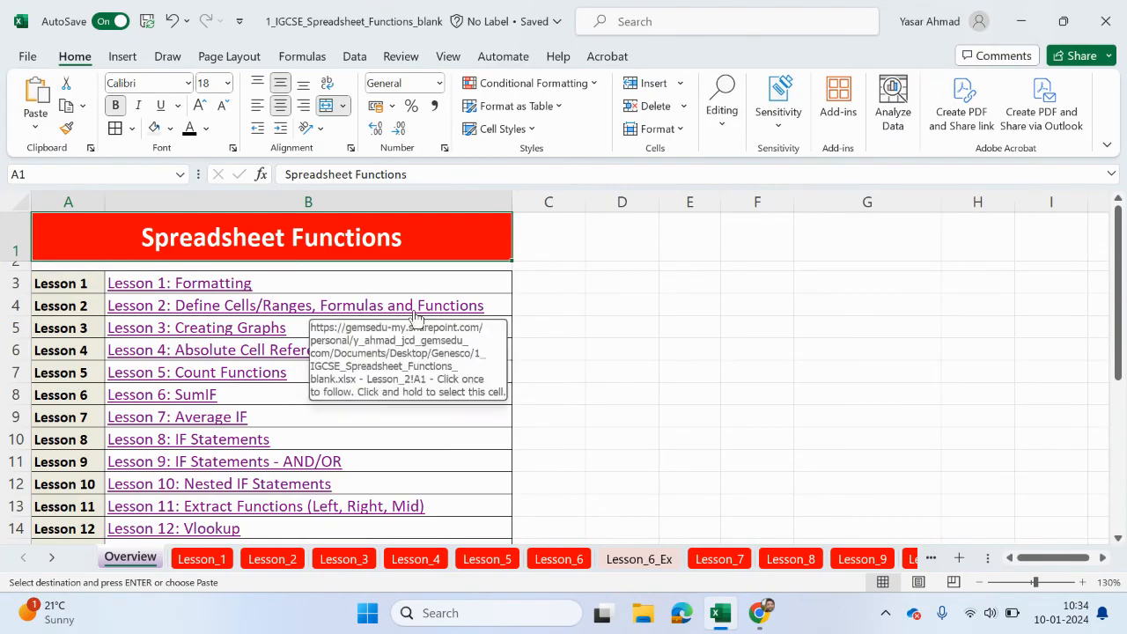
{"action": "mouse_move", "coordinate": [813, 391]}
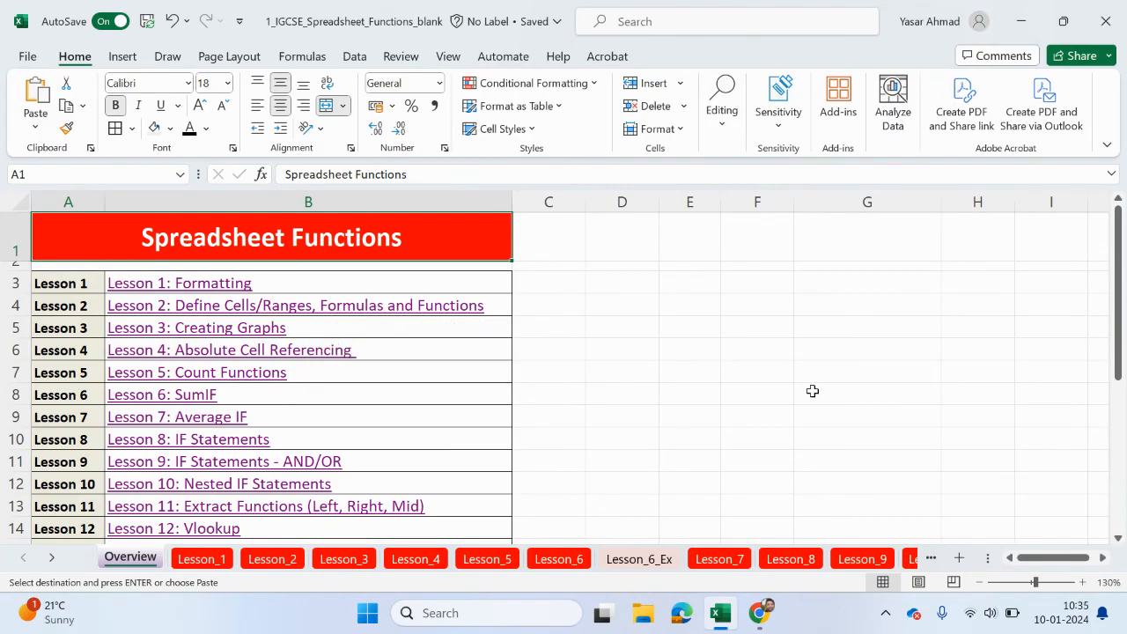